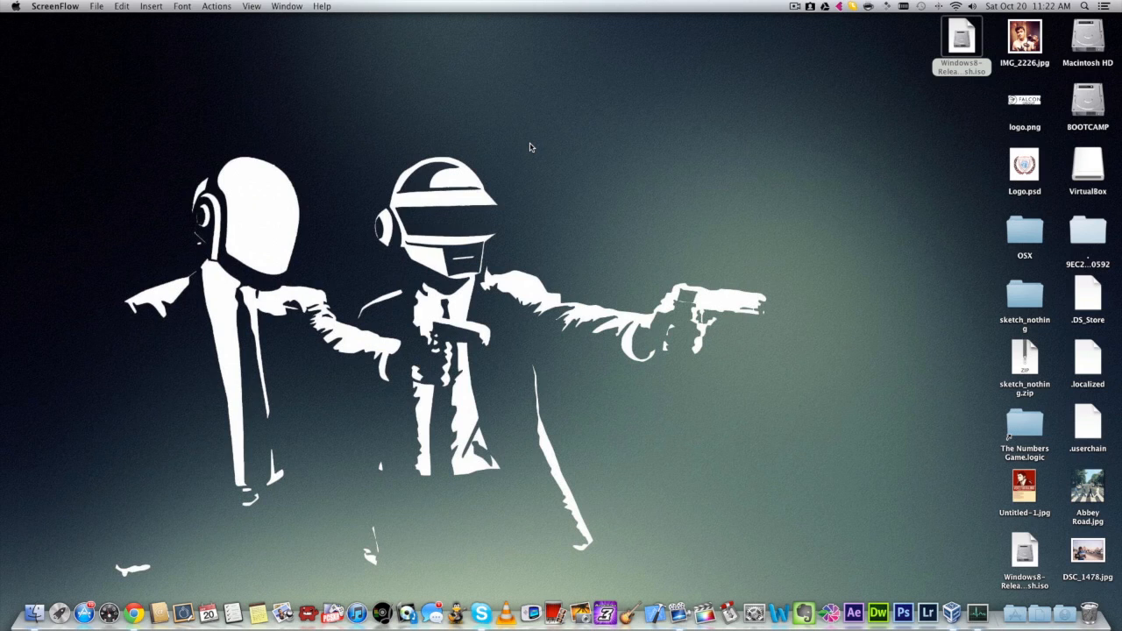
mouse_move(333, 260)
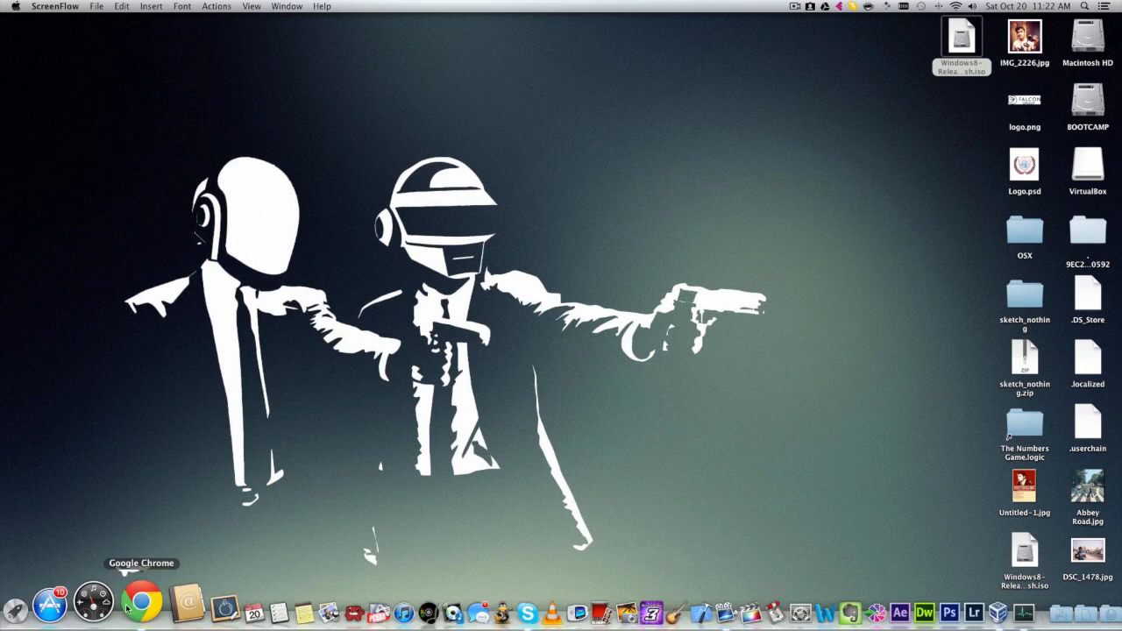
Reach the ISO download page via 'Get it now' and highlight the product key
left_click(142, 601)
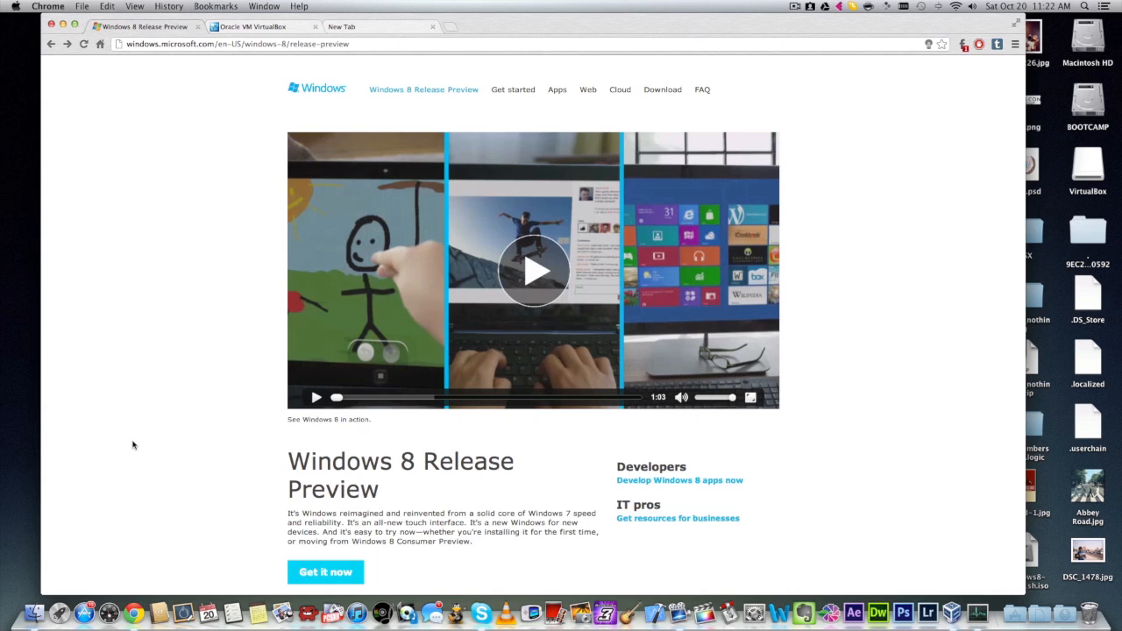
scroll("down", 3)
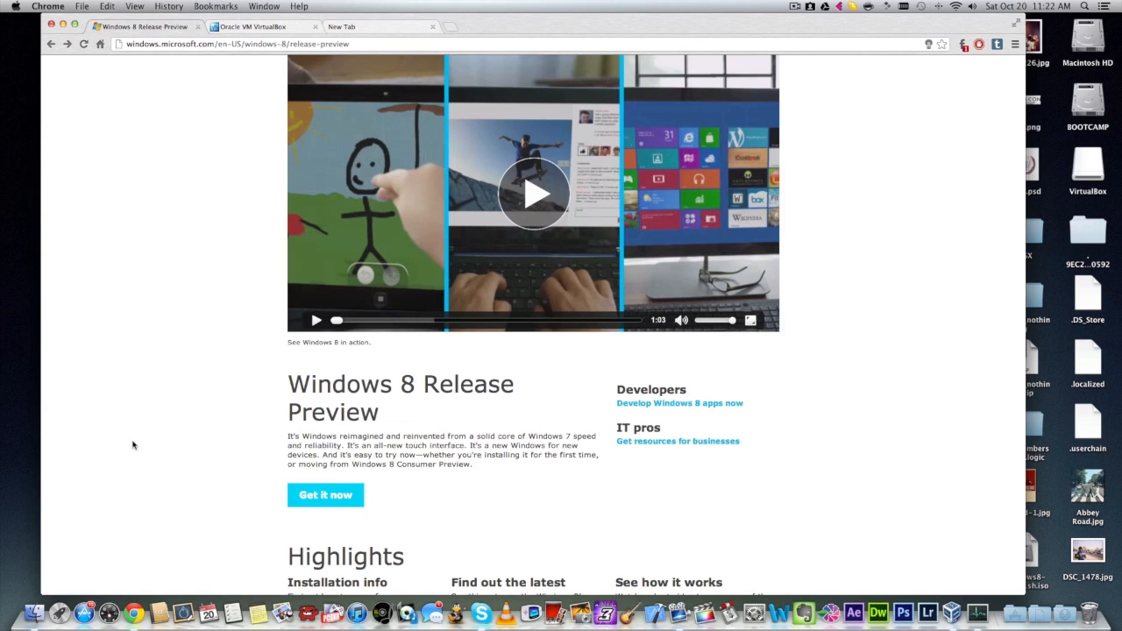
left_click(325, 494)
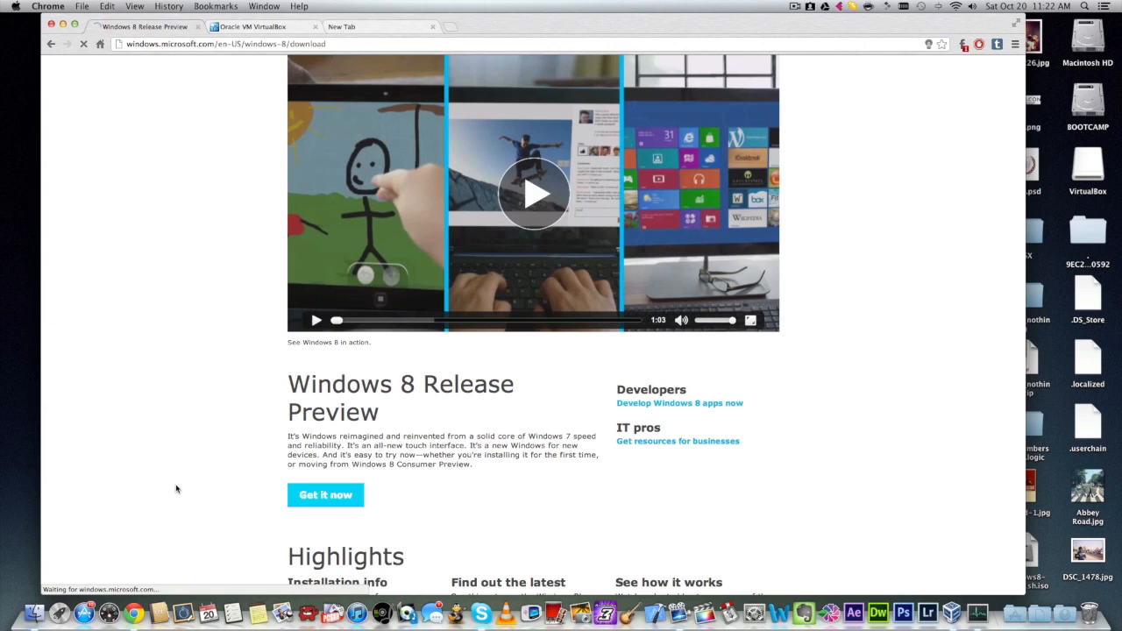
left_click(325, 494)
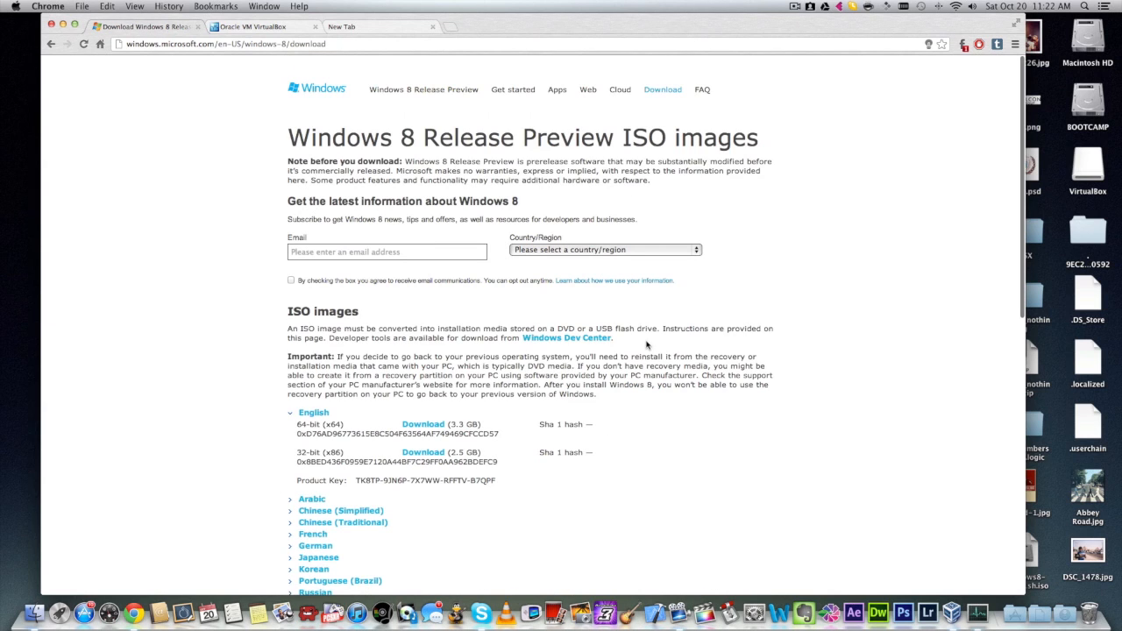
scroll("down", 3)
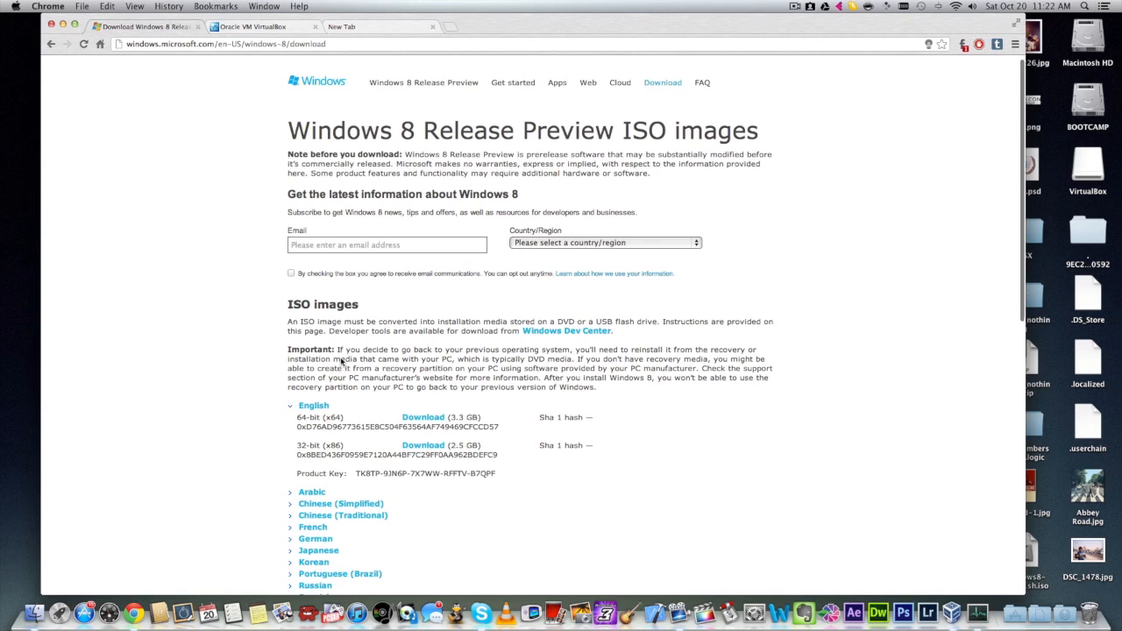
scroll("down", 3)
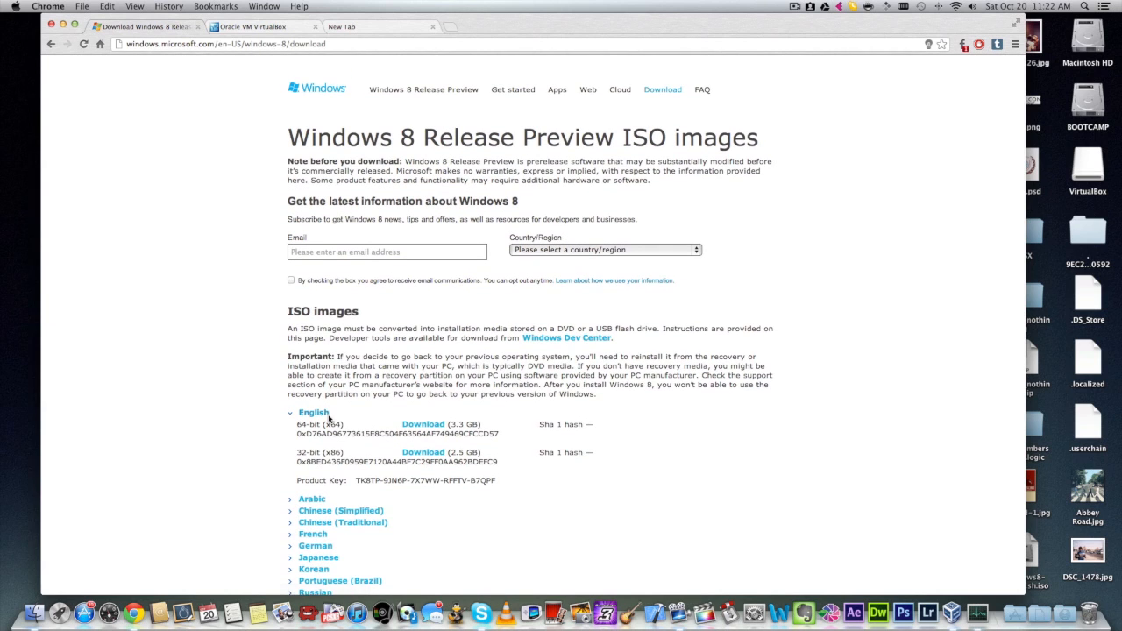
mouse_move(530, 510)
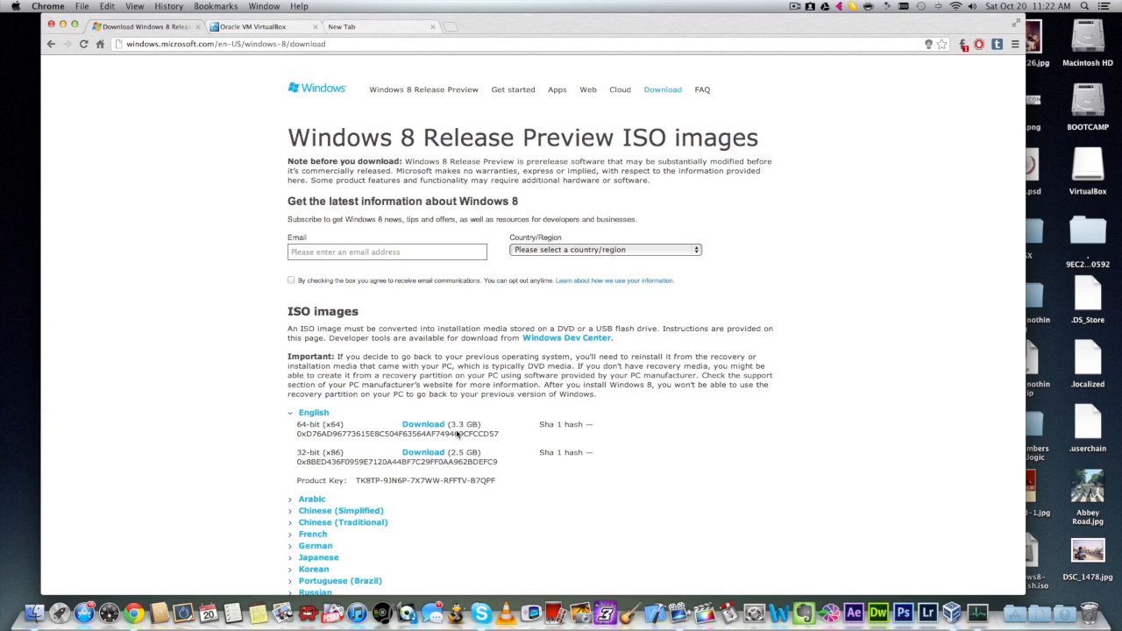
mouse_move(357, 482)
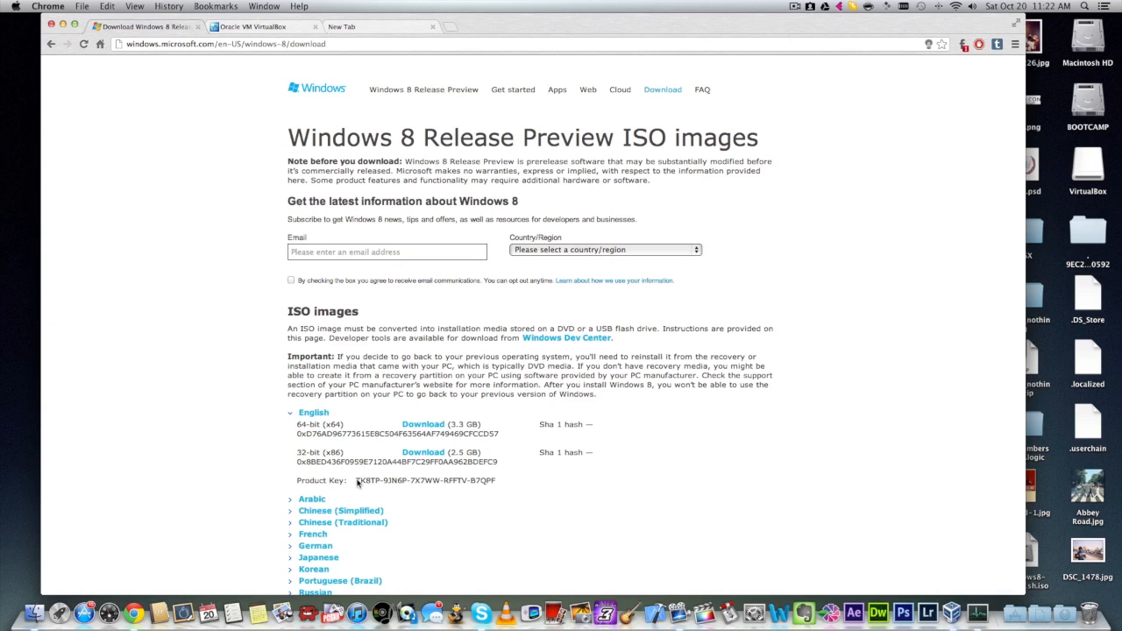
left_click_drag(355, 480, 498, 480)
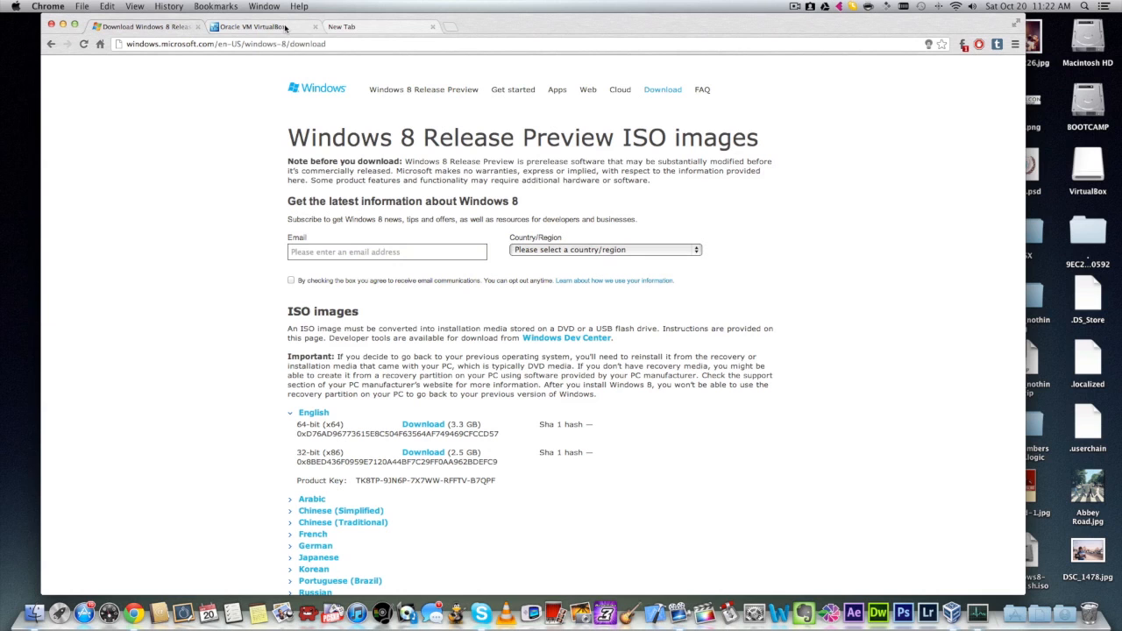
mouse_move(254, 26)
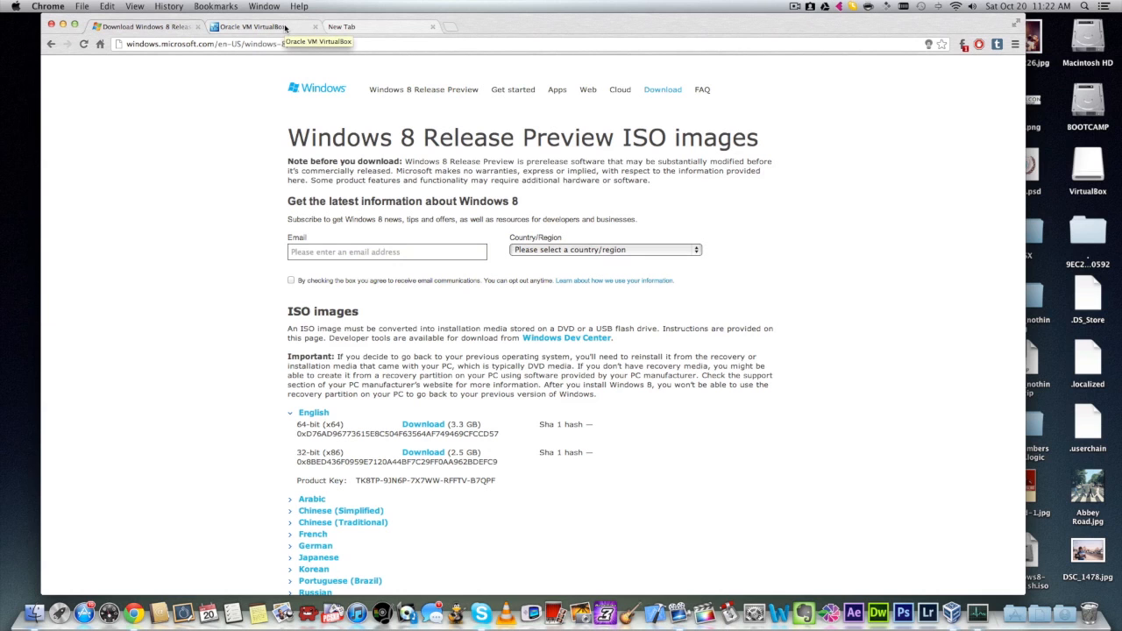
Go to the VirtualBox.org tab and show its Downloads page with the 4.2.2 host packages
left_click(254, 27)
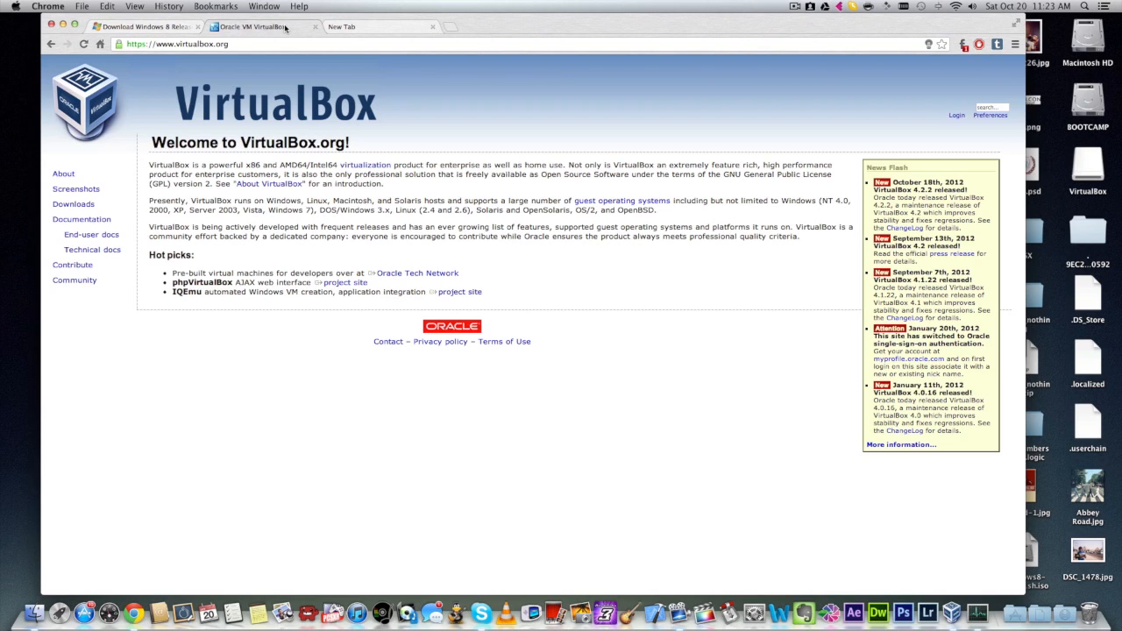
left_click(73, 204)
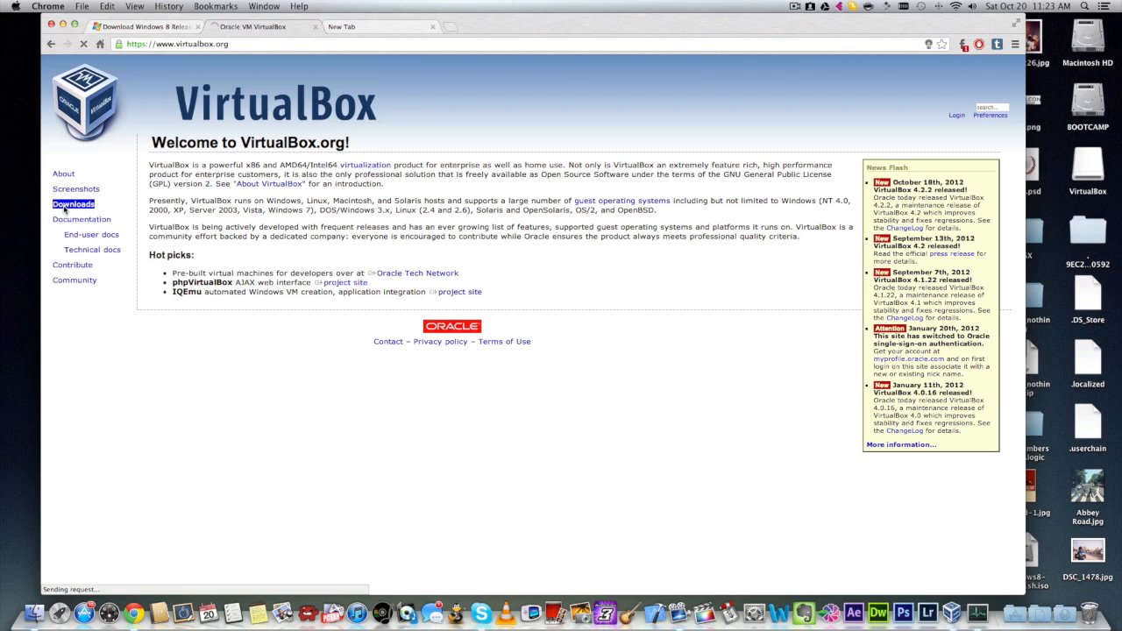
left_click(73, 204)
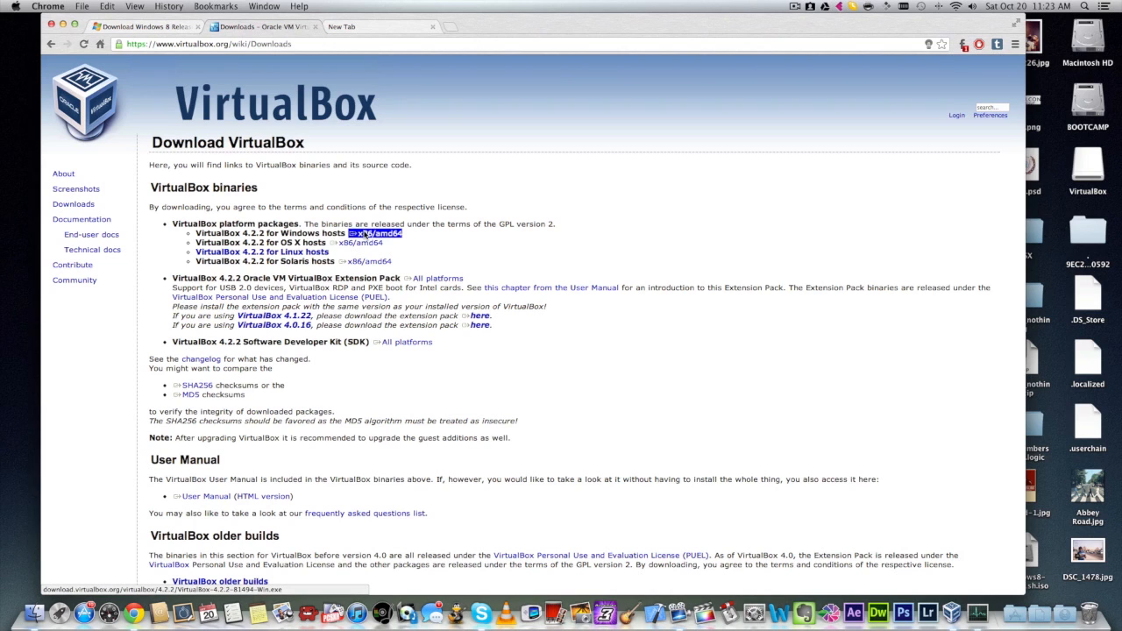
mouse_move(375, 233)
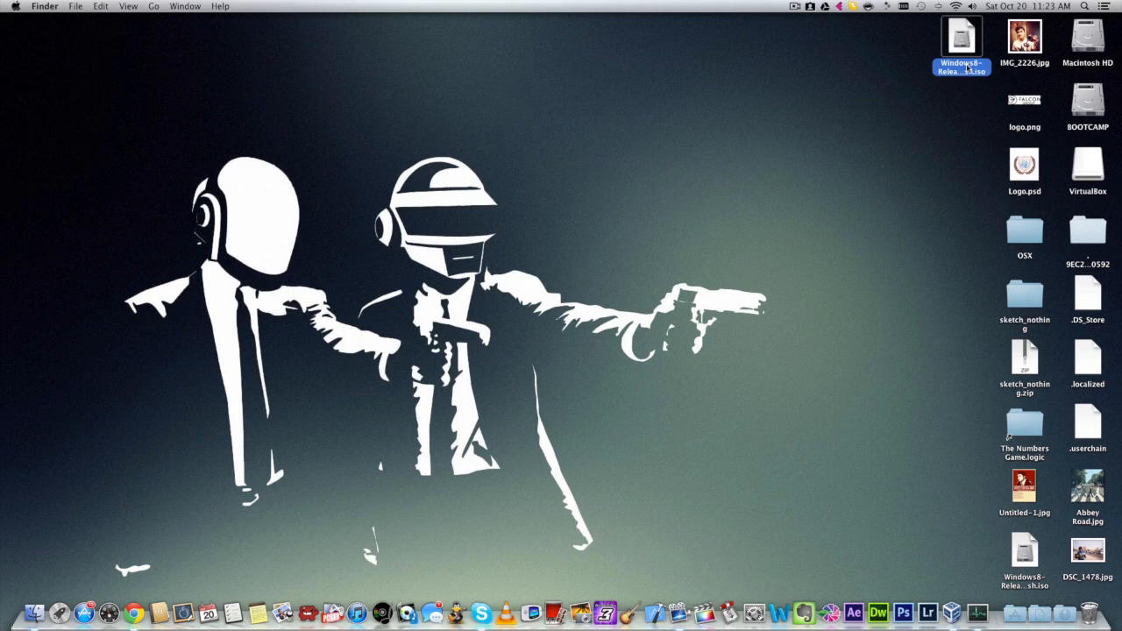
mouse_move(962, 62)
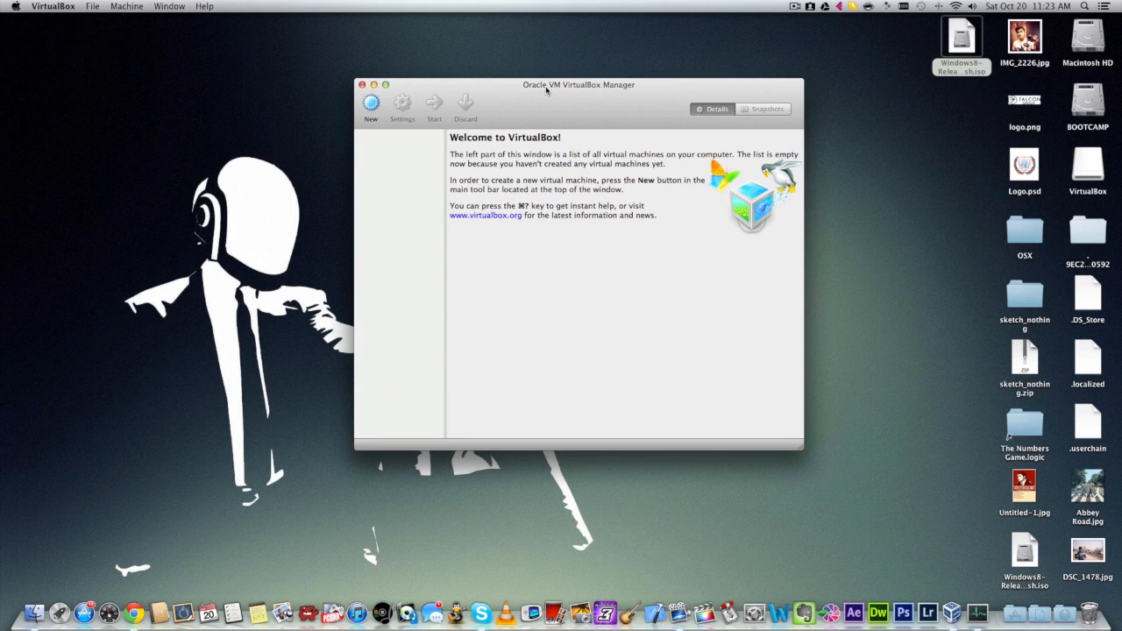
mouse_move(371, 102)
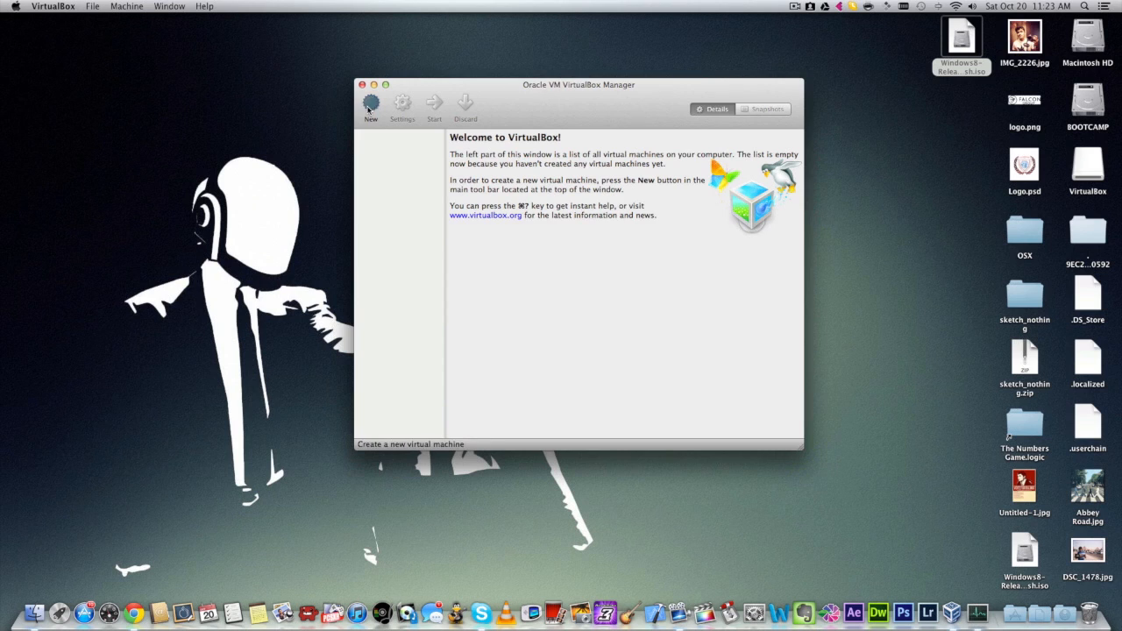
Create a new machine named 'Windows 8' with type Microsoft Windows, version Windows 8 (64 bit)
left_click(370, 105)
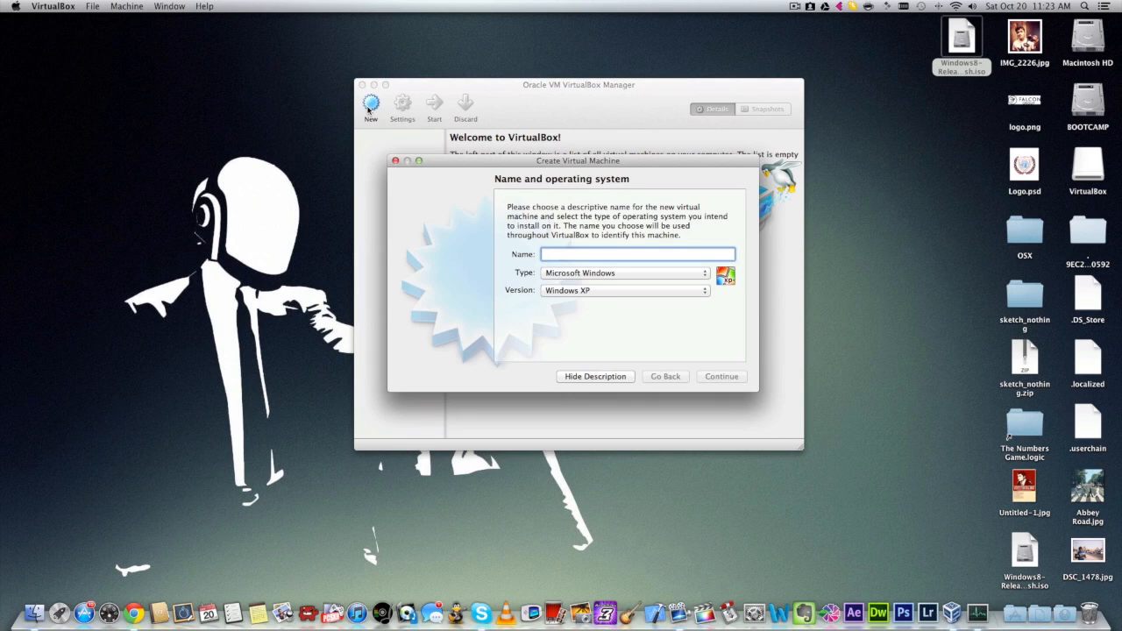
type("Windows")
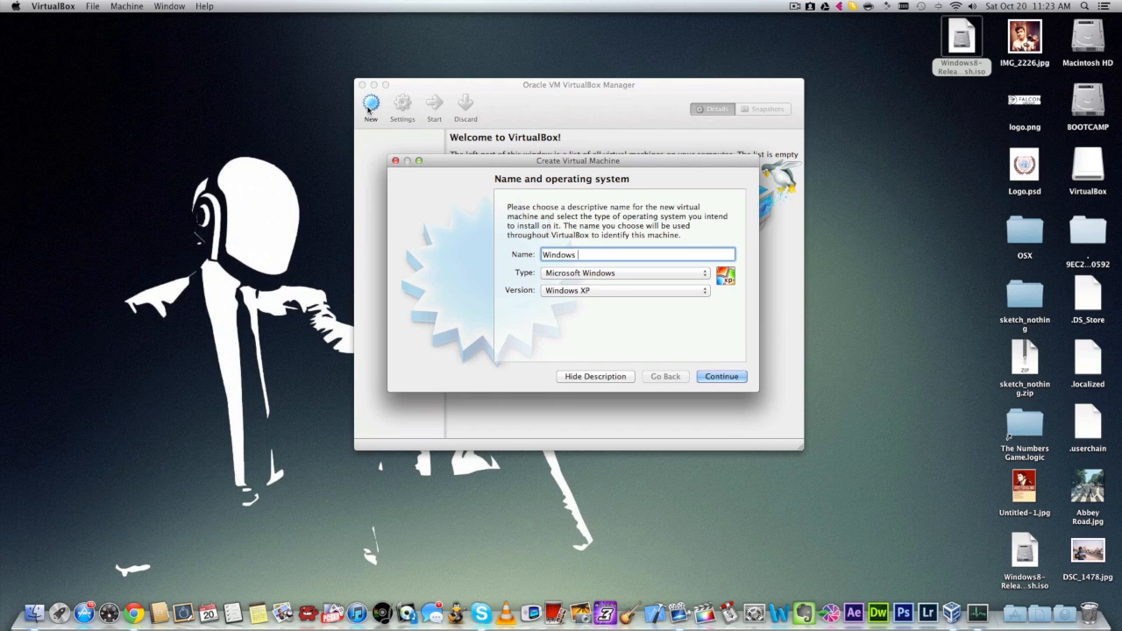
left_click(625, 290)
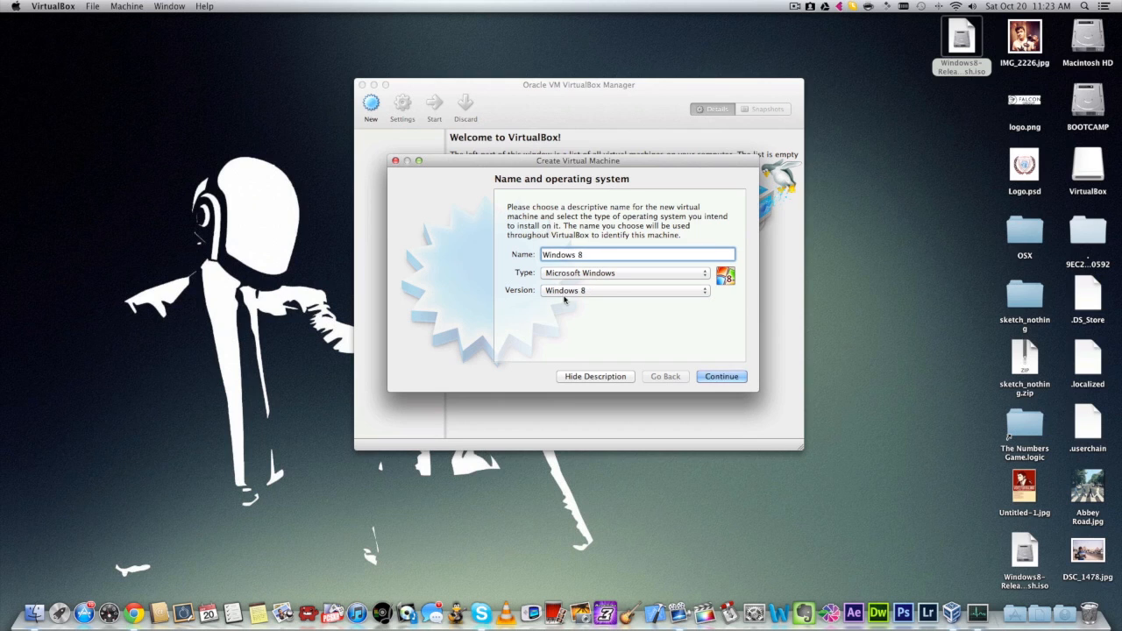
left_click(625, 290)
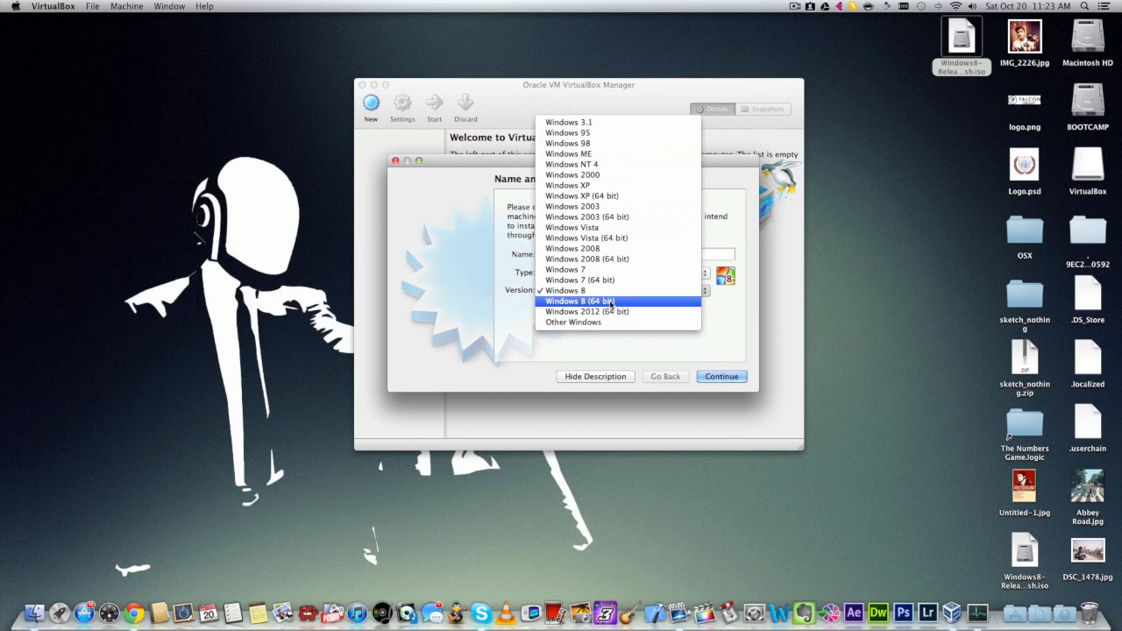
left_click(579, 300)
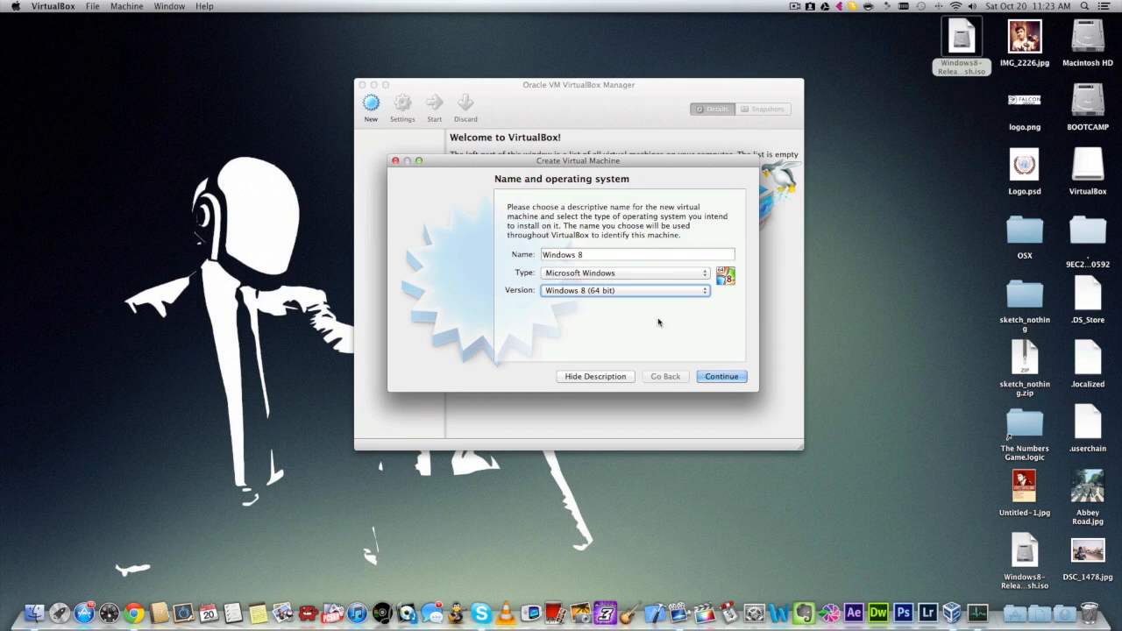
left_click(622, 272)
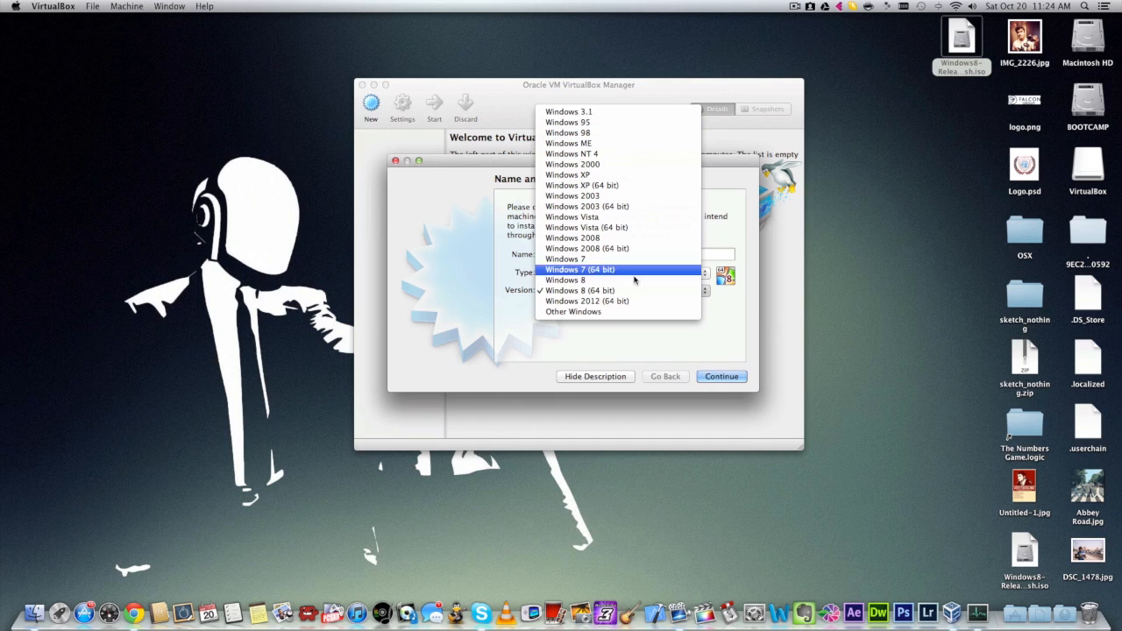
left_click(578, 290)
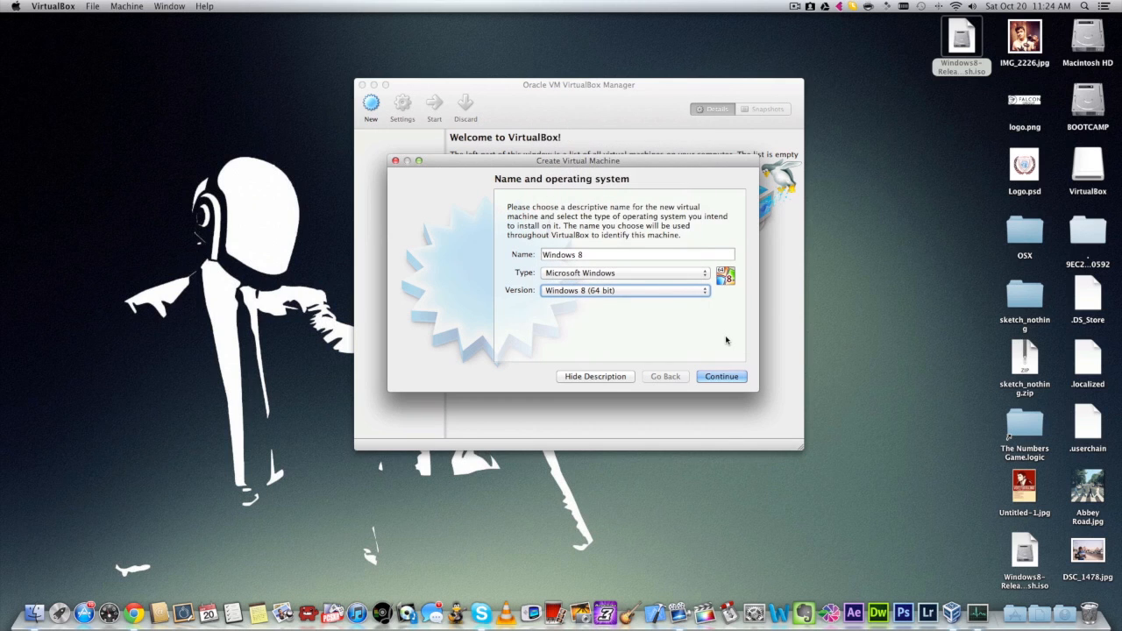
mouse_move(629, 296)
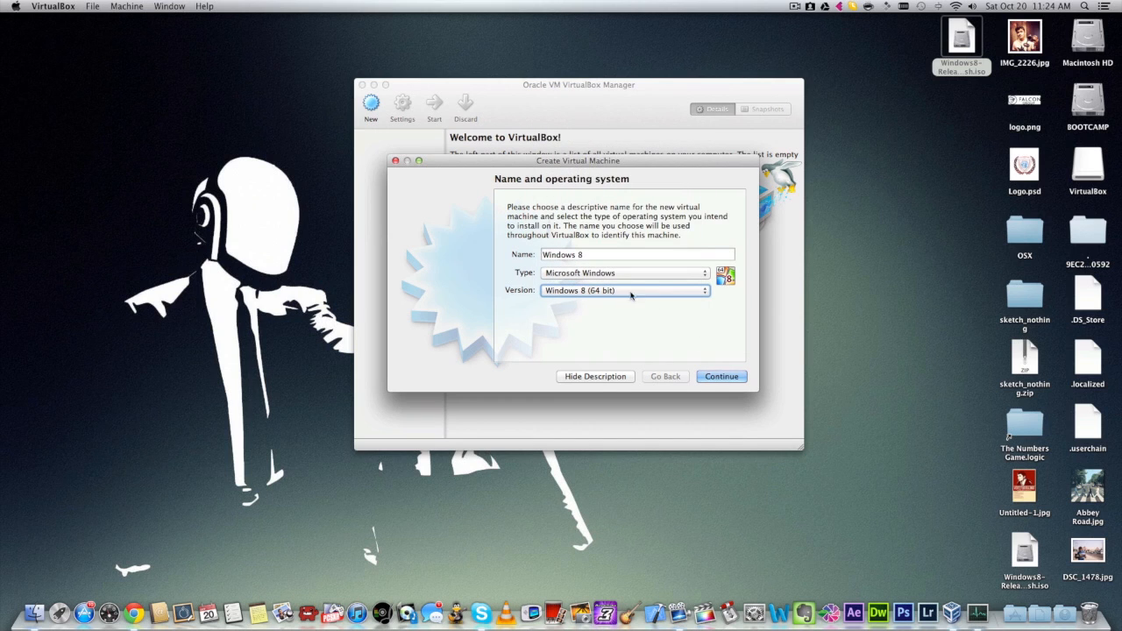
Keep the recommended 2048 MB memory and choose to create a virtual hard drive now
left_click(721, 376)
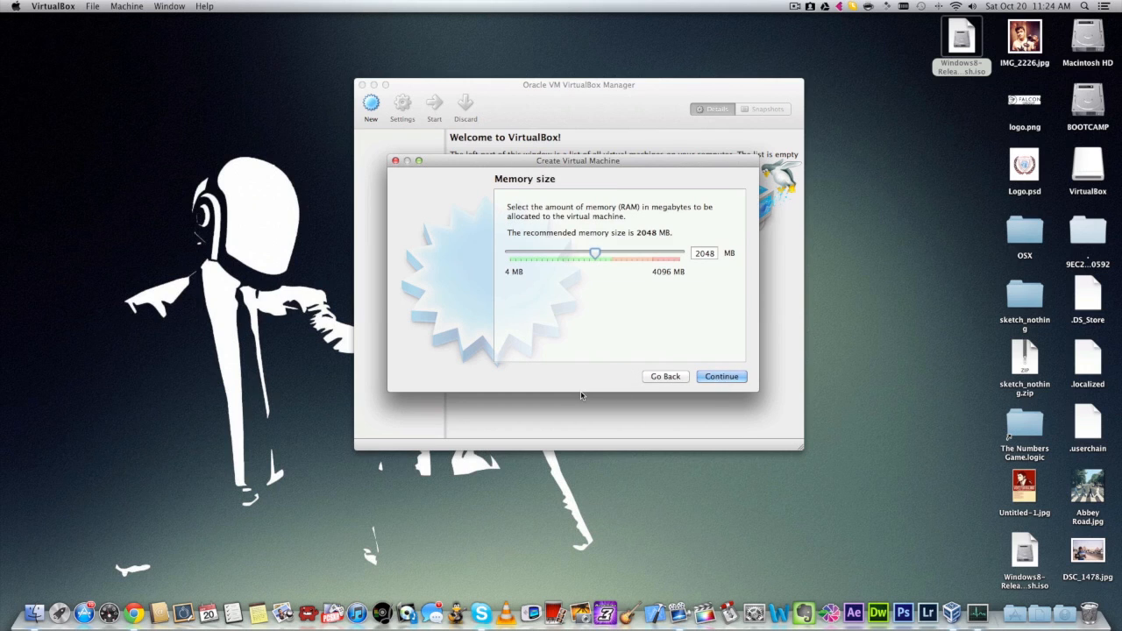
mouse_move(622, 210)
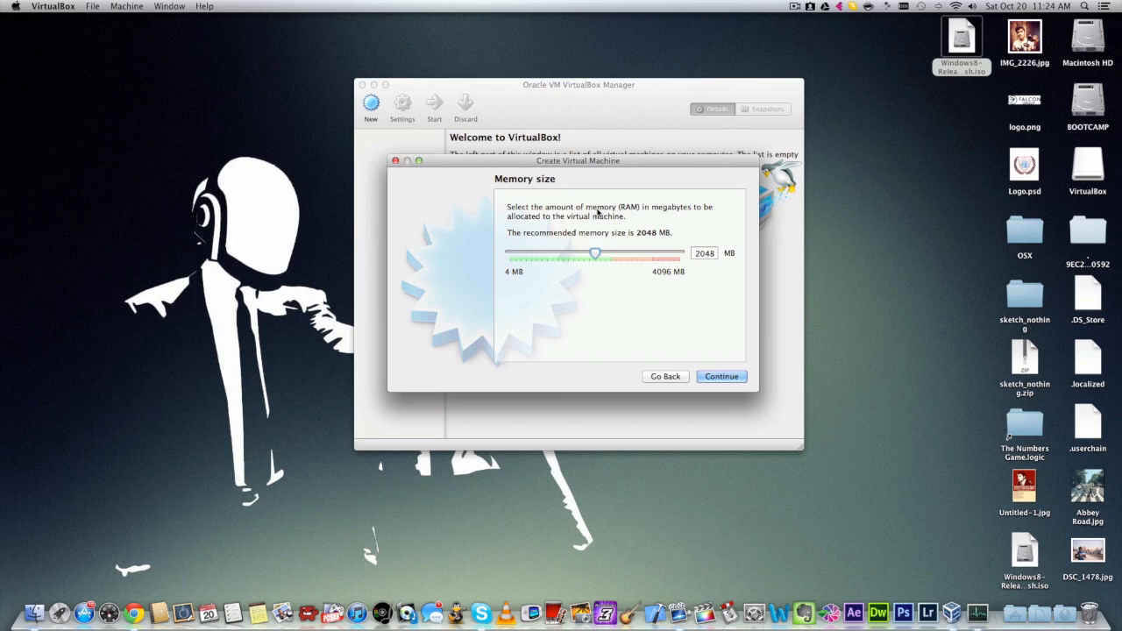
mouse_move(665, 296)
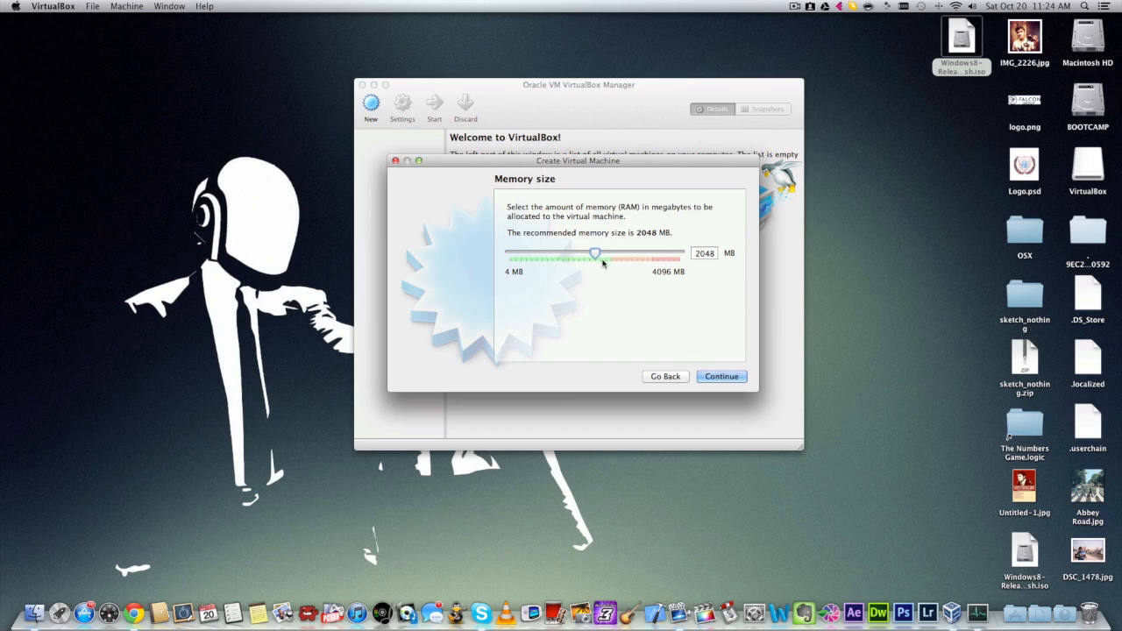
left_click(720, 376)
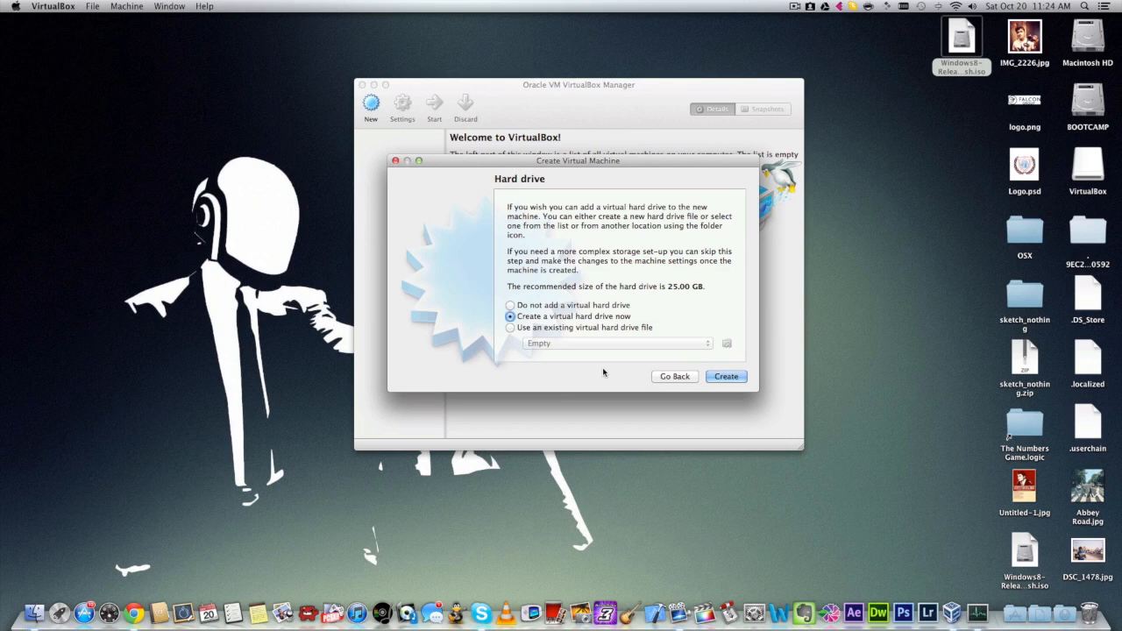
mouse_move(621, 327)
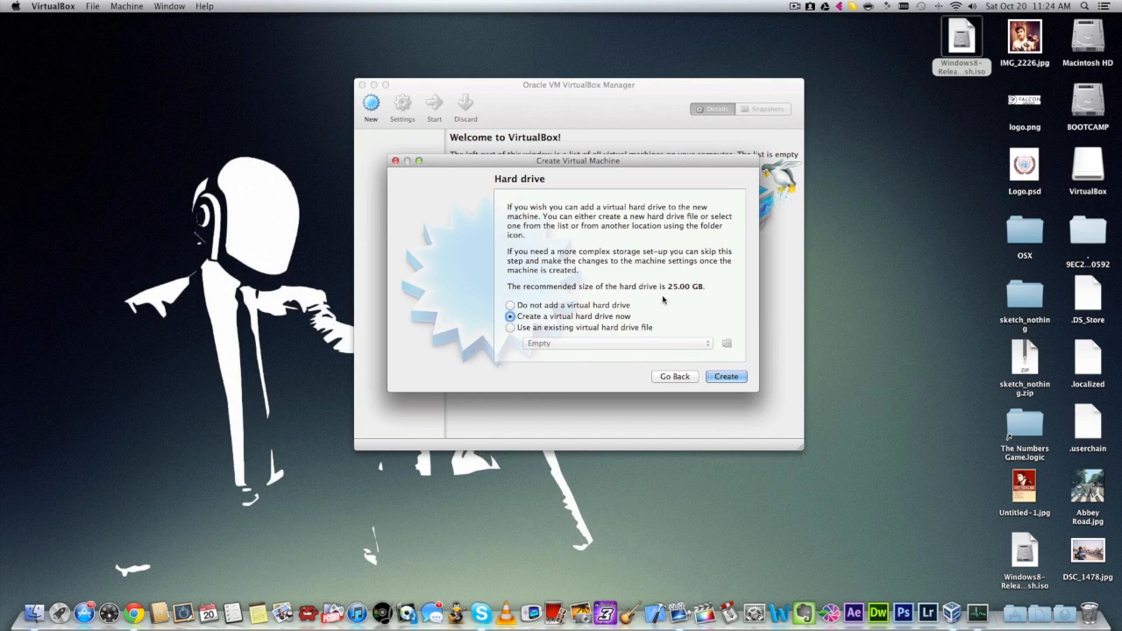
Create a dynamically allocated 25 GB VDI disk named Windows 8, finishing the machine
left_click(726, 376)
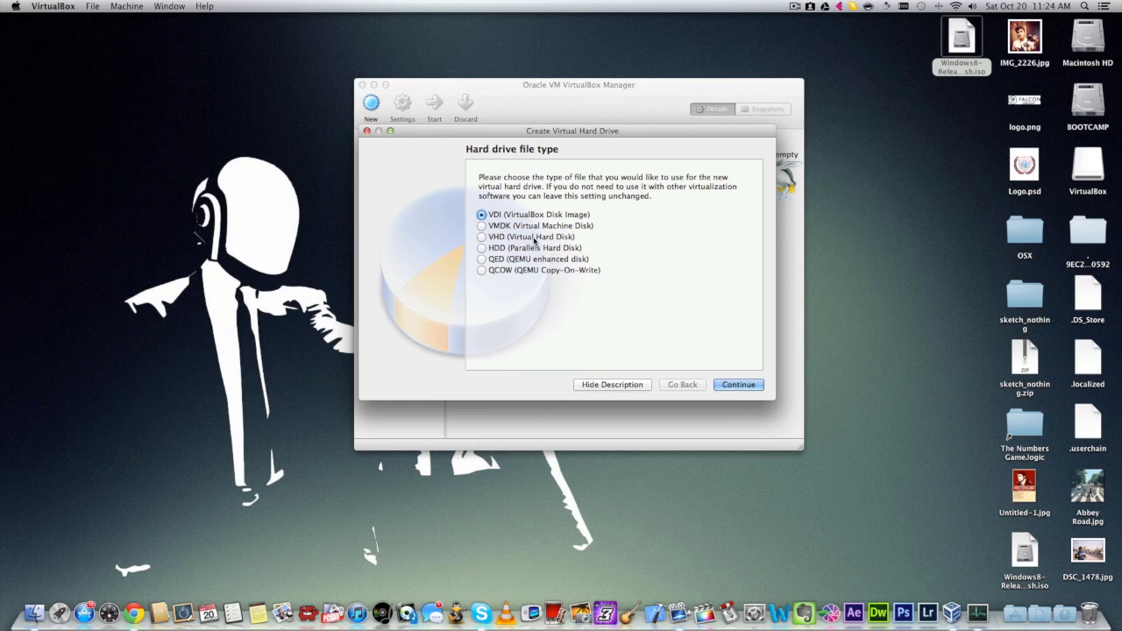
mouse_move(722, 245)
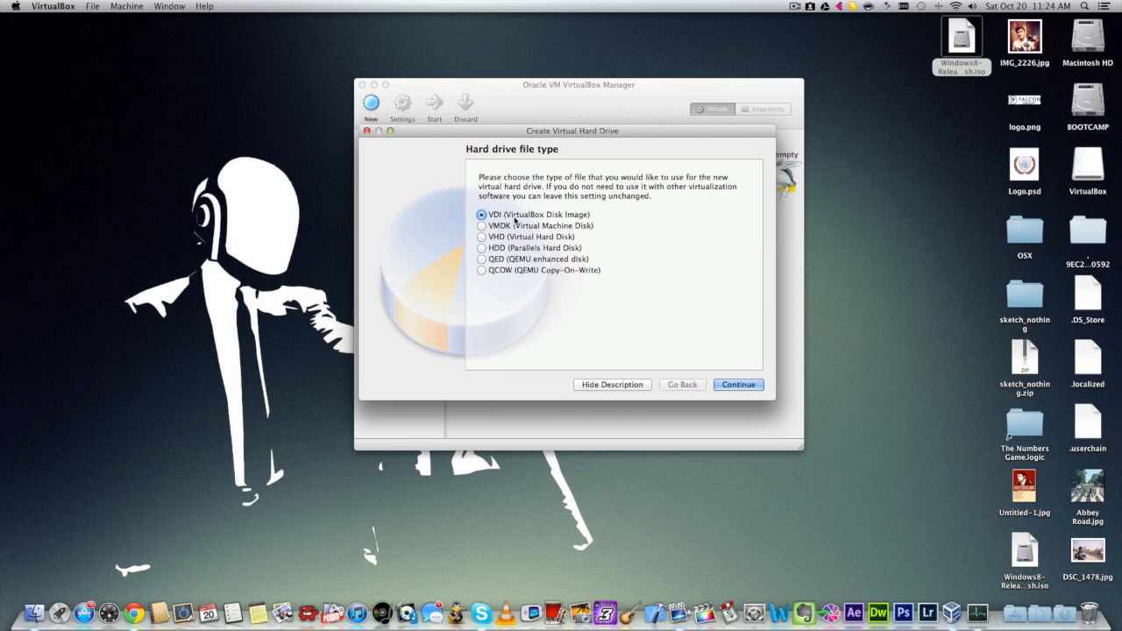
left_click(737, 383)
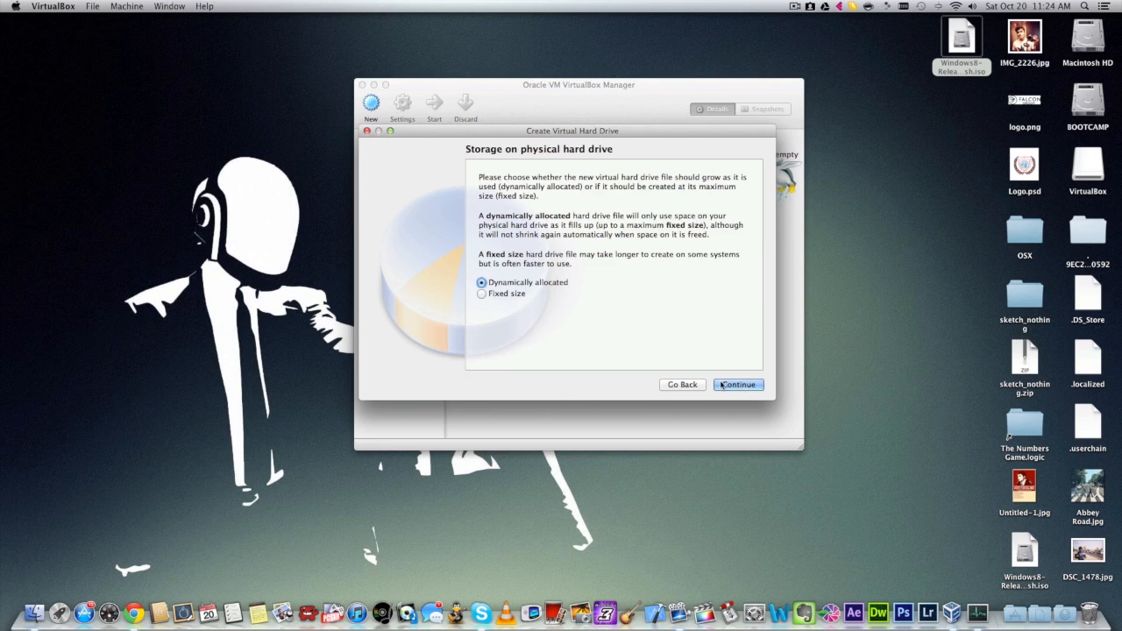
mouse_move(619, 278)
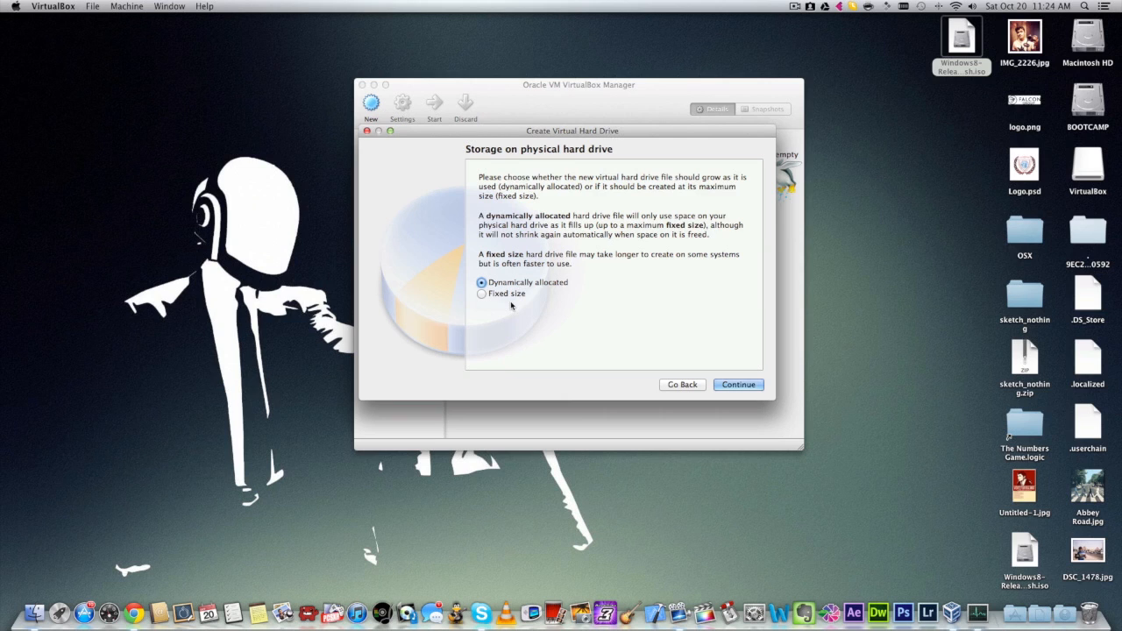
left_click(481, 294)
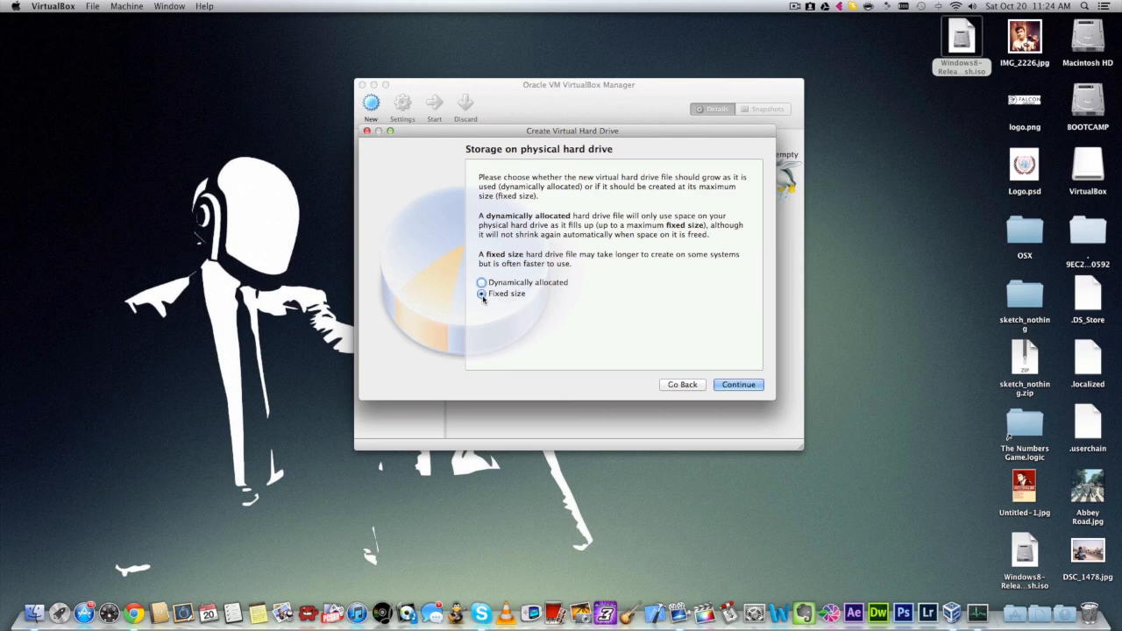
left_click(482, 293)
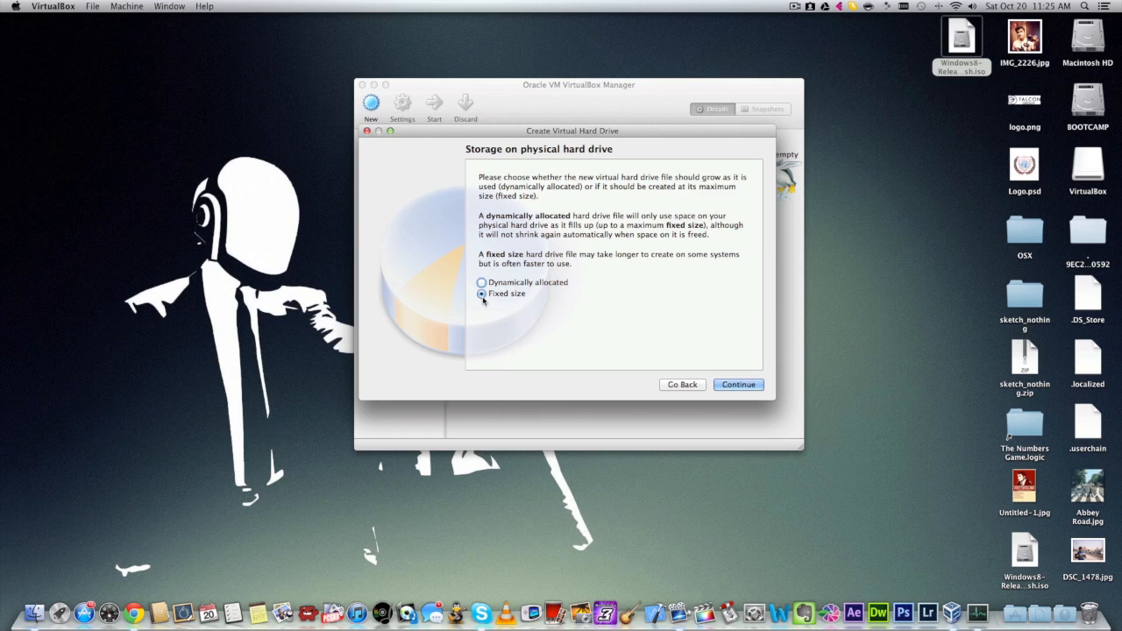
left_click(482, 283)
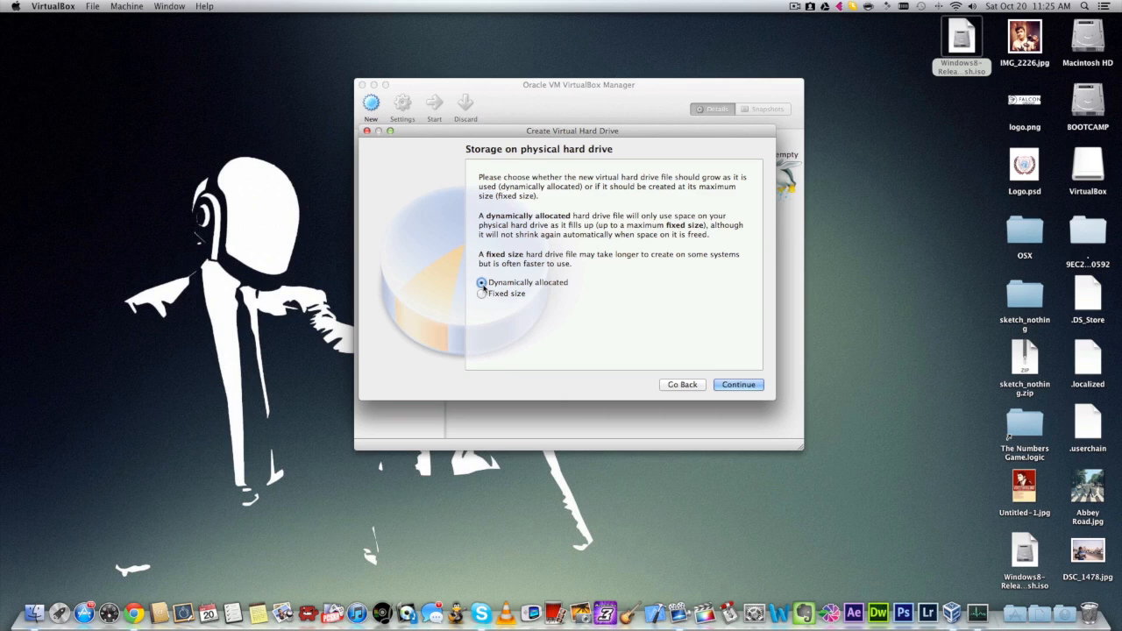
mouse_move(739, 384)
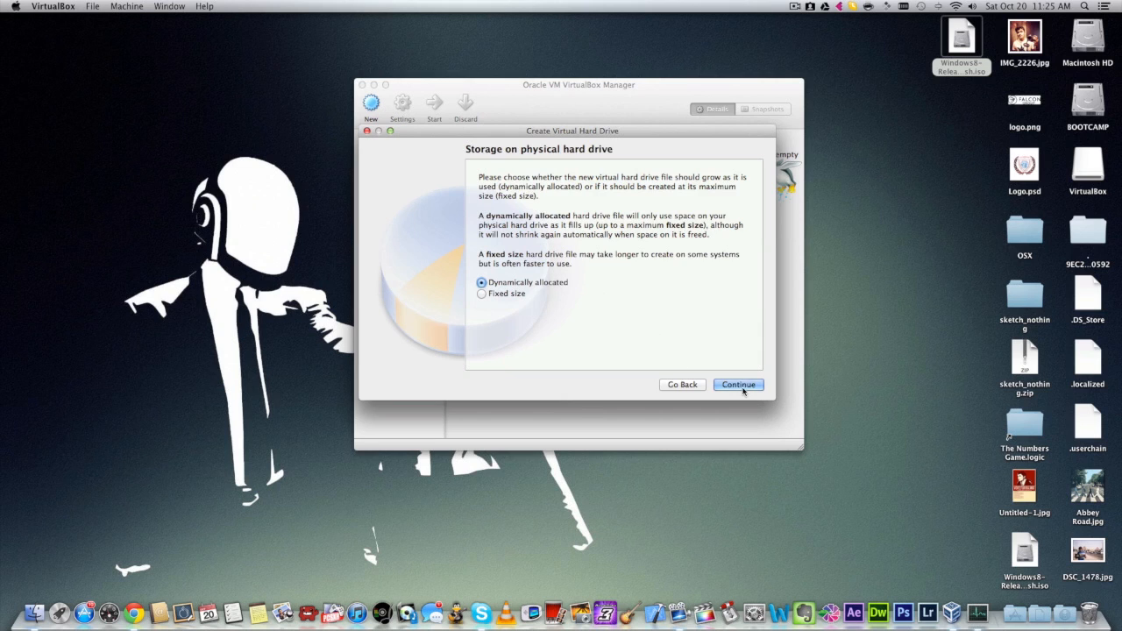
left_click(738, 383)
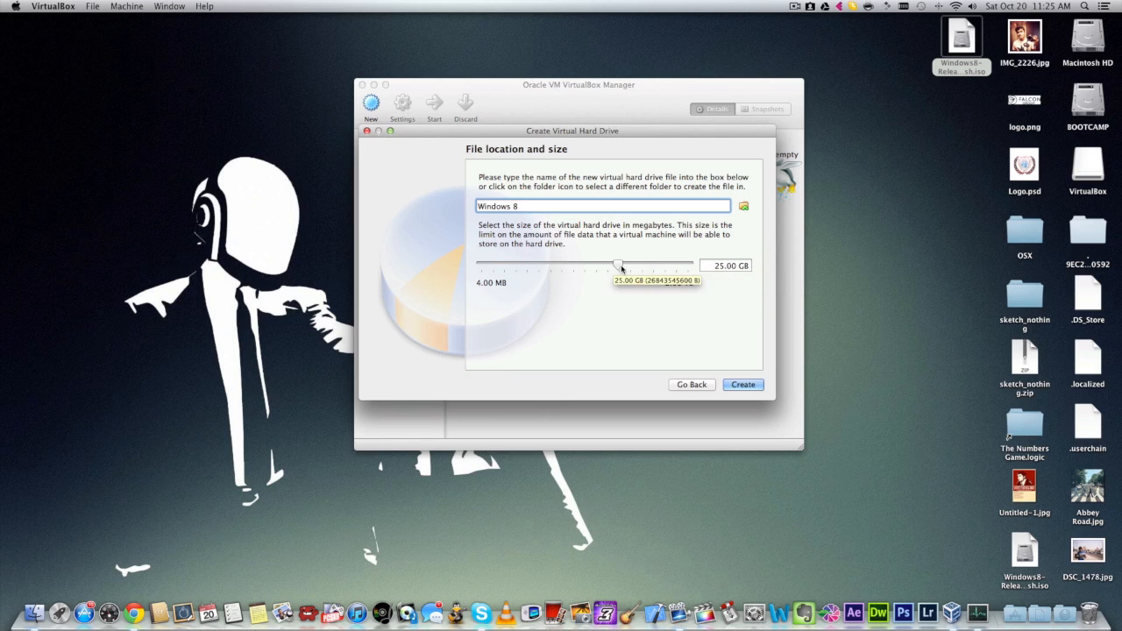
mouse_move(734, 377)
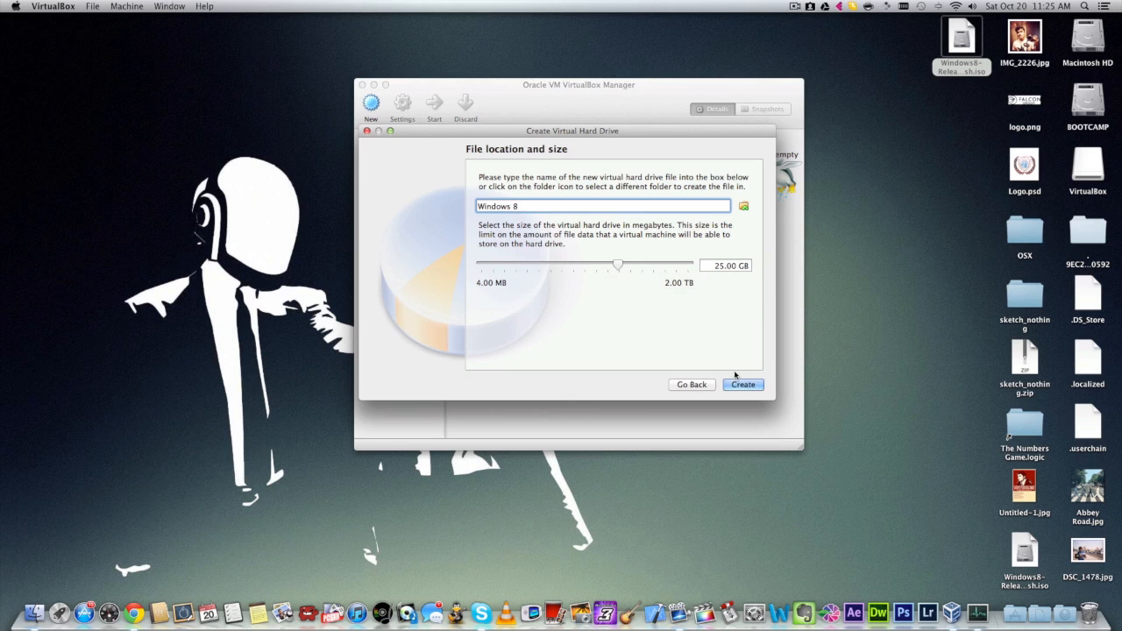
left_click(742, 384)
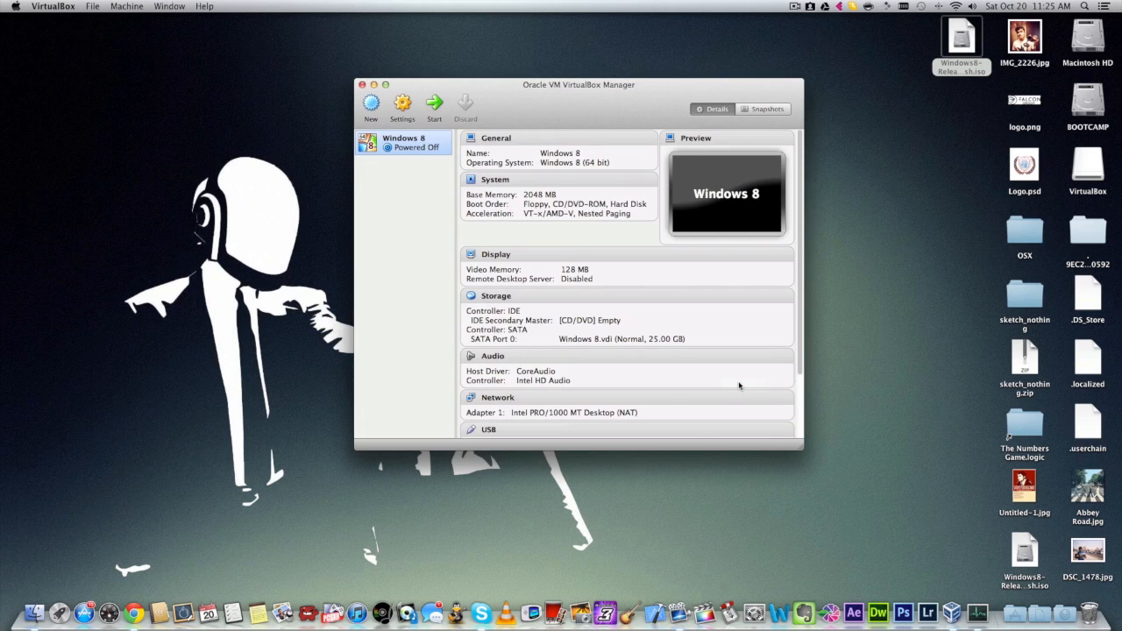
Enlarge VirtualBox Manager to show the machine details and start the Windows 8 machine
left_click_drag(802, 451, 844, 565)
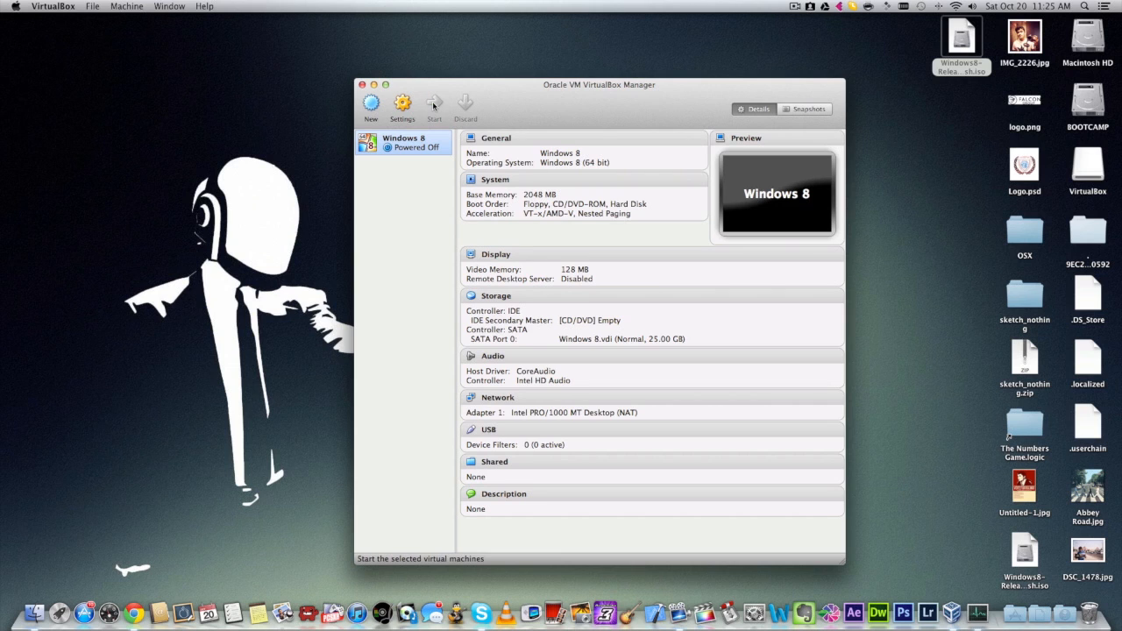
left_click(433, 105)
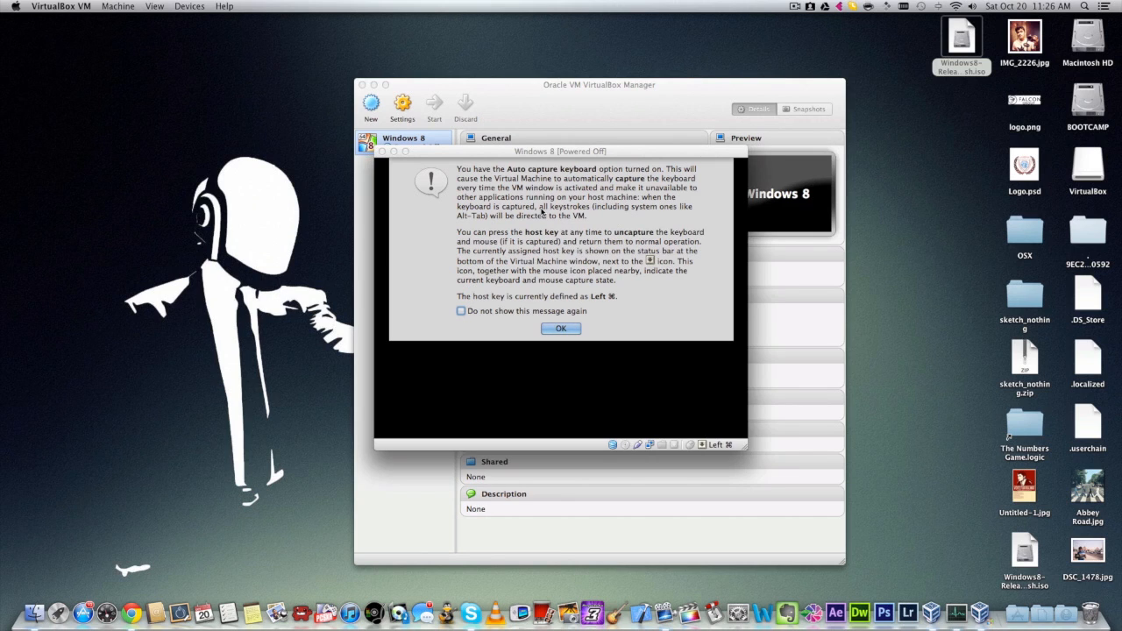
mouse_move(680, 381)
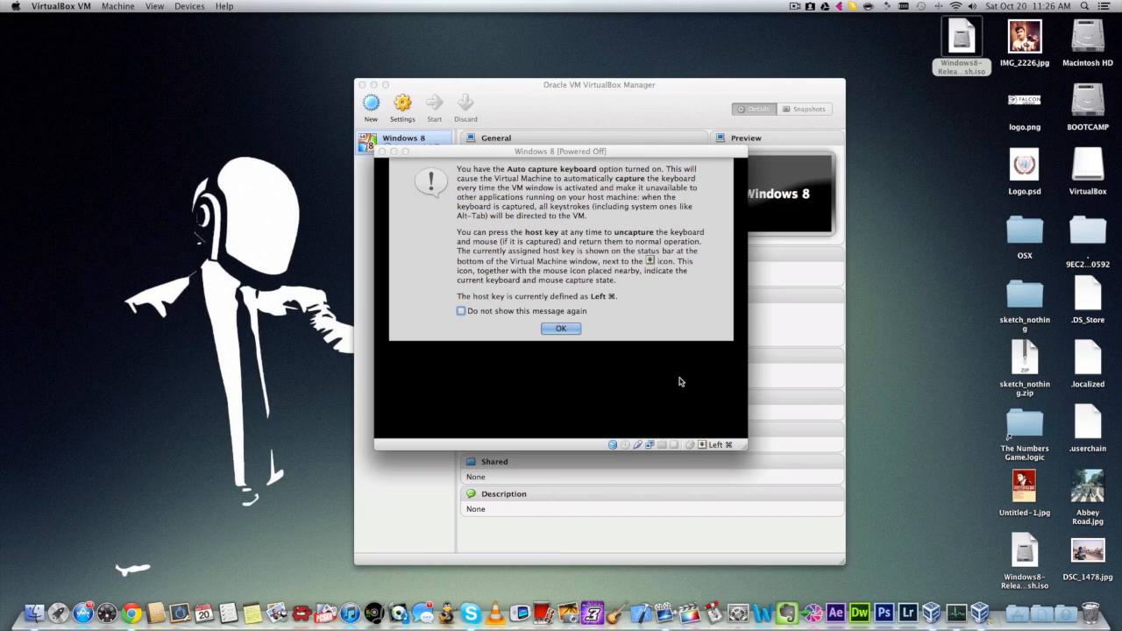
mouse_move(653, 375)
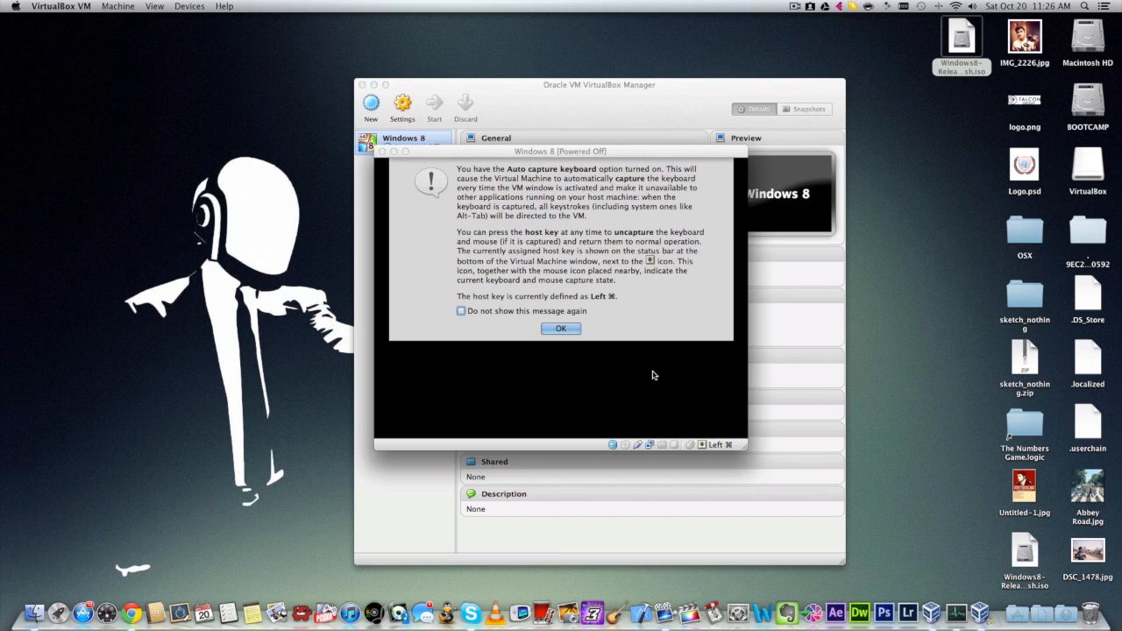
mouse_move(439, 292)
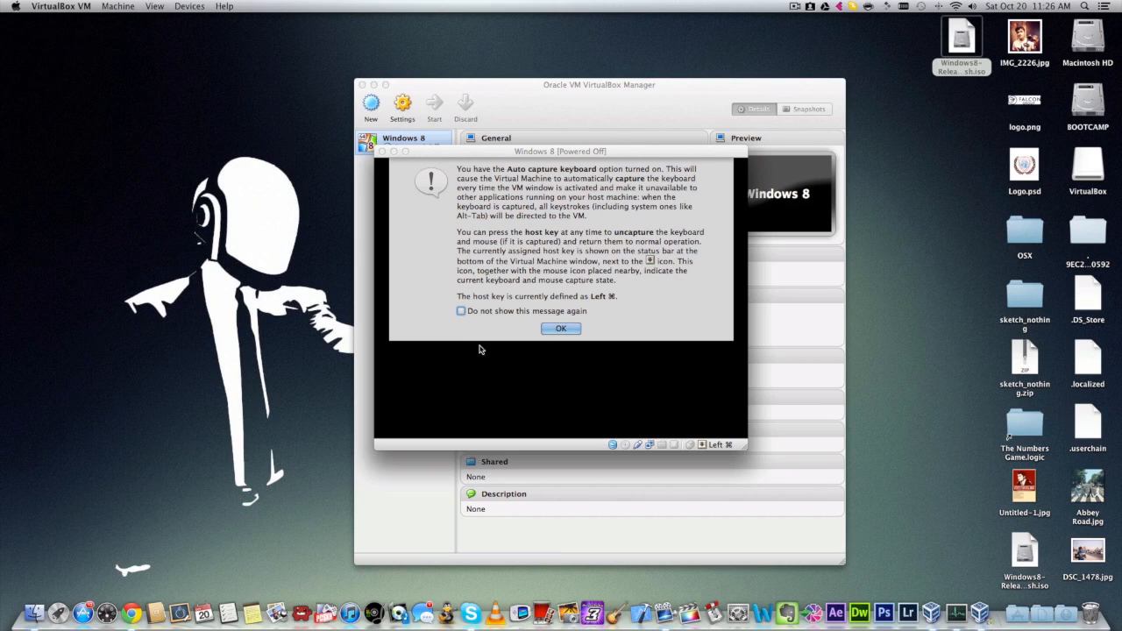
mouse_move(614, 368)
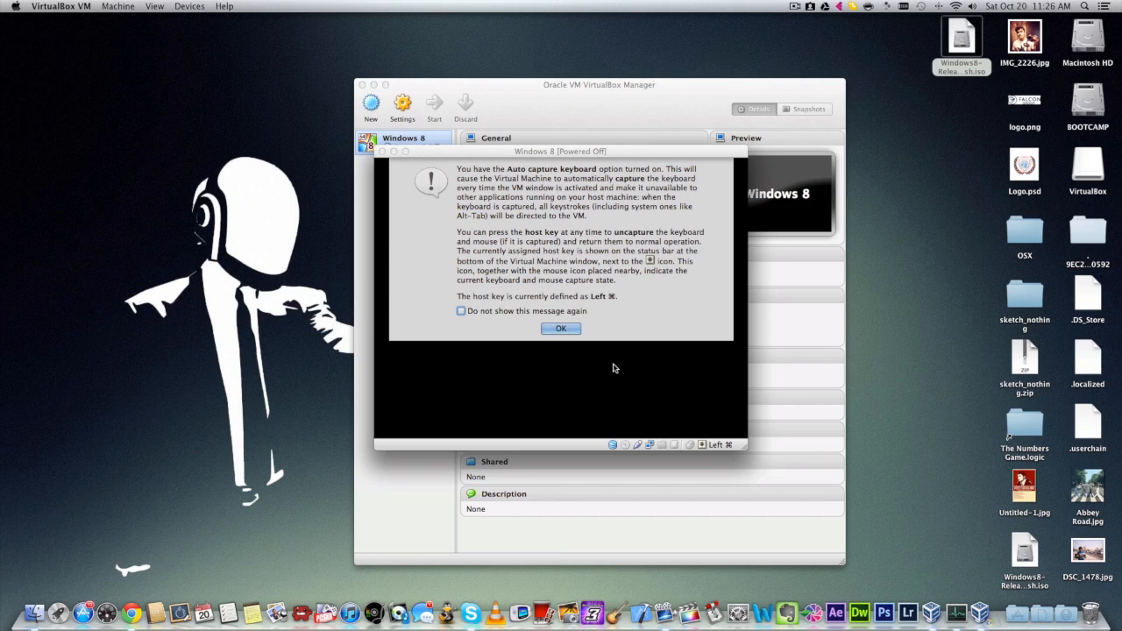
mouse_move(617, 302)
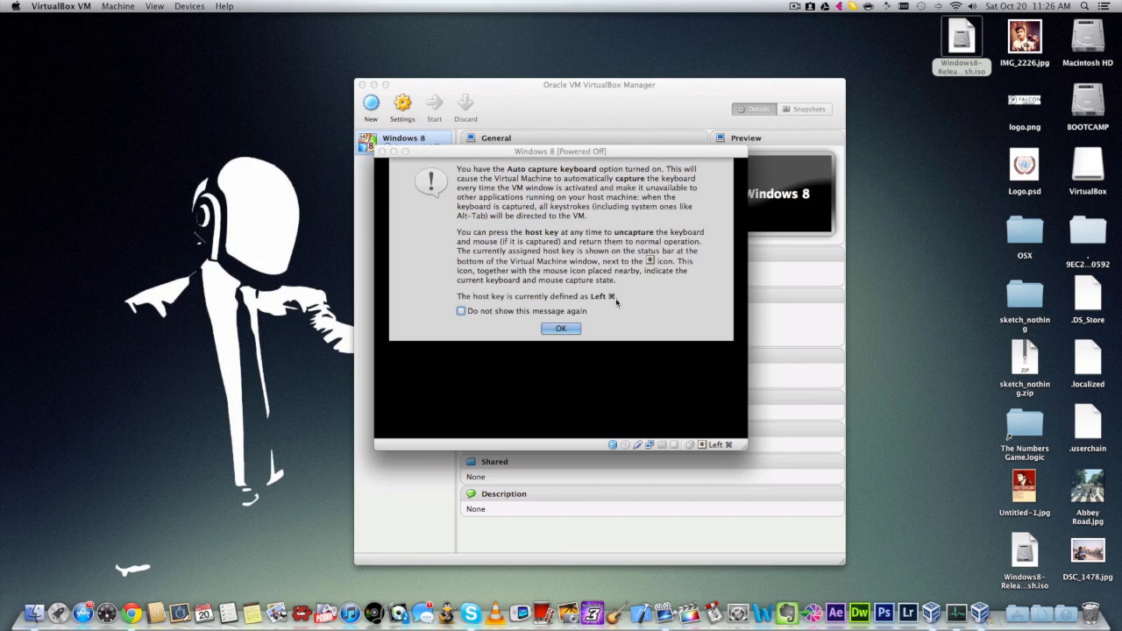
mouse_move(103, 481)
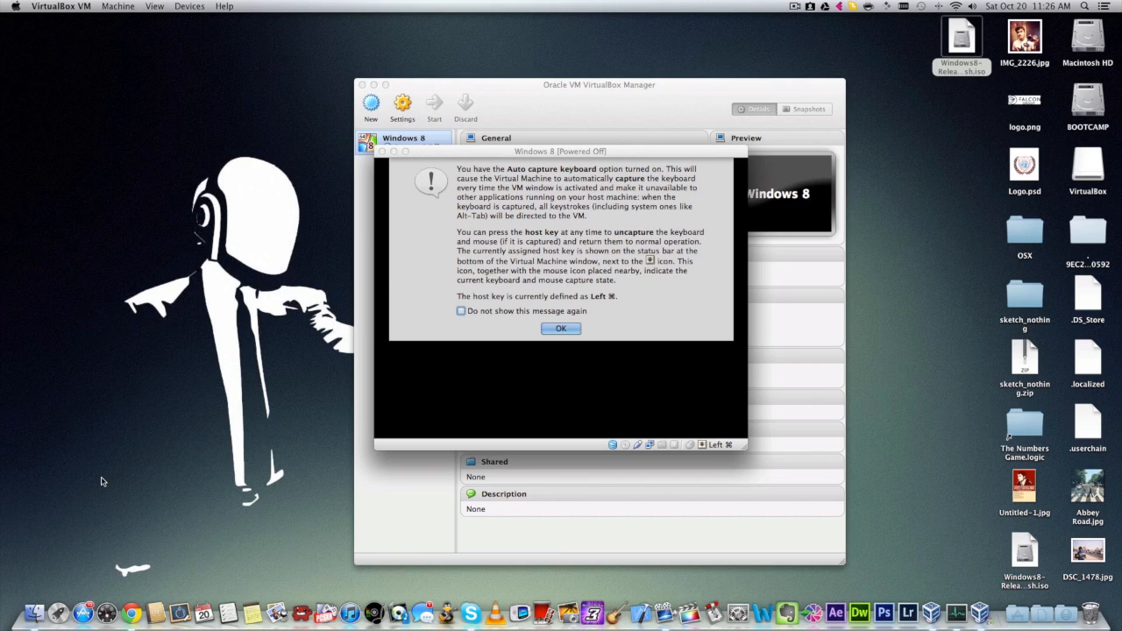
mouse_move(294, 413)
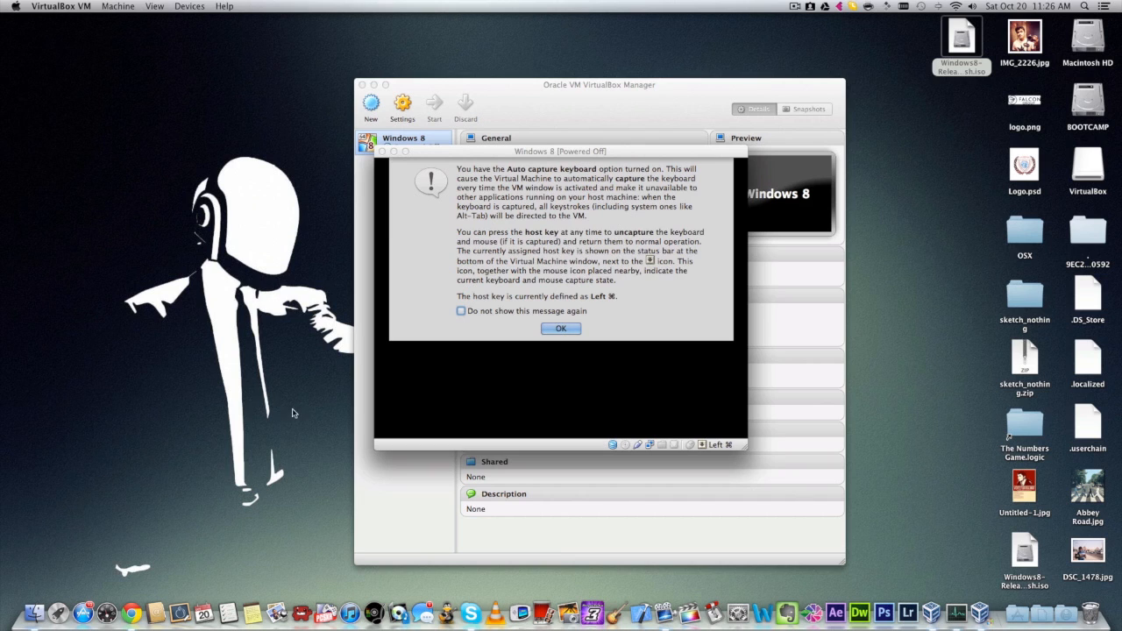
Dismiss the auto-capture keyboard notice so the start-up disk chooser appears
left_click(560, 328)
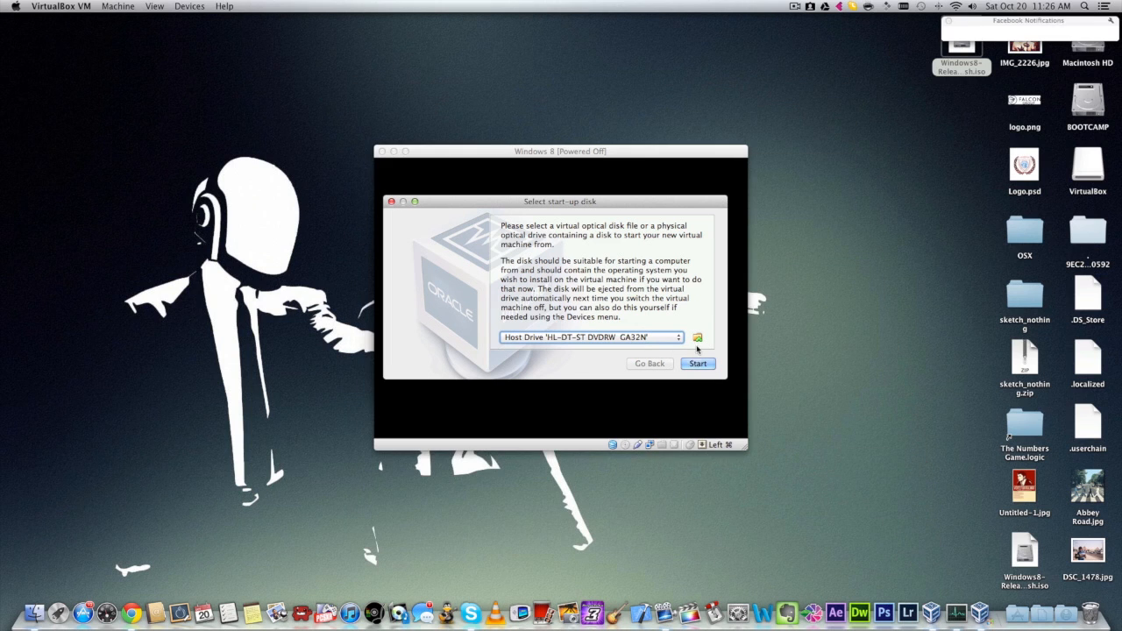
Boot the machine from Windows8-ReleasePreview-64bit-English.iso on the Desktop
left_click(697, 338)
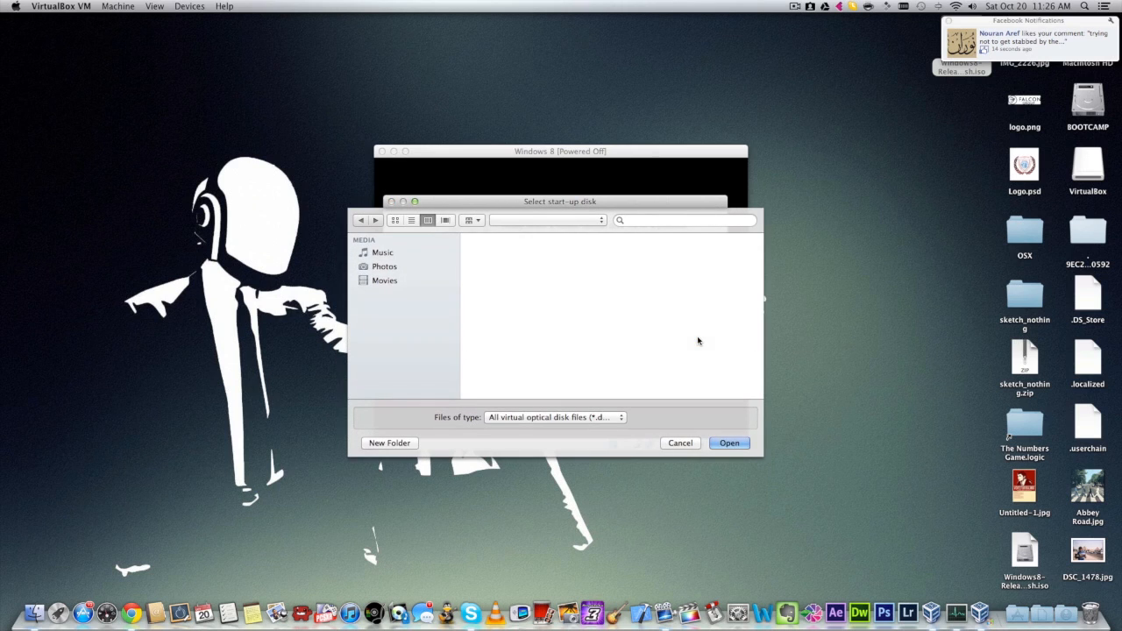
left_click(392, 307)
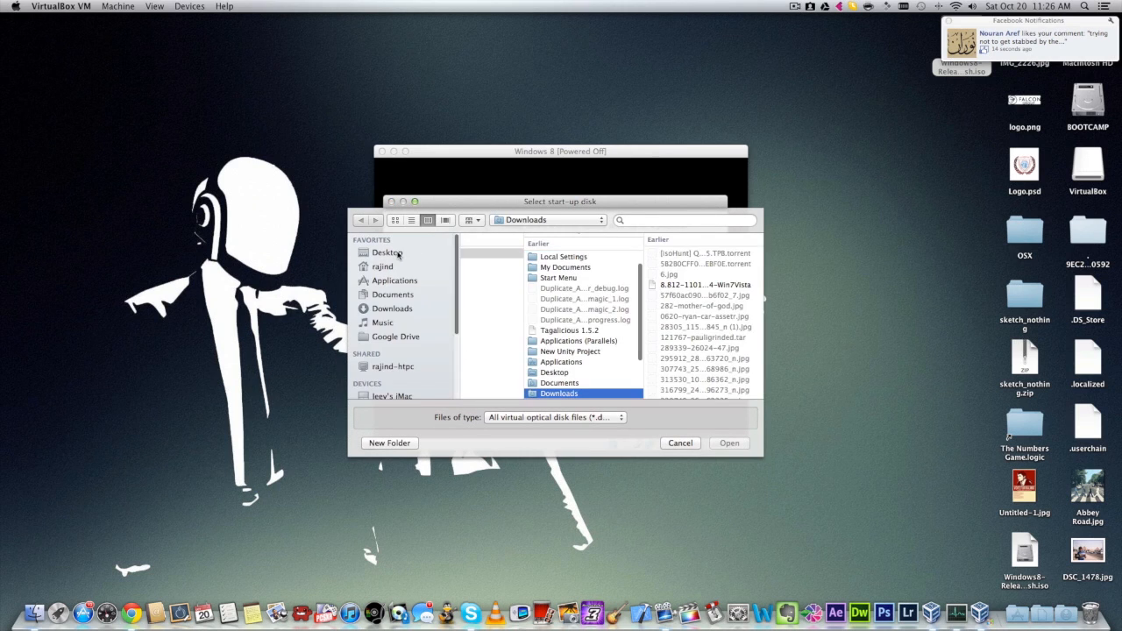
left_click(386, 252)
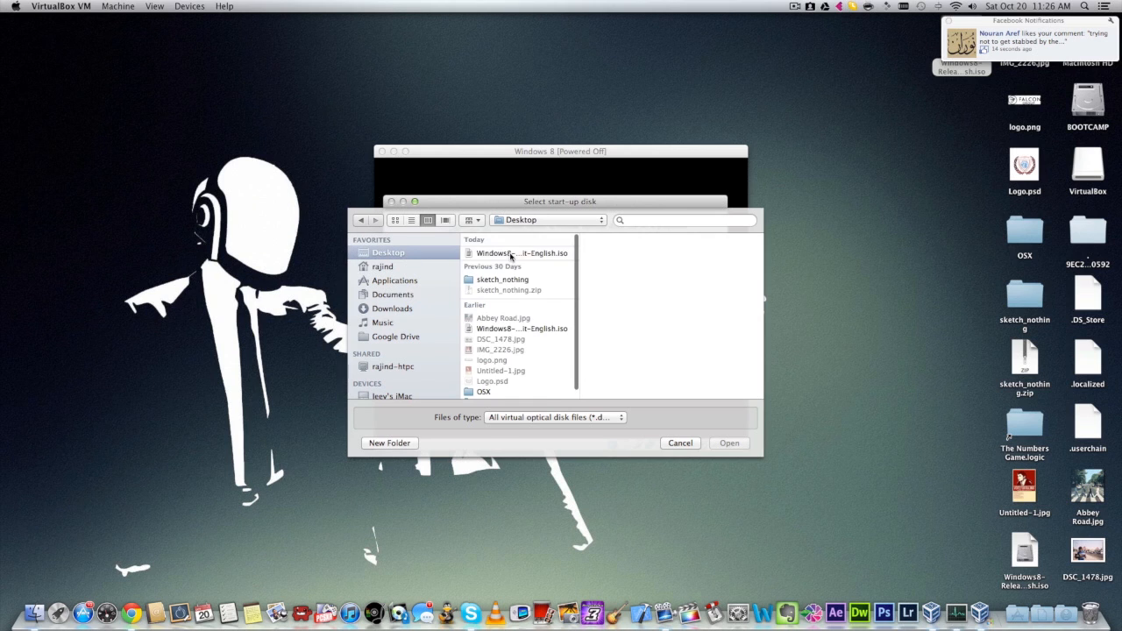
left_click(518, 252)
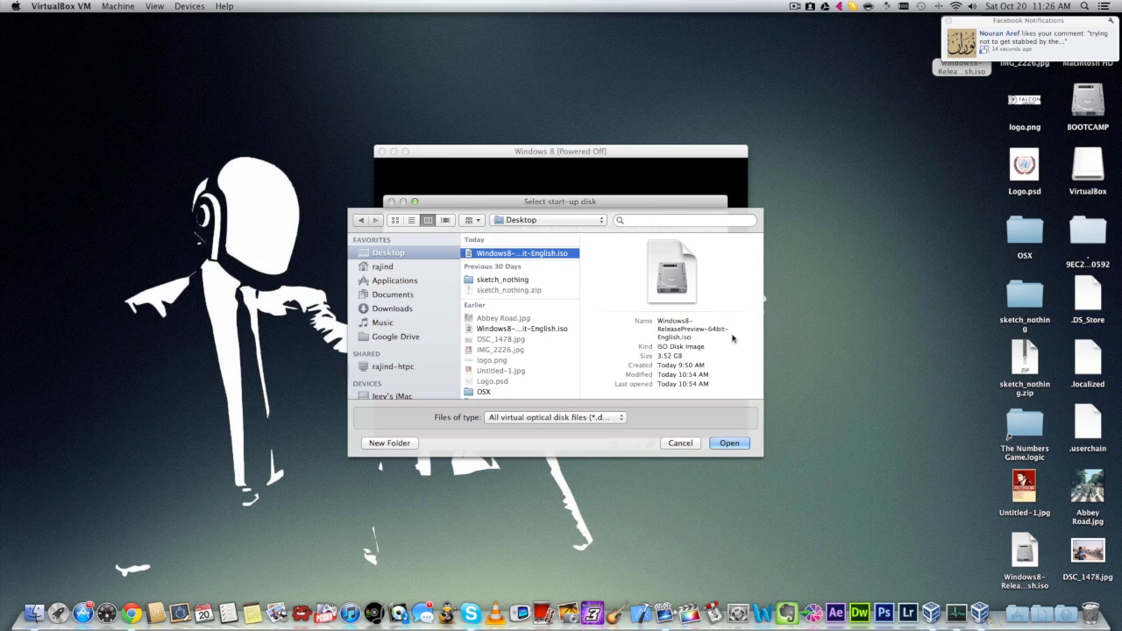
left_click(729, 443)
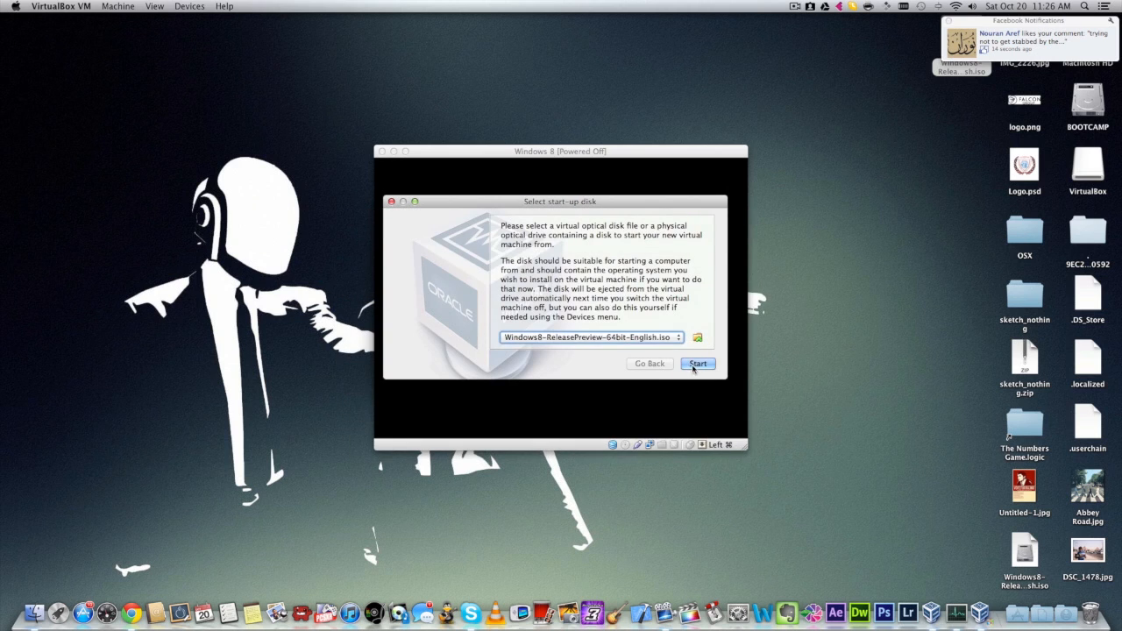
left_click(698, 363)
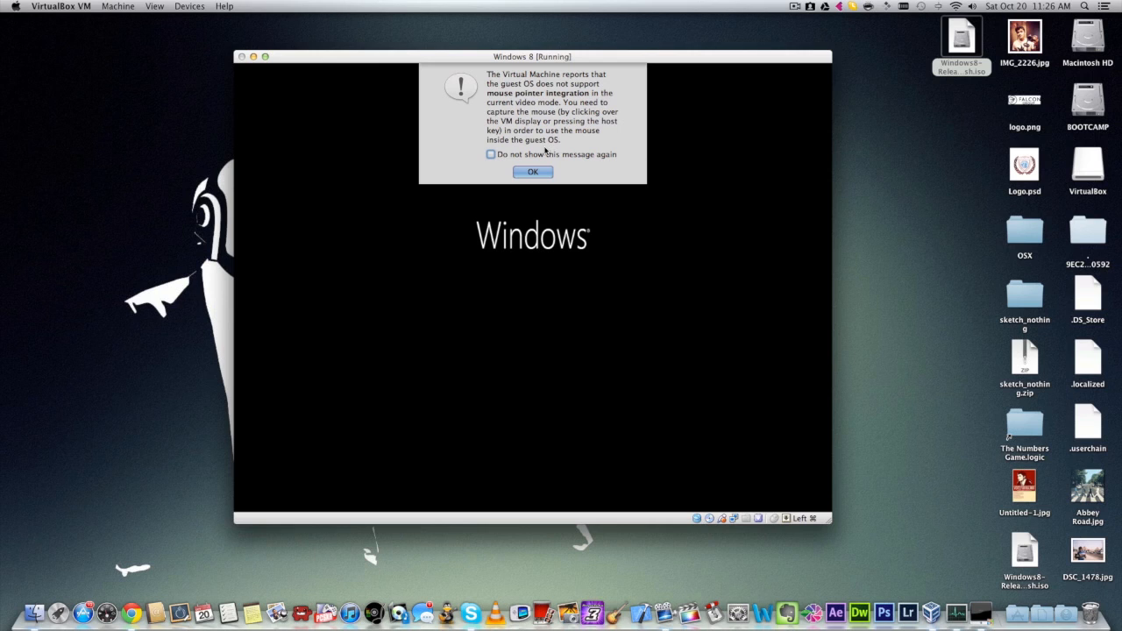
Dismiss the mouse-integration notice, keep the language defaults and choose Install now
left_click(532, 171)
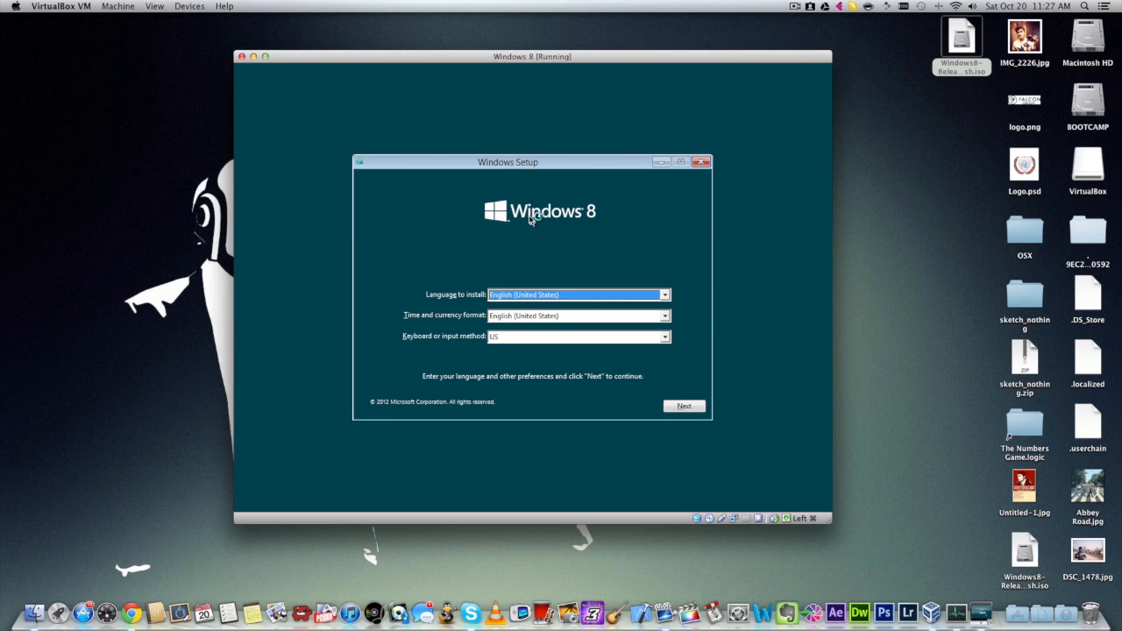
mouse_move(454, 327)
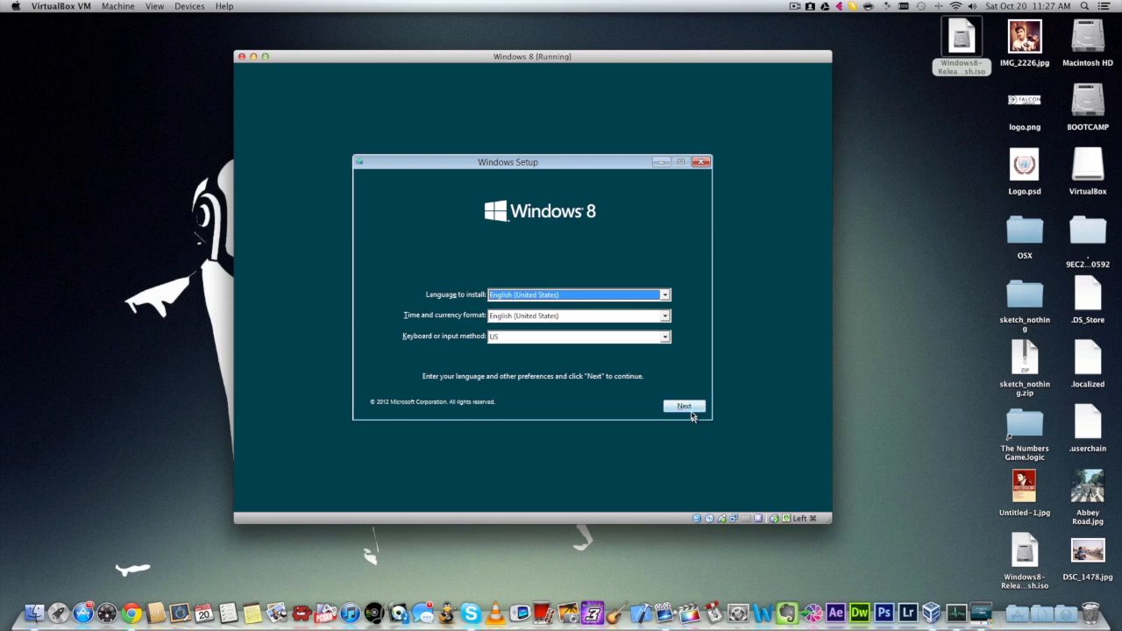
left_click(684, 406)
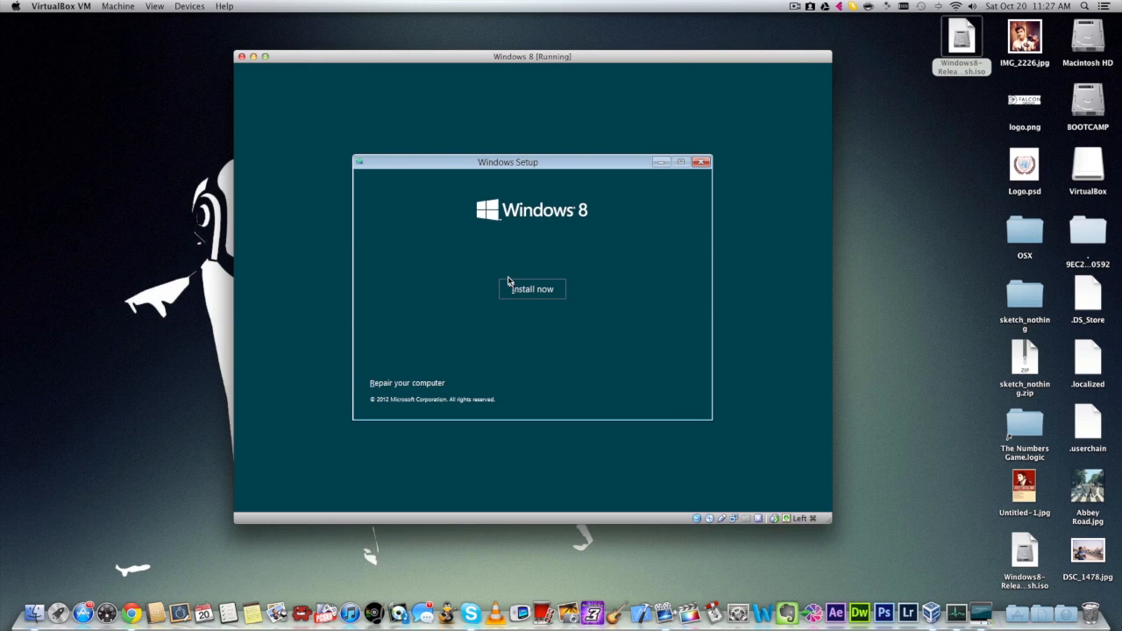
left_click(532, 288)
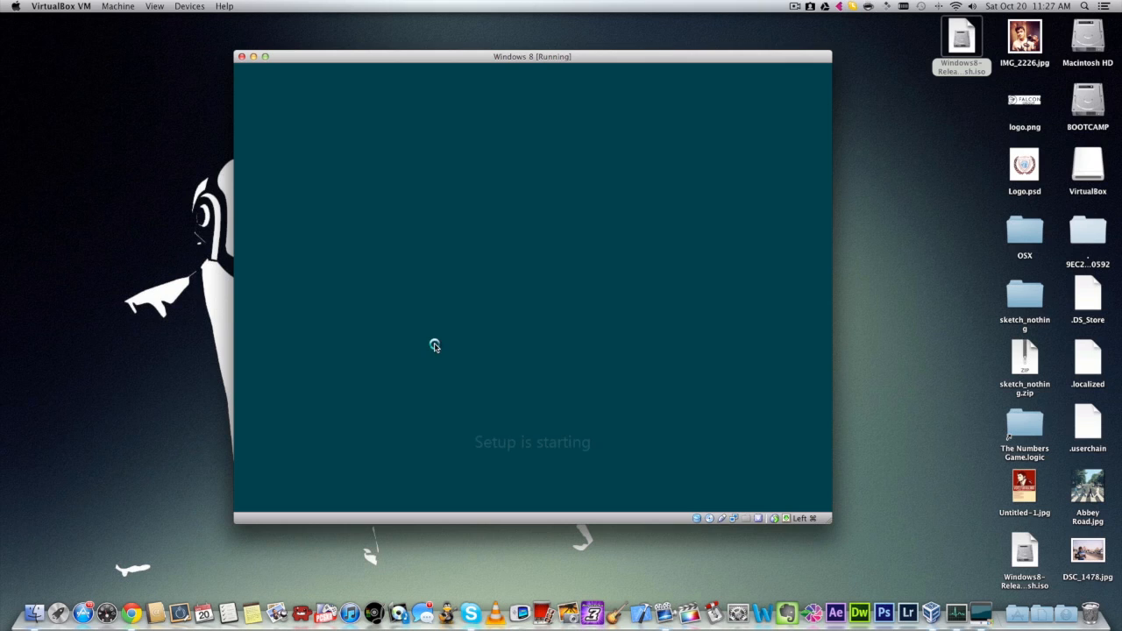
mouse_move(336, 180)
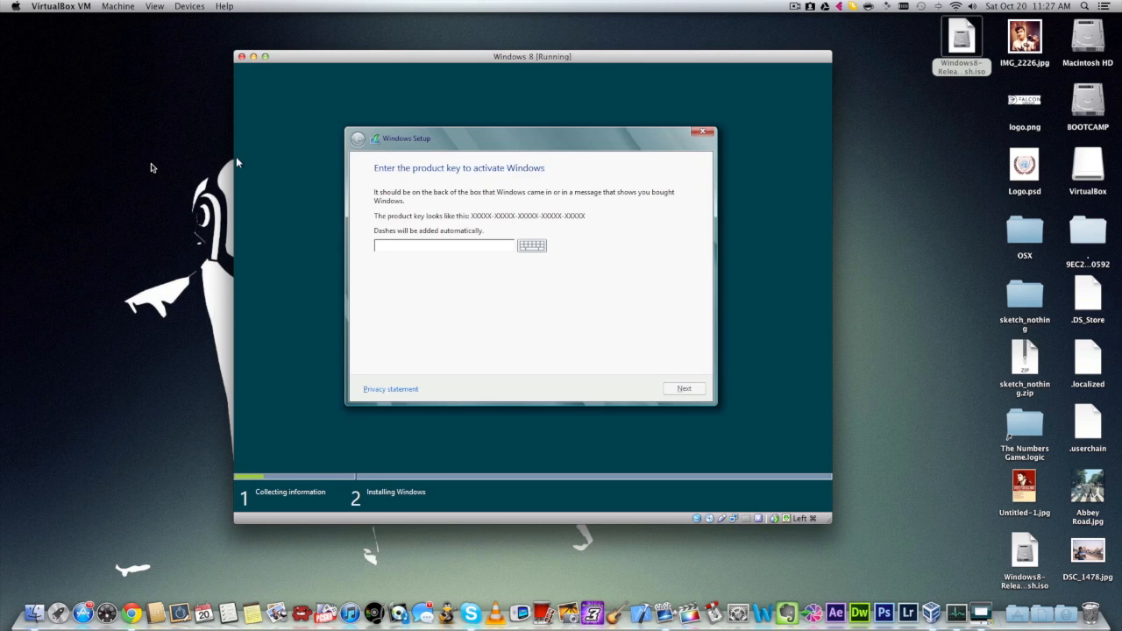
mouse_move(308, 182)
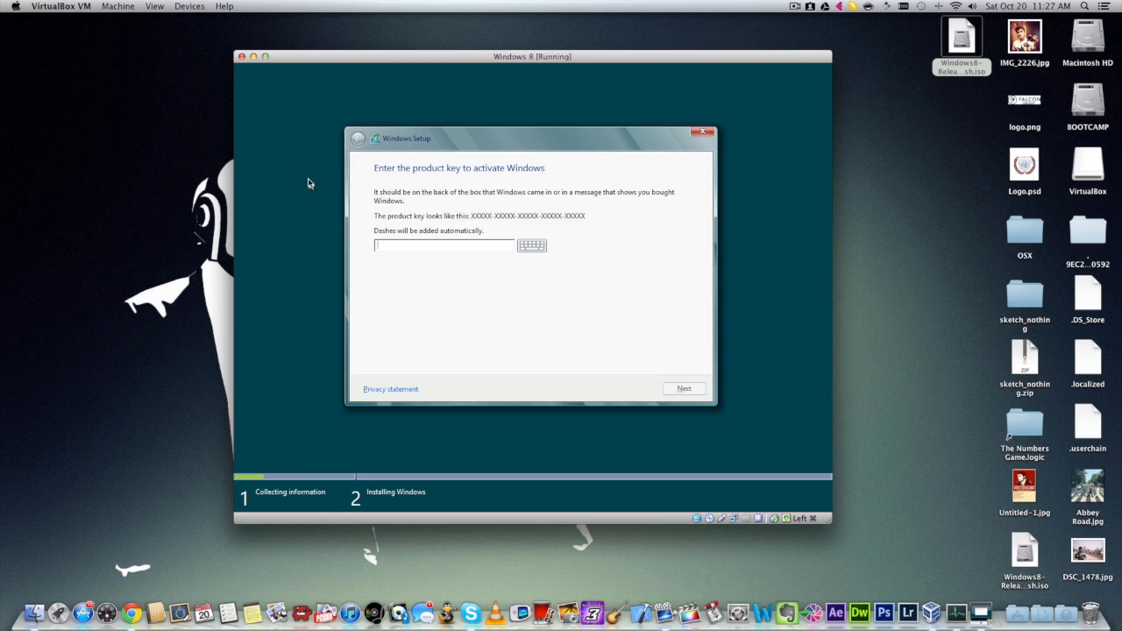
mouse_move(247, 161)
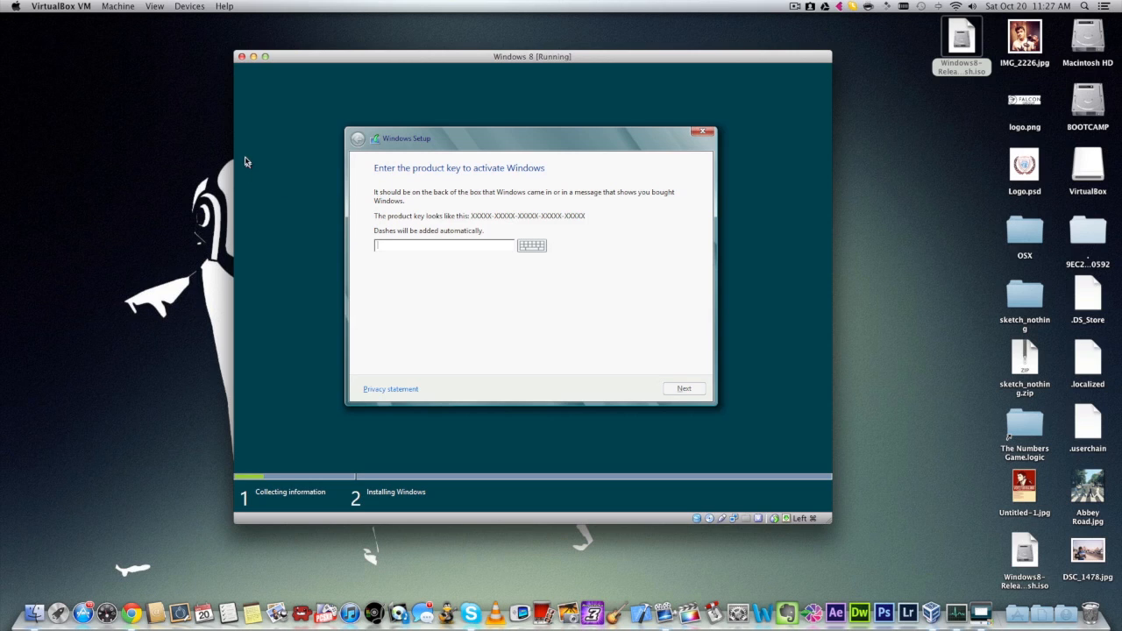
mouse_move(262, 147)
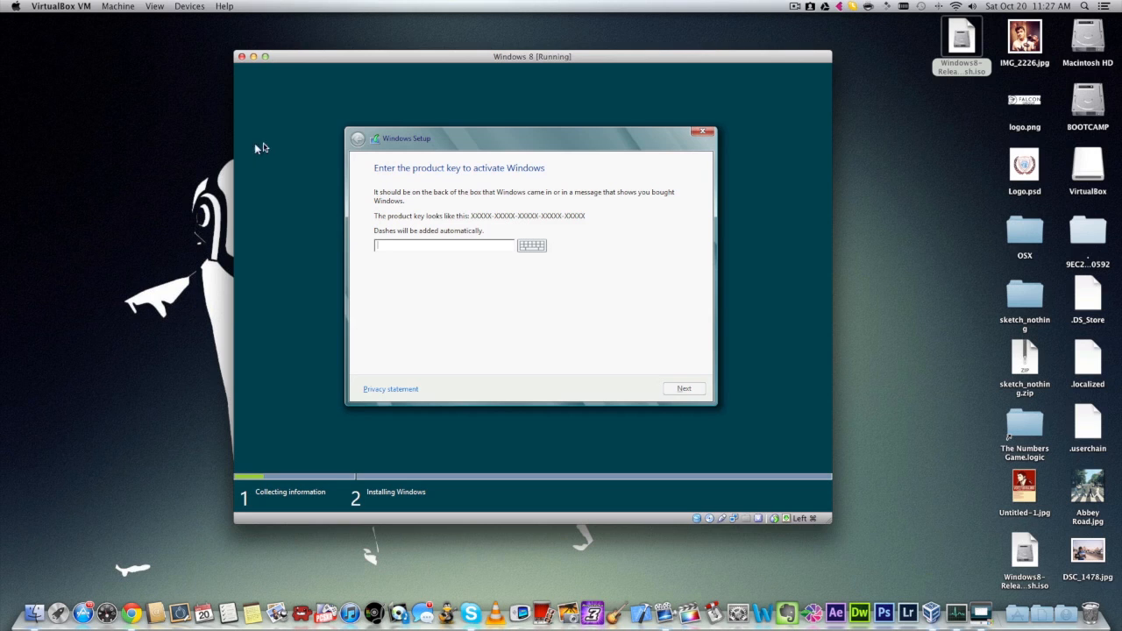
mouse_move(246, 147)
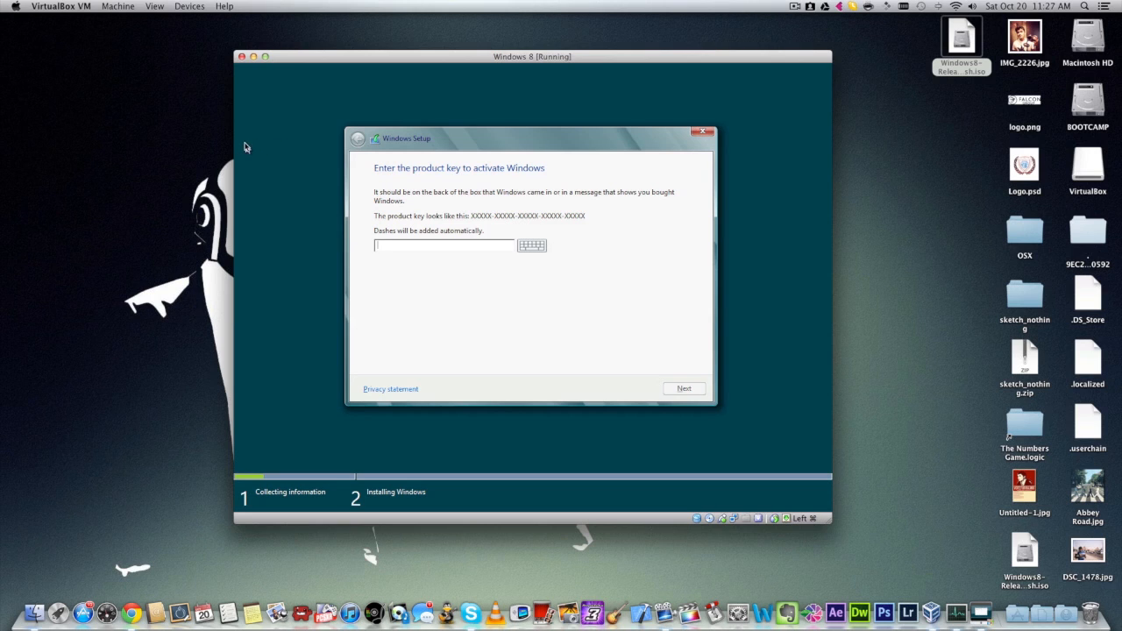
mouse_move(234, 146)
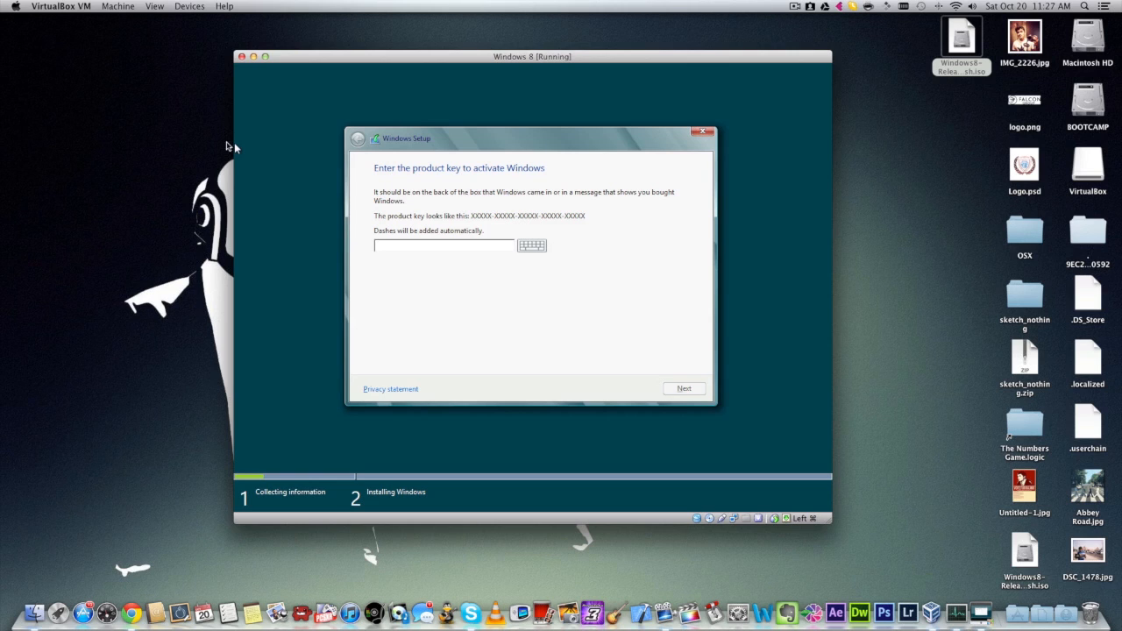
mouse_move(254, 147)
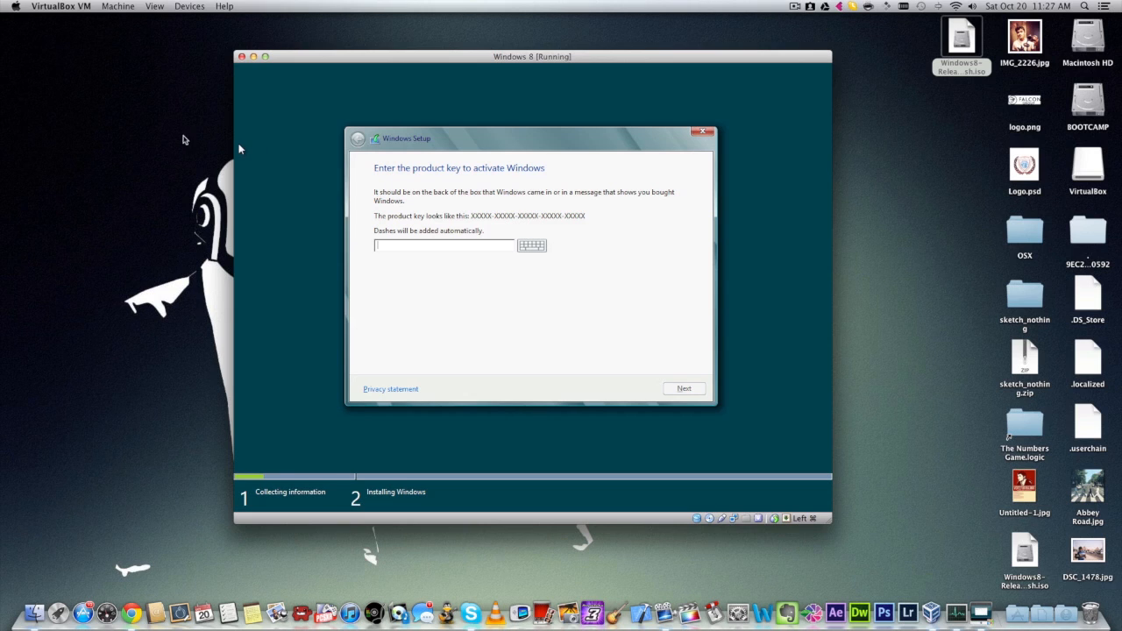
mouse_move(401, 182)
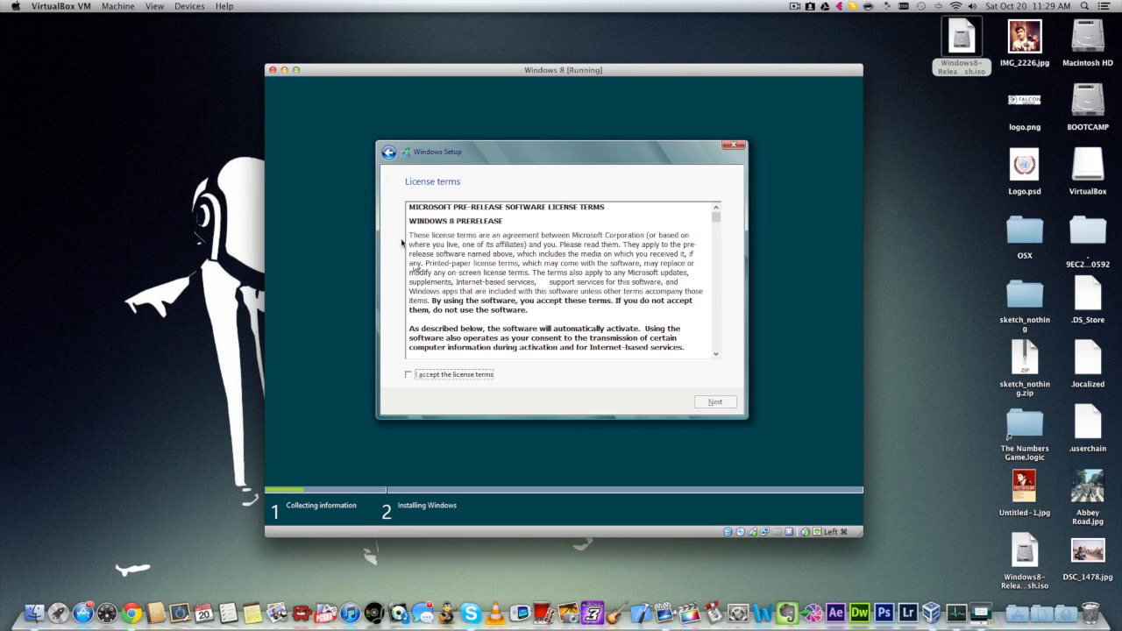
mouse_move(412, 267)
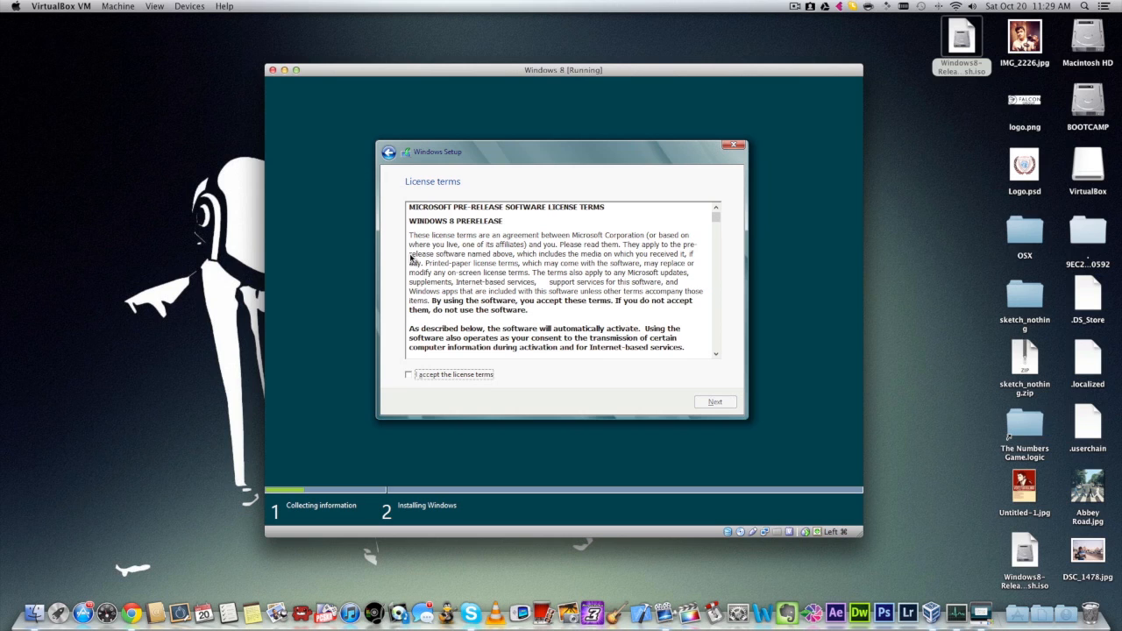
mouse_move(479, 396)
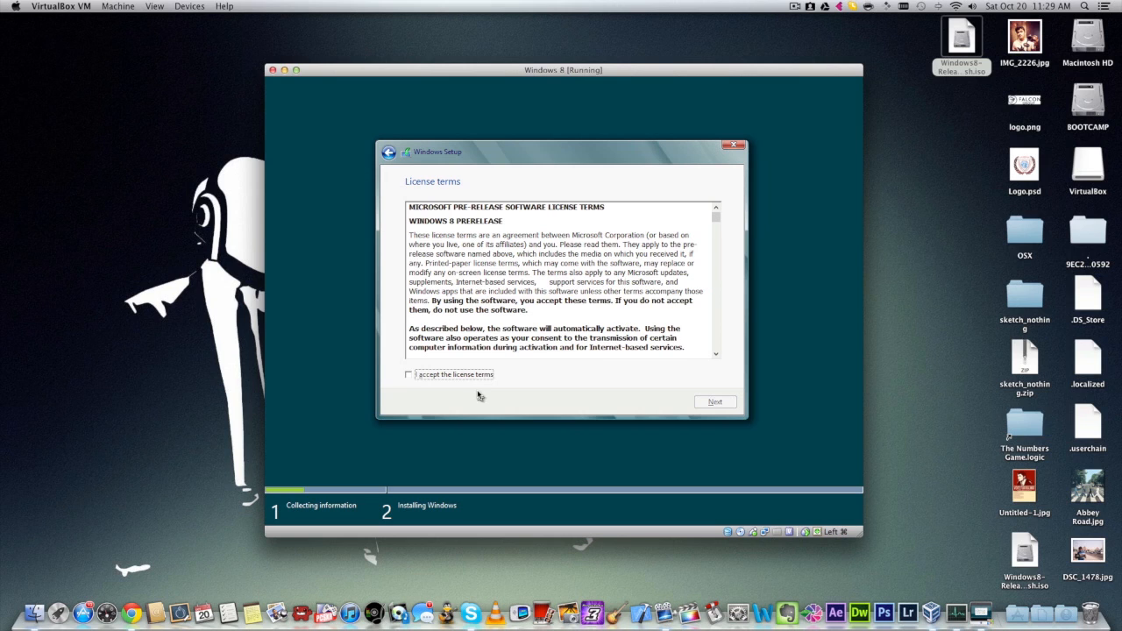
Accept the license and custom-install Windows onto Drive 0's 25 GB unallocated space
left_click(716, 402)
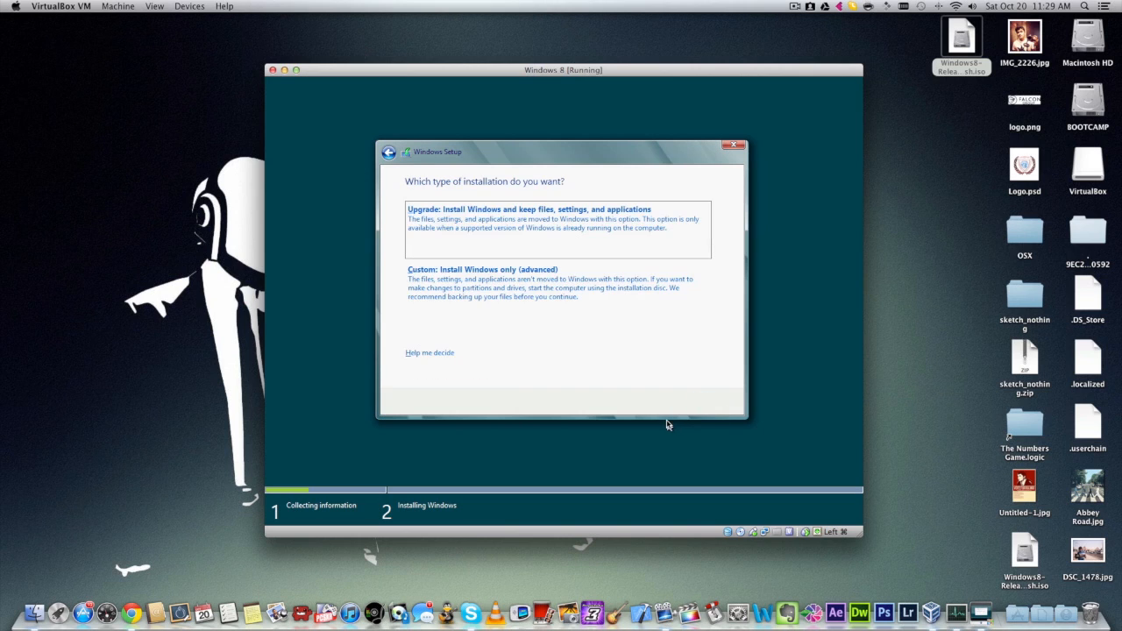
left_click(483, 269)
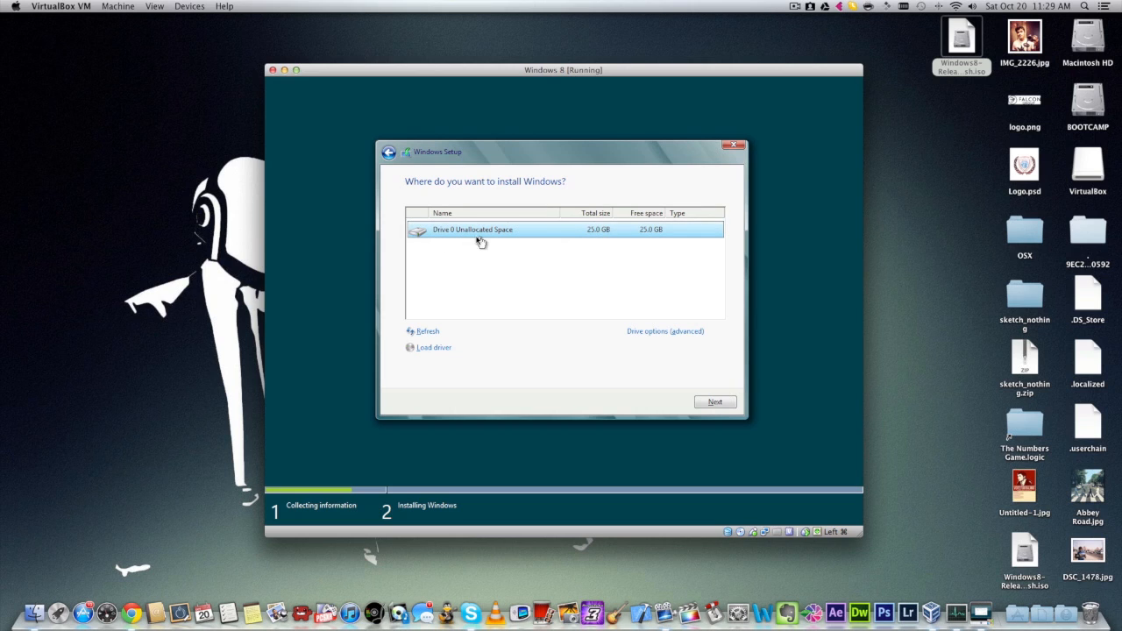
mouse_move(542, 238)
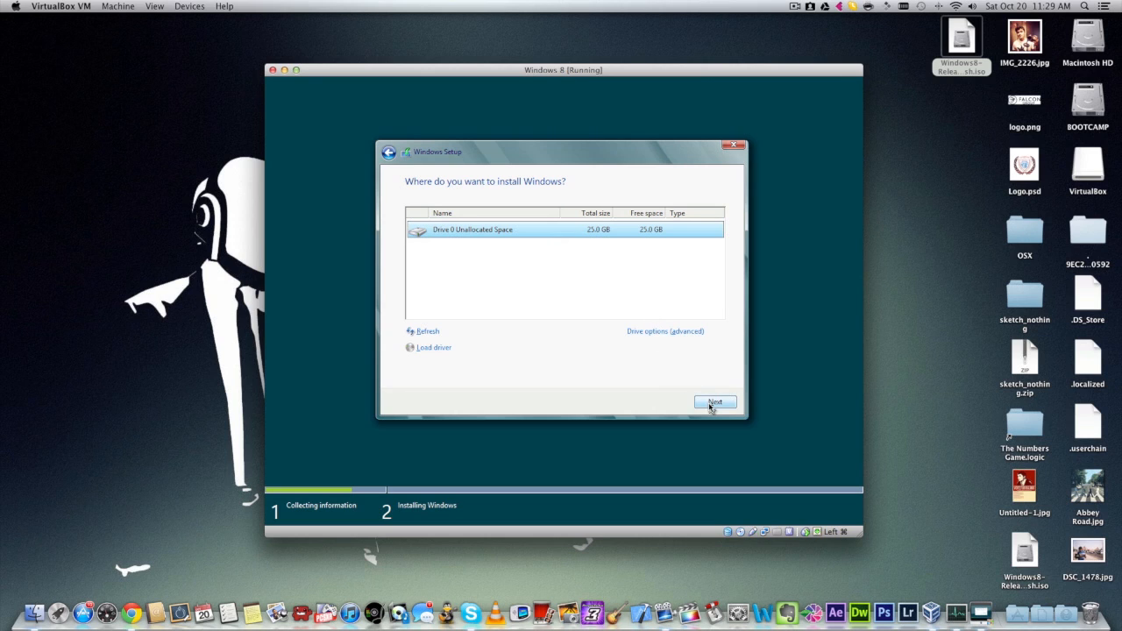
left_click(716, 401)
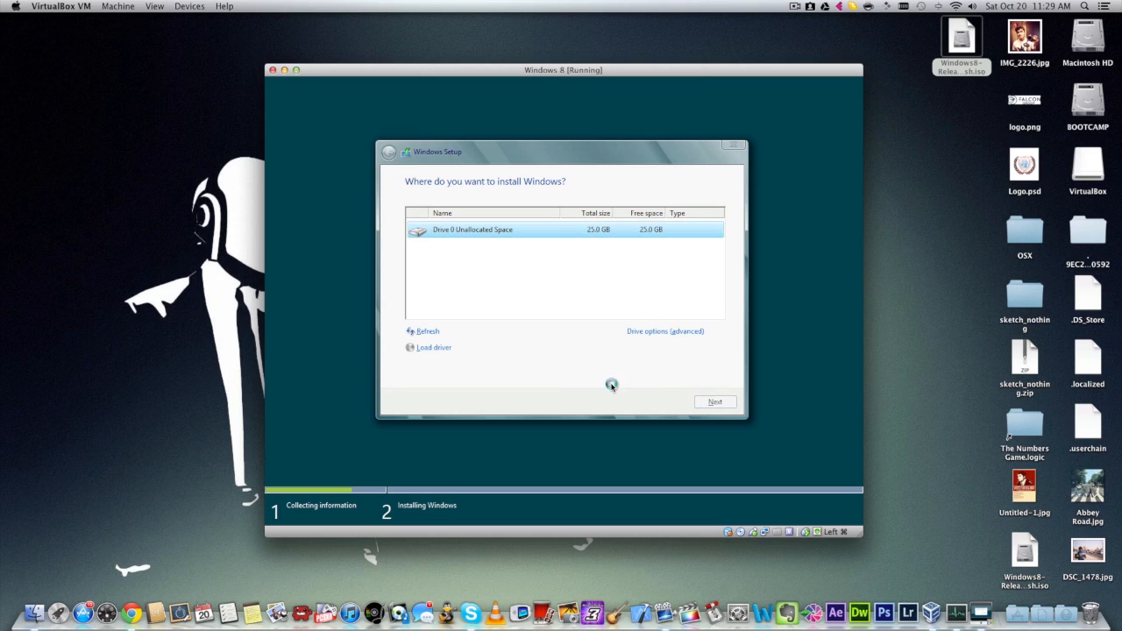
left_click(714, 402)
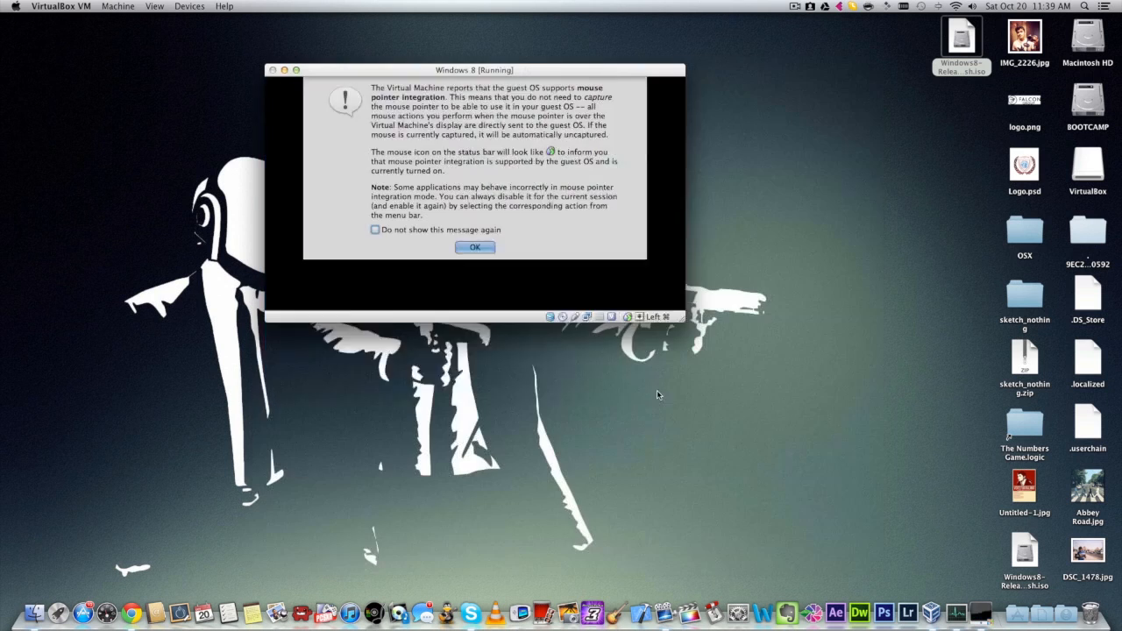
Dismiss the mouse integration notice and let the VM reboot into the Personalize screen
left_click(474, 246)
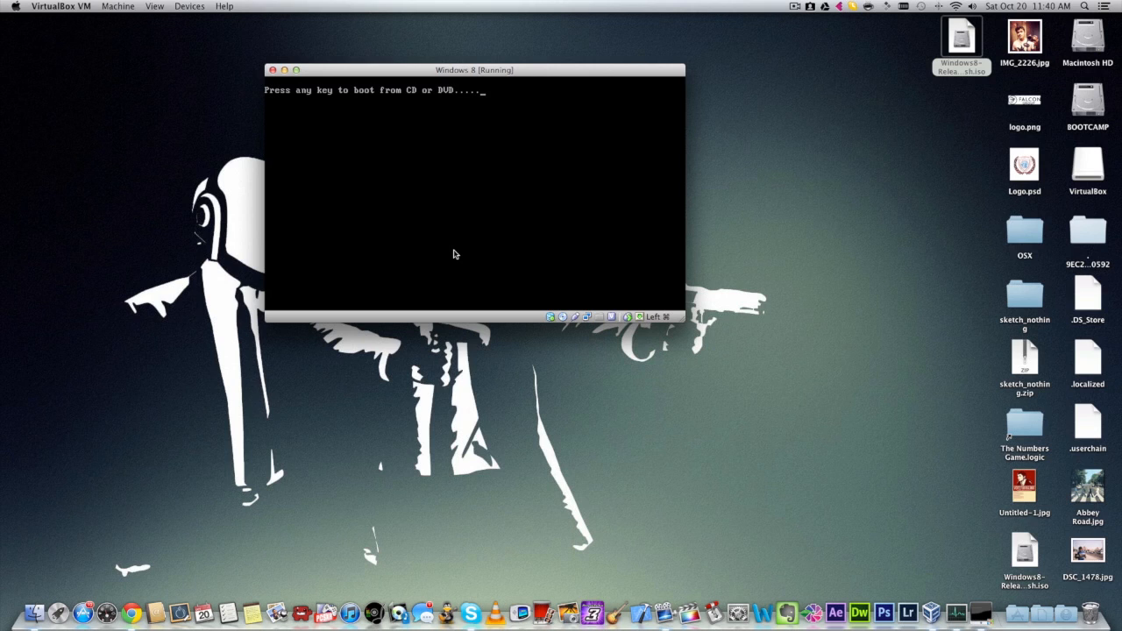
key("space")
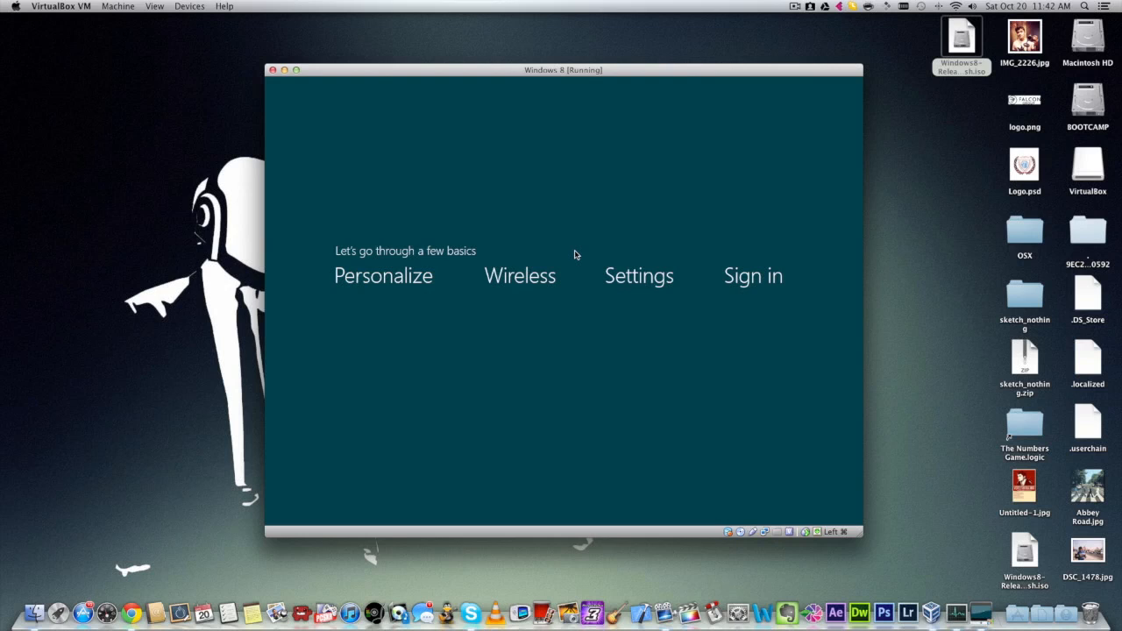
left_click(383, 275)
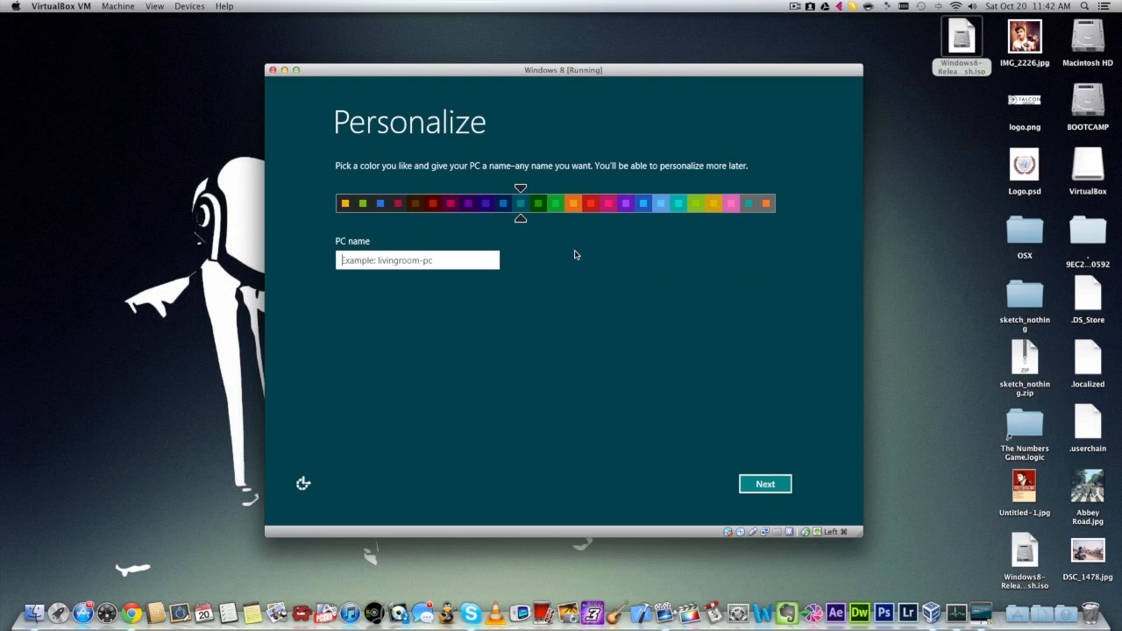
mouse_move(510, 103)
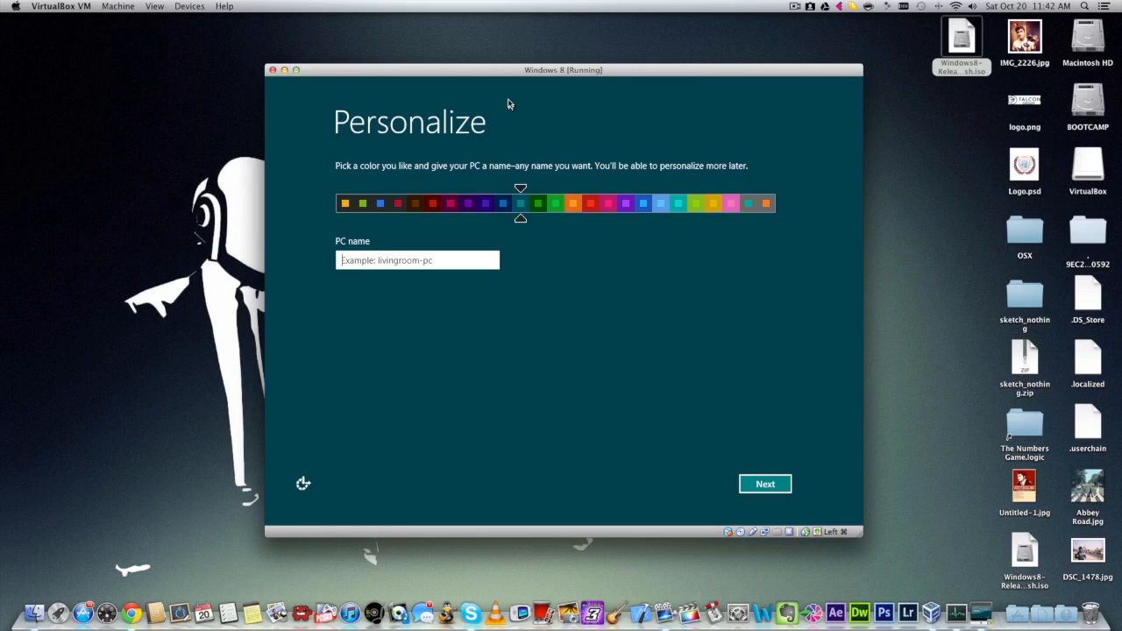
mouse_move(414, 129)
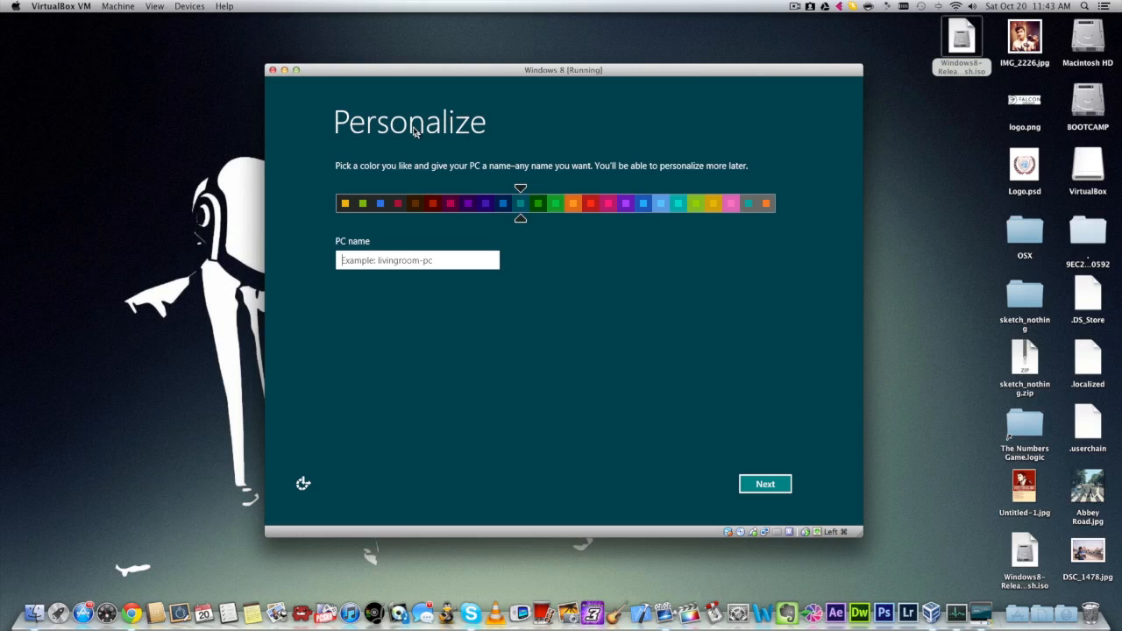
mouse_move(568, 198)
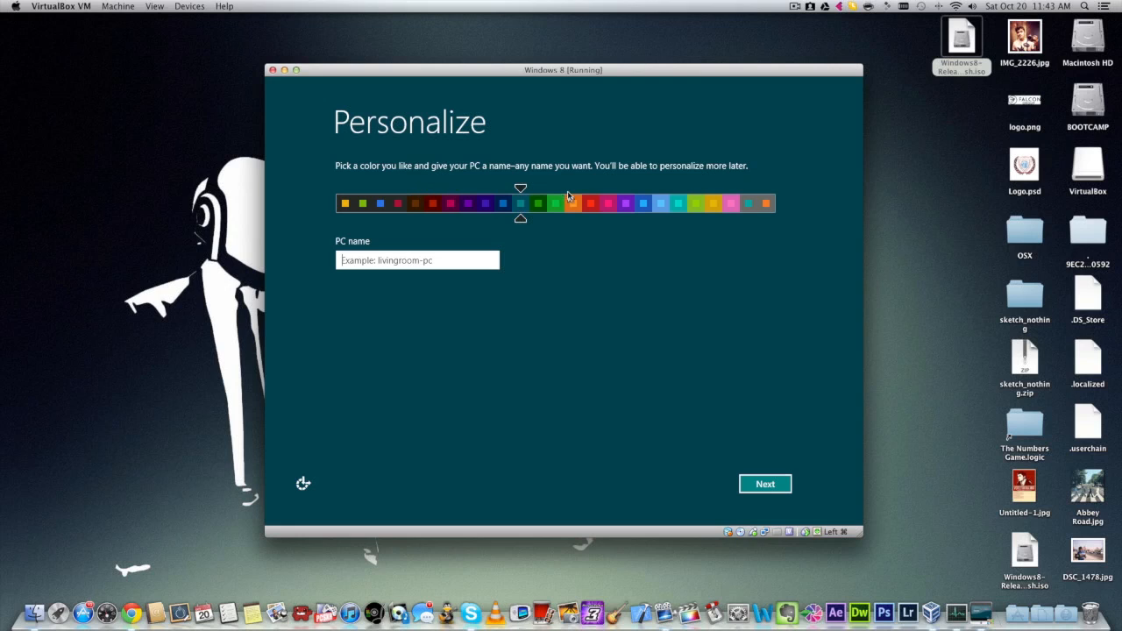
Choose the green colour scheme and name the PC 'Rajind'
left_click(538, 202)
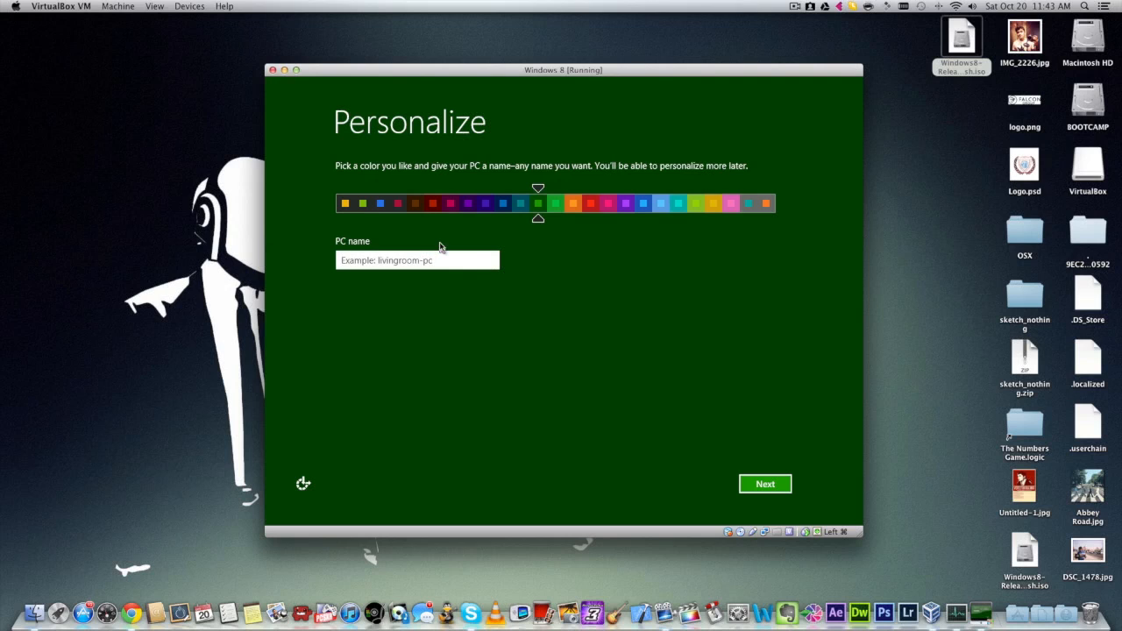
type("Rajind")
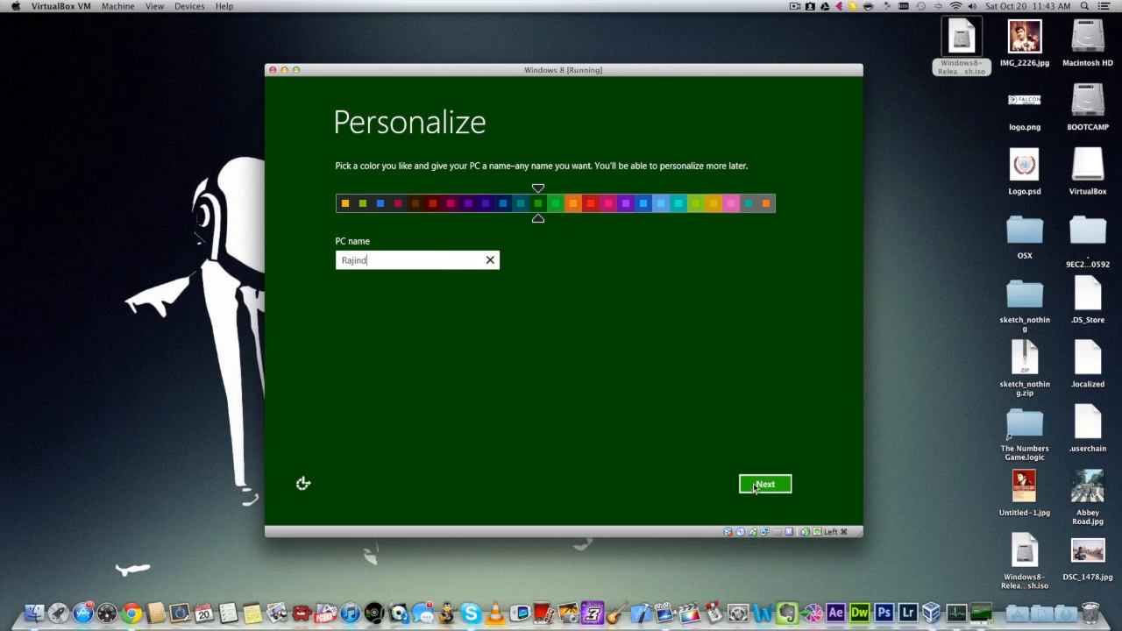
left_click(764, 483)
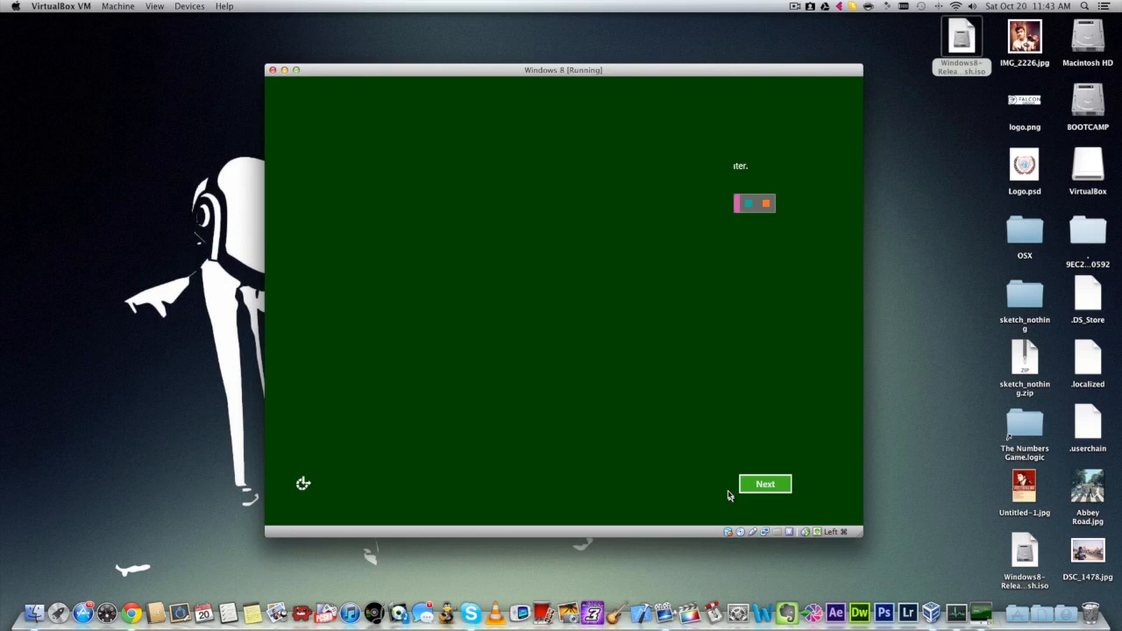
left_click(765, 483)
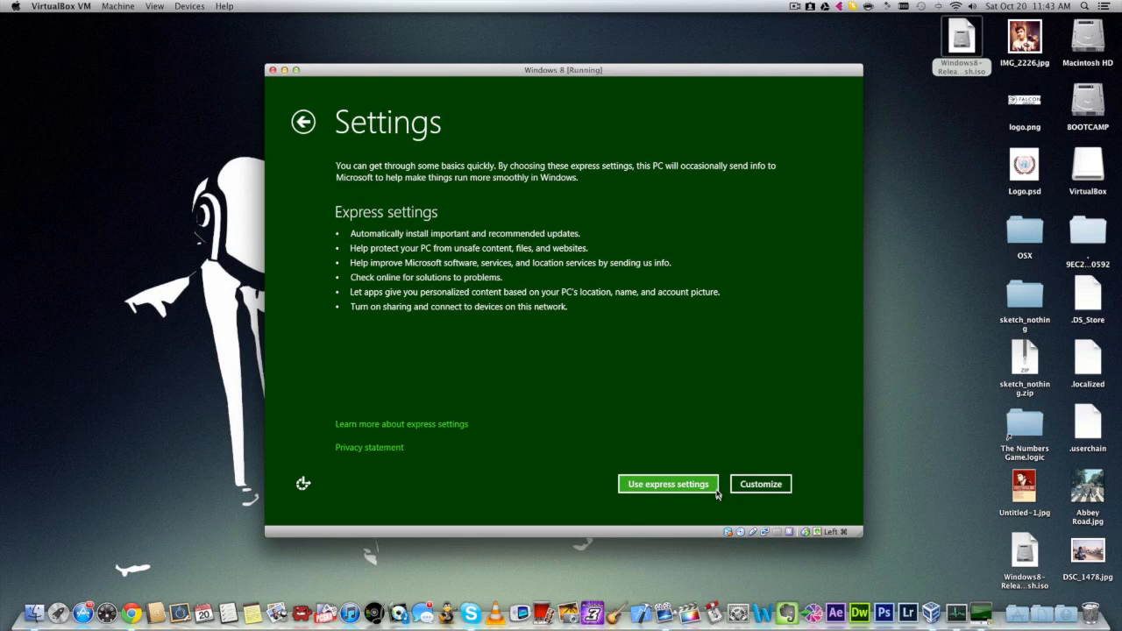
mouse_move(689, 478)
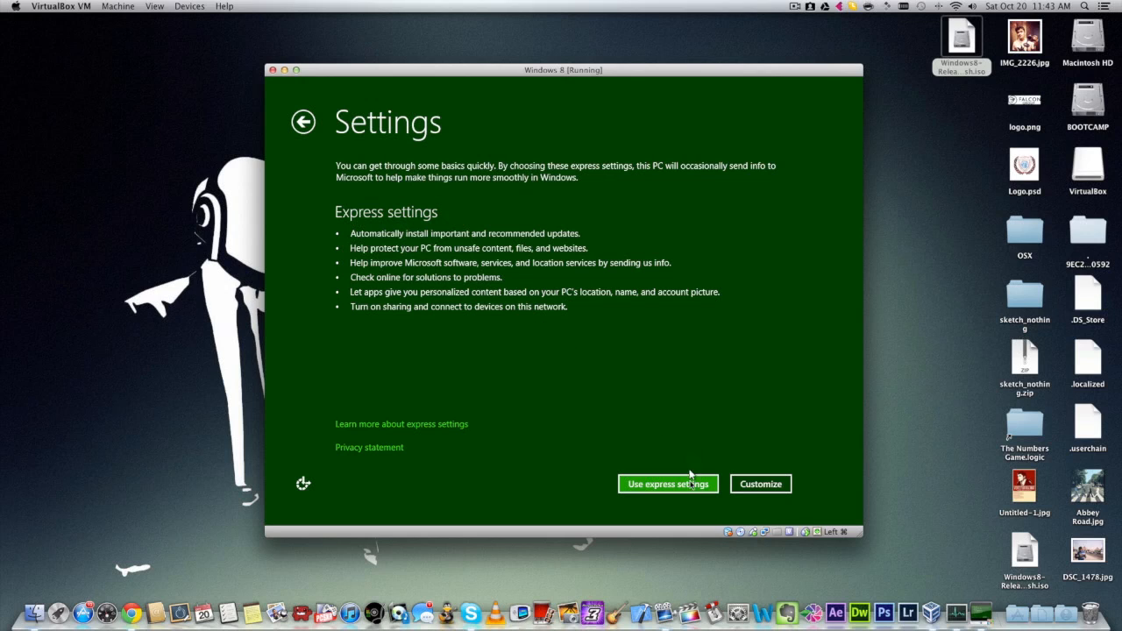
Accept express settings and choose to sign in without a Microsoft account
left_click(667, 483)
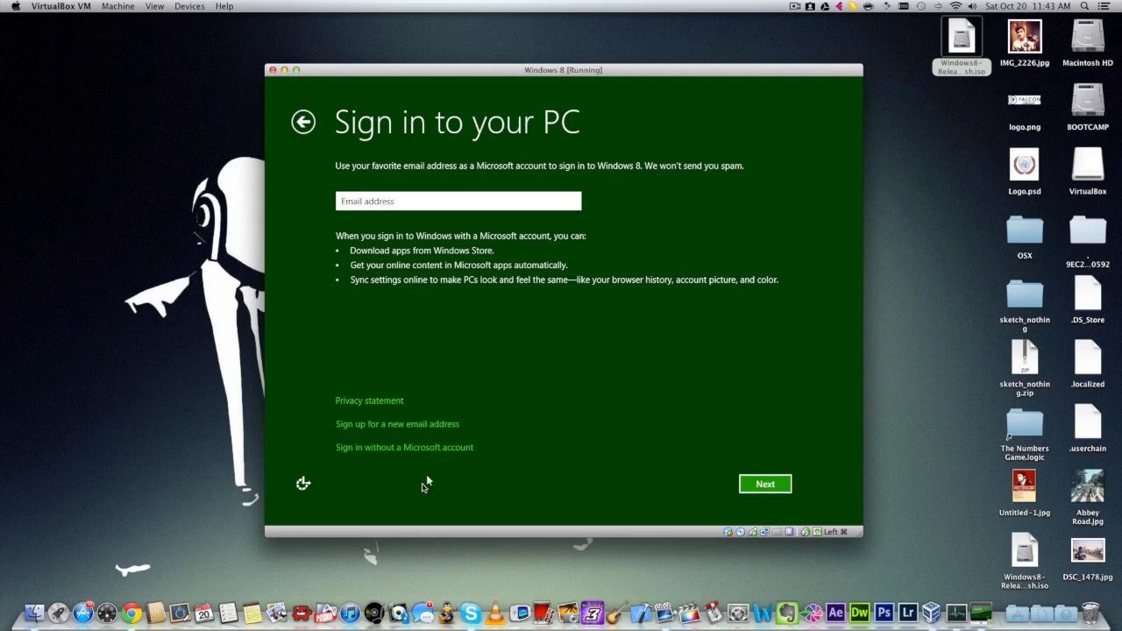
left_click(404, 447)
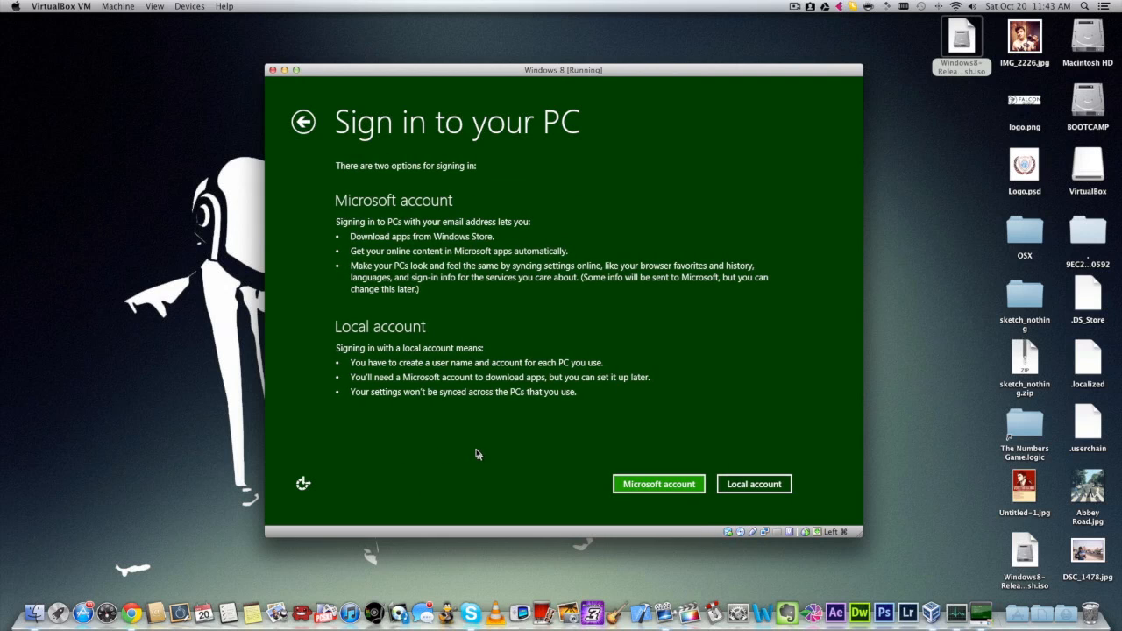
left_click(752, 484)
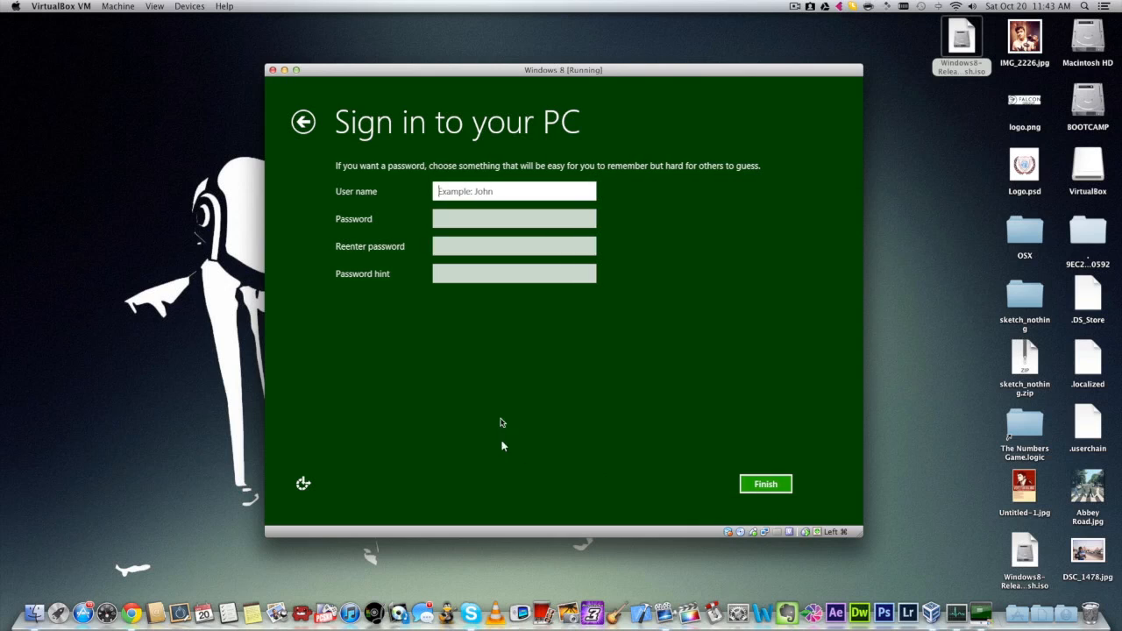
type("Rajind")
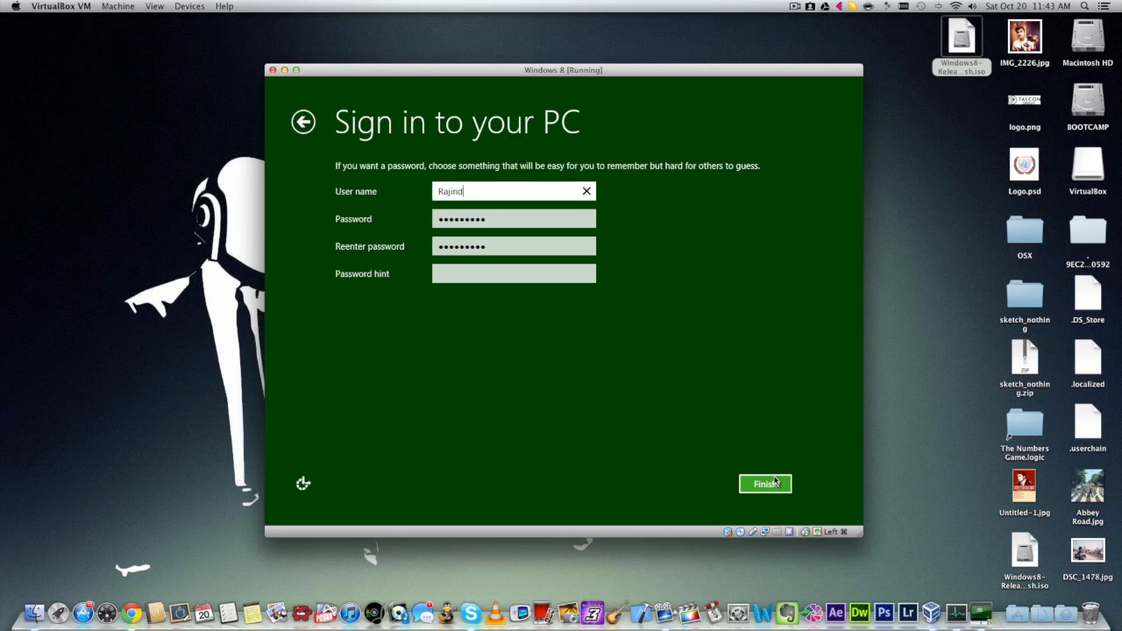
left_click(764, 483)
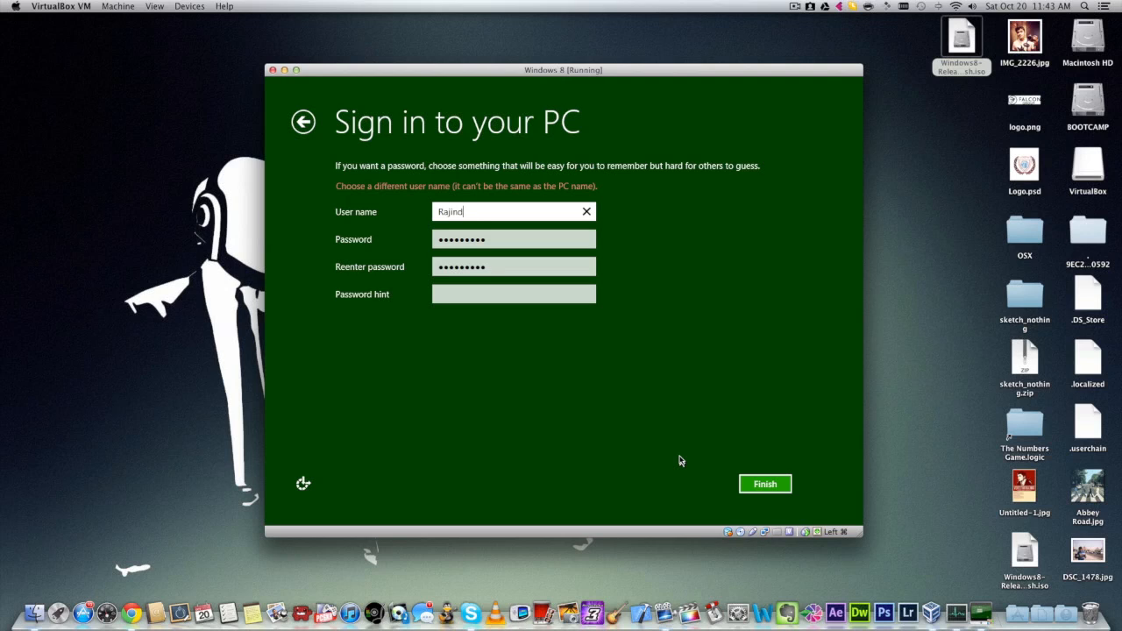
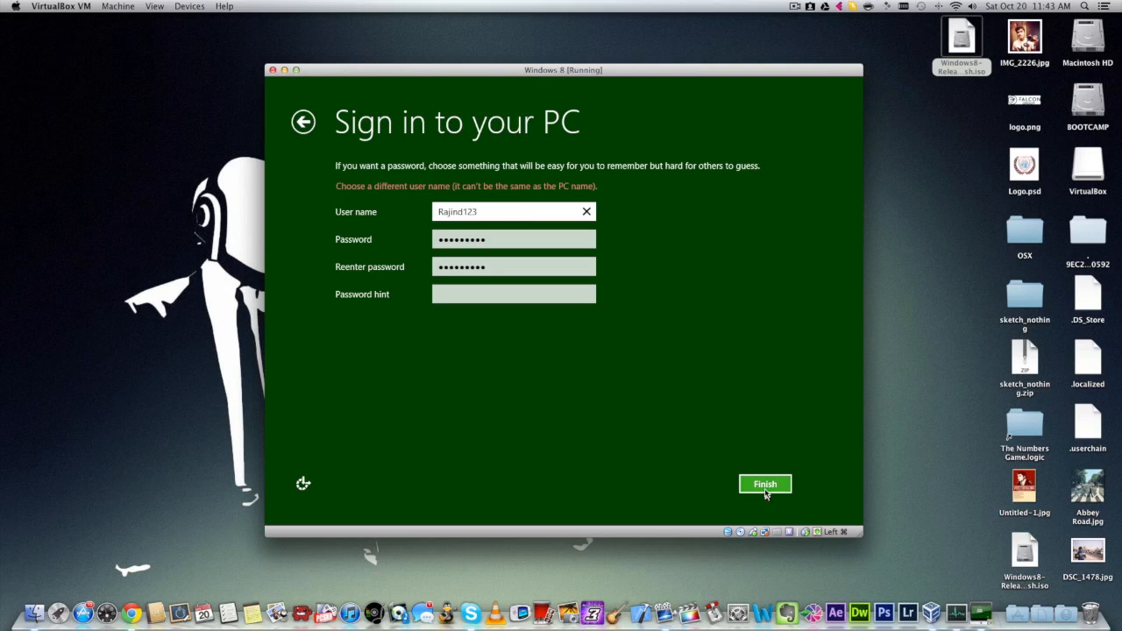
Add the password hint 'N' and finish creating the local account
left_click(764, 484)
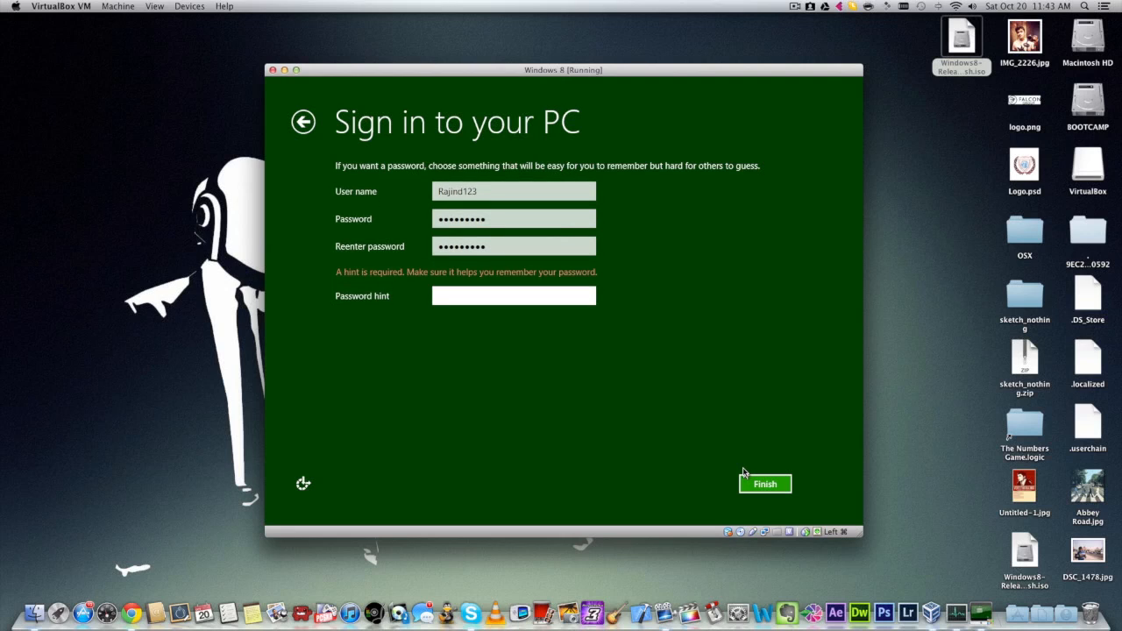
type("N")
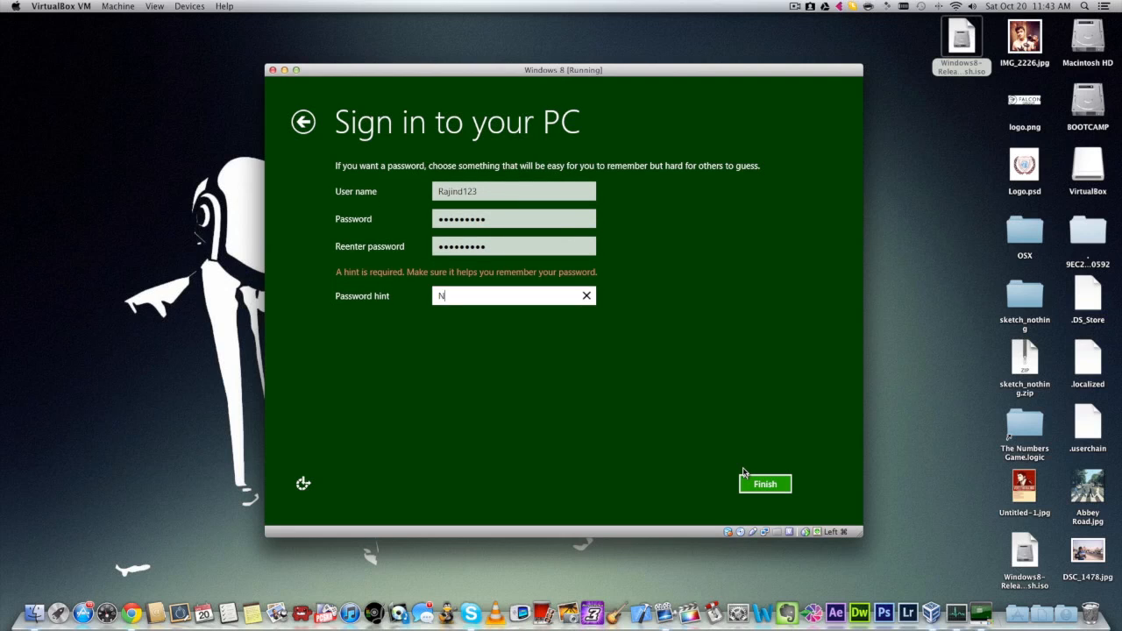
left_click(763, 483)
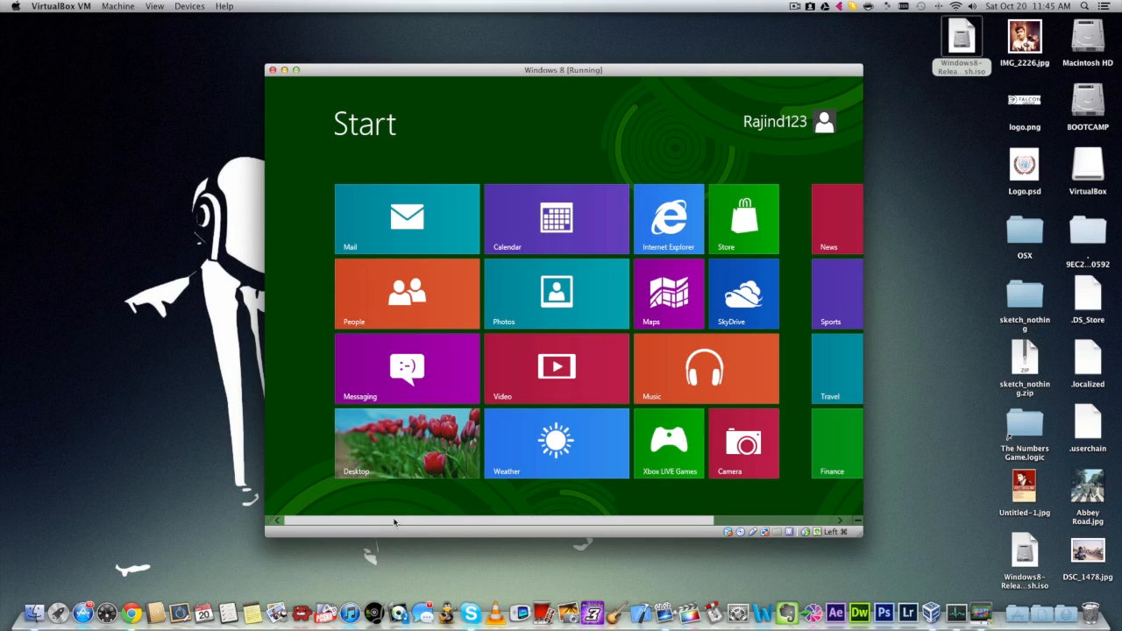
mouse_move(344, 520)
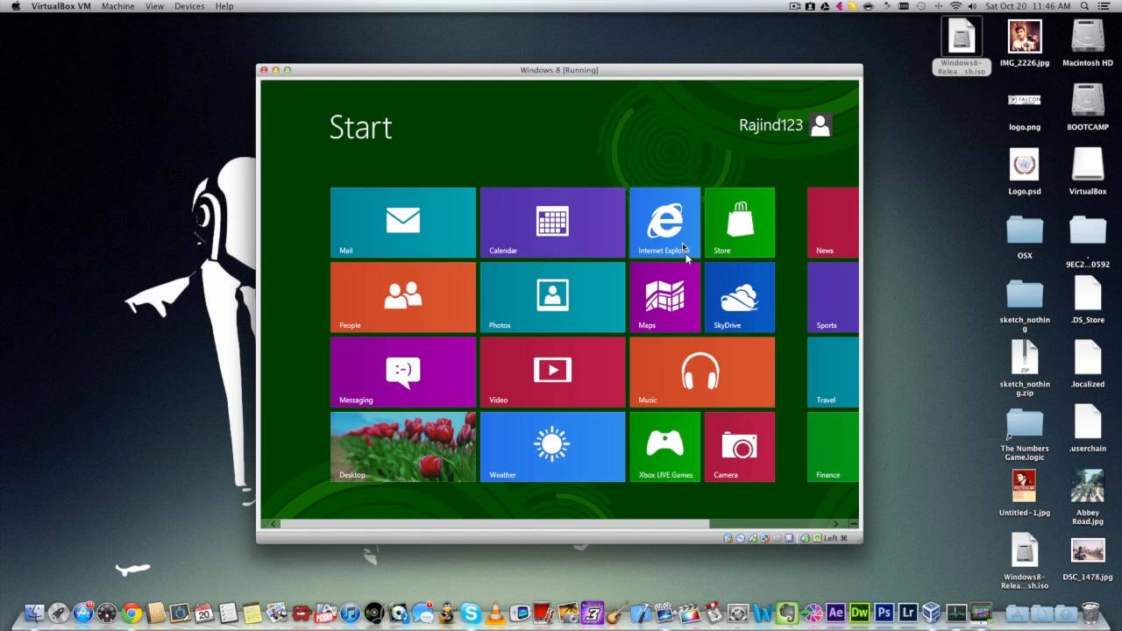
mouse_move(682, 244)
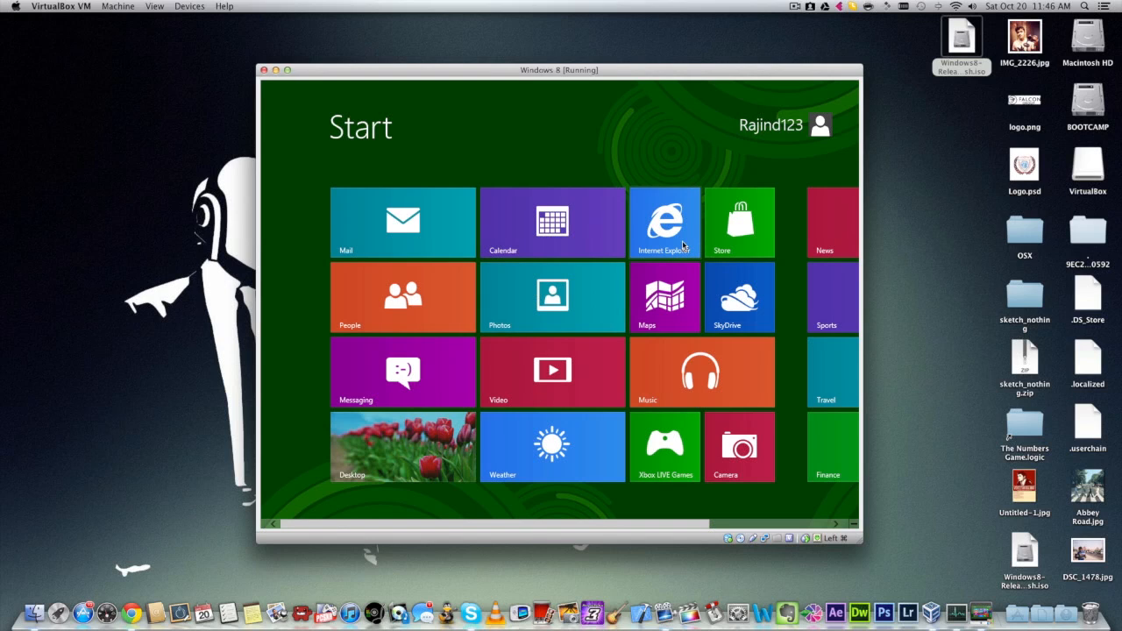
left_click(664, 222)
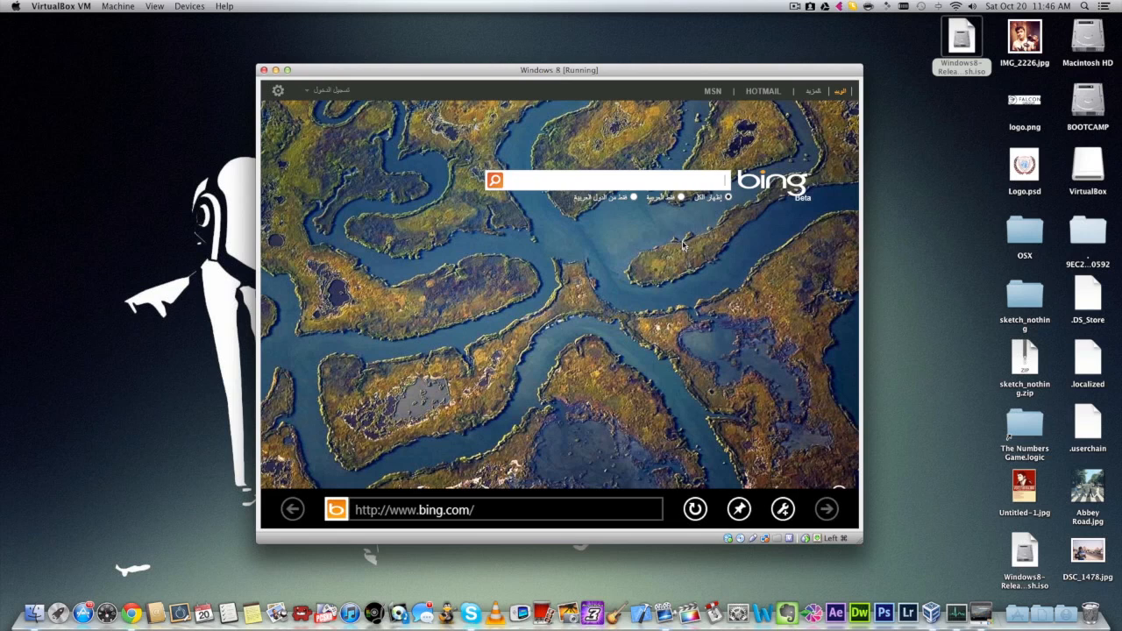
left_click(290, 509)
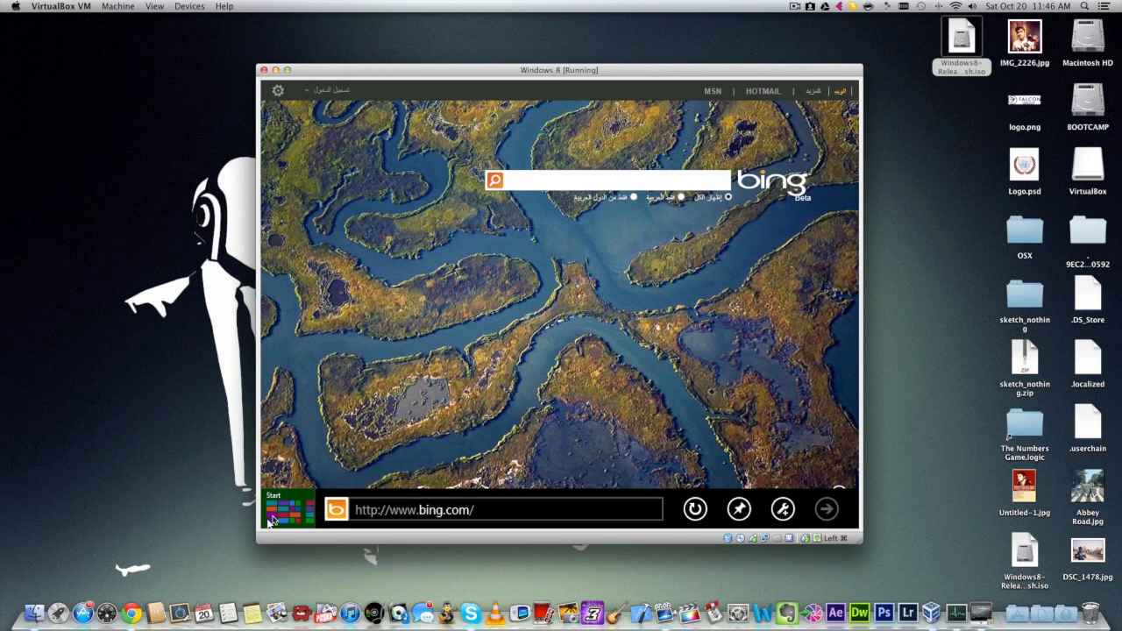
left_click(289, 509)
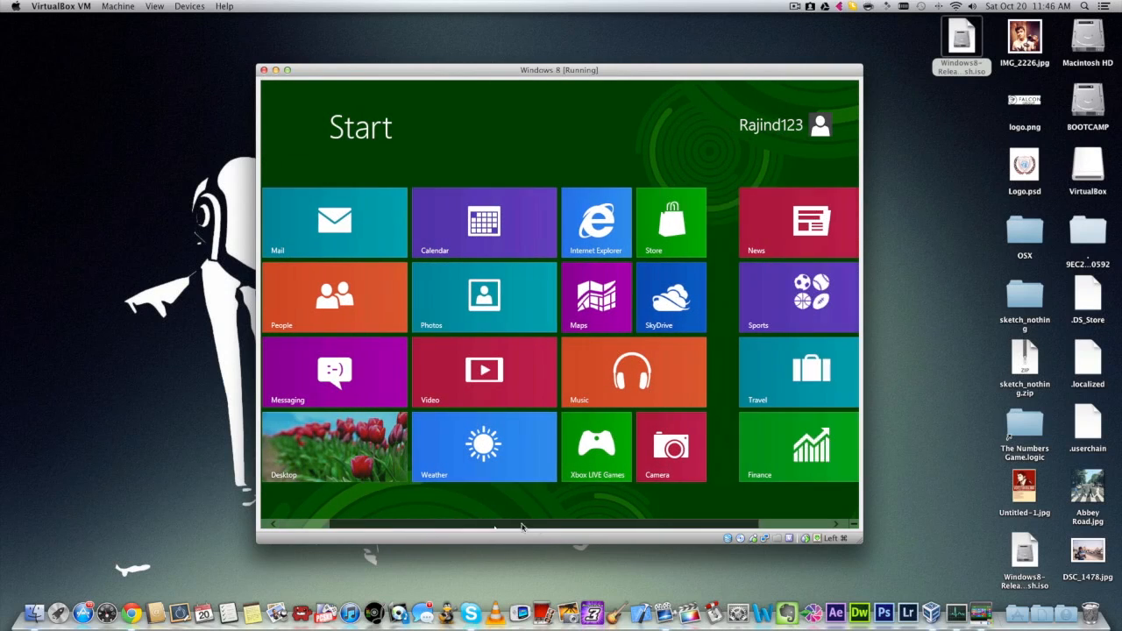
Go to the Windows desktop and reach the desktop icon settings via Personalize
scroll("left", 3)
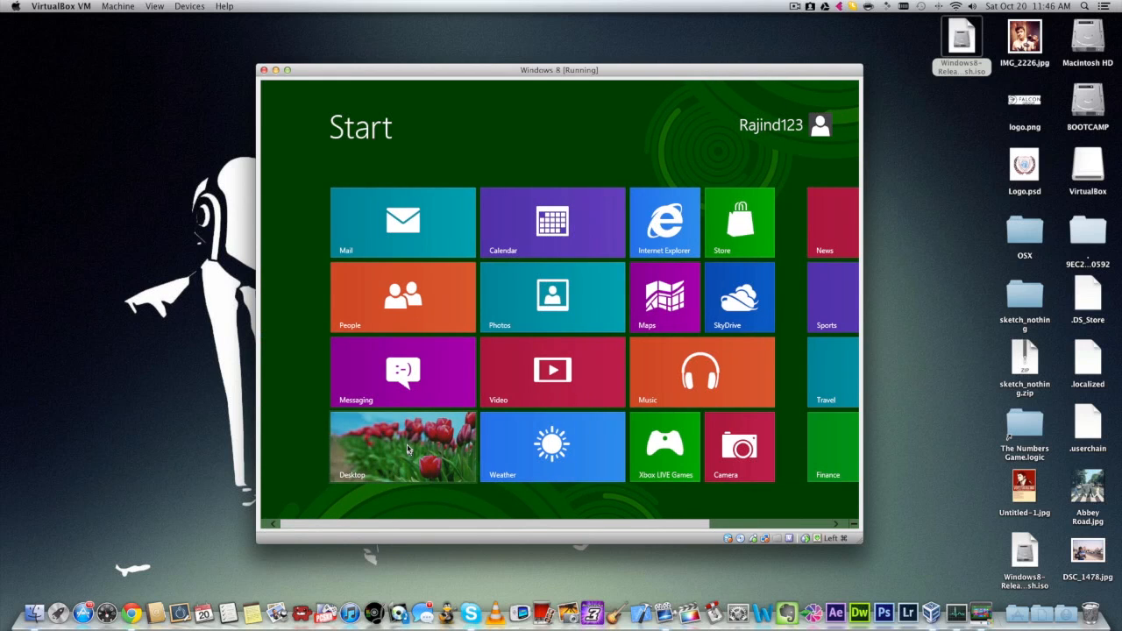
left_click(403, 447)
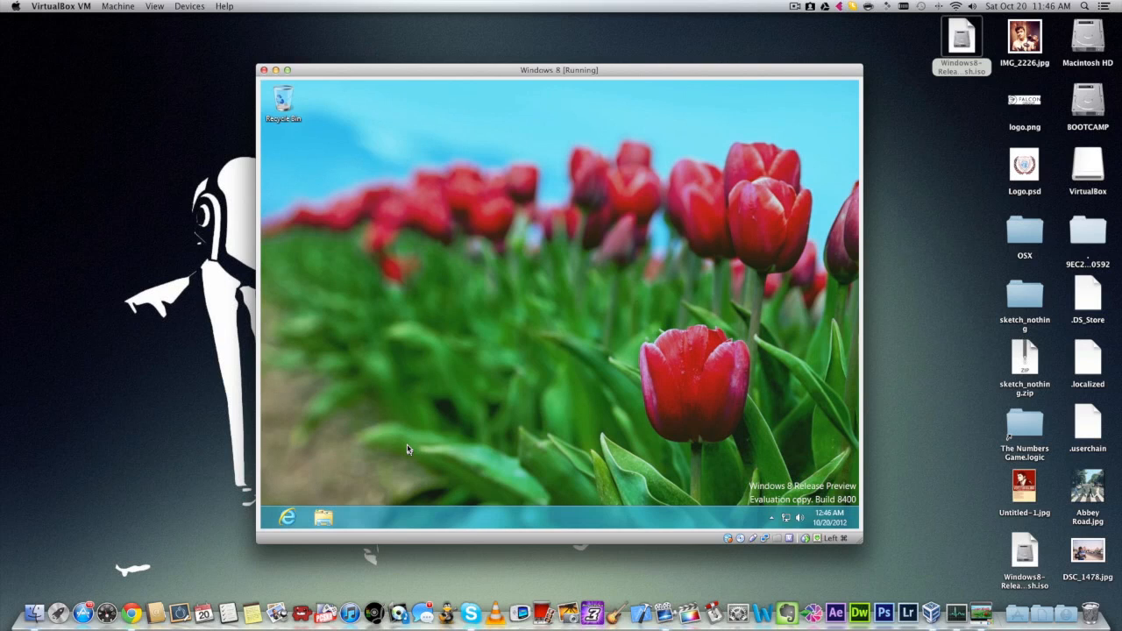
mouse_move(375, 474)
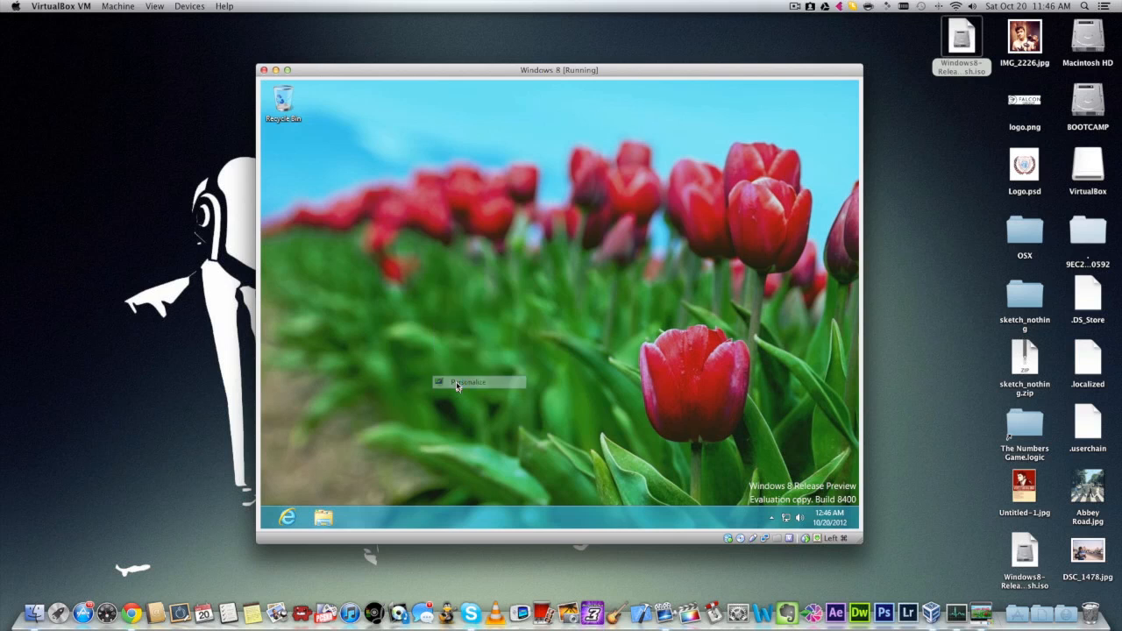
left_click(467, 381)
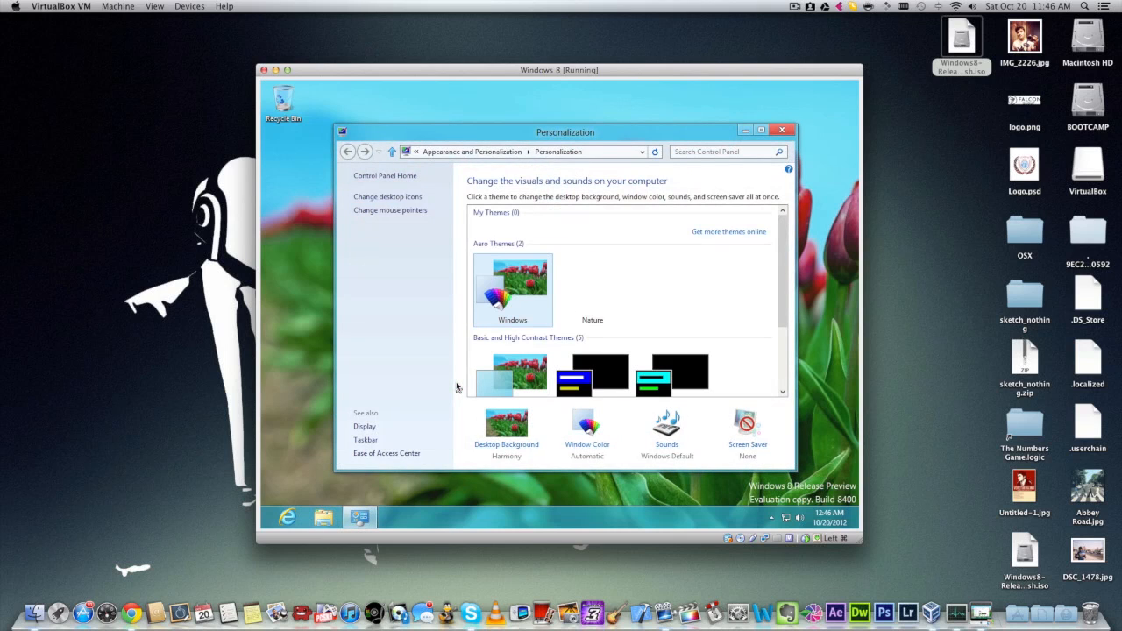
left_click(387, 196)
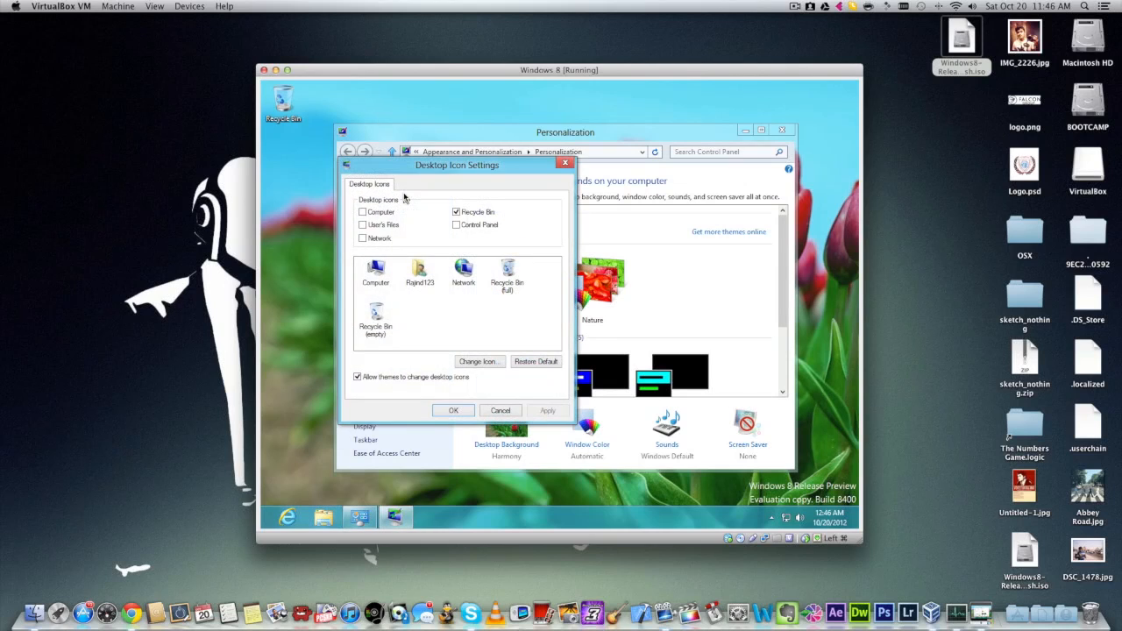
Show the Computer and user's files icons on the desktop and apply the change
left_click(363, 211)
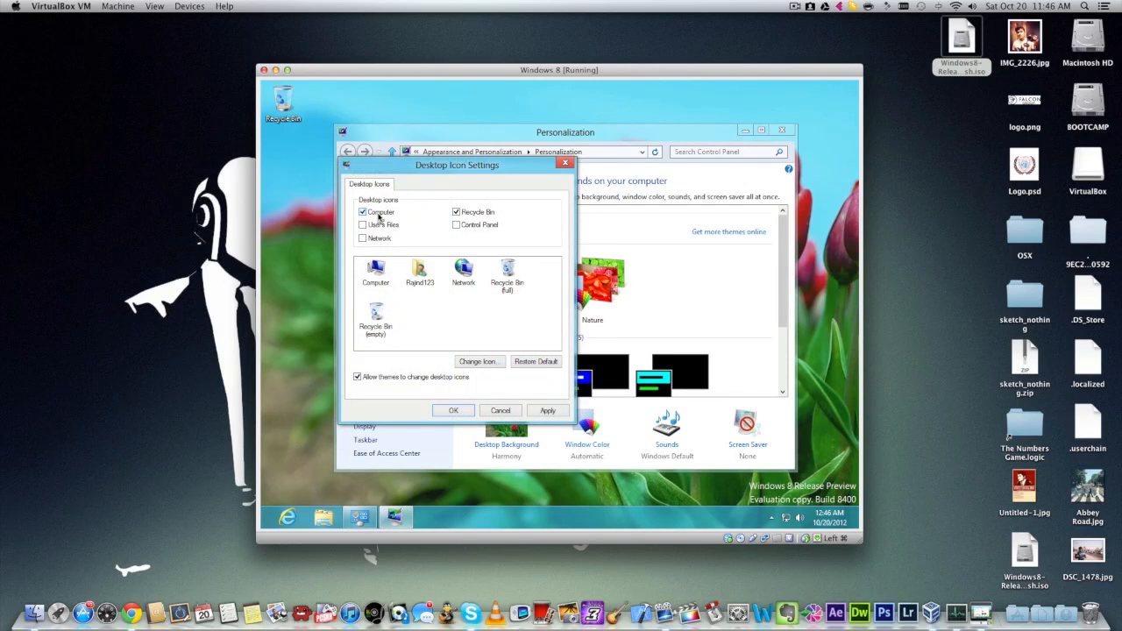
left_click(363, 224)
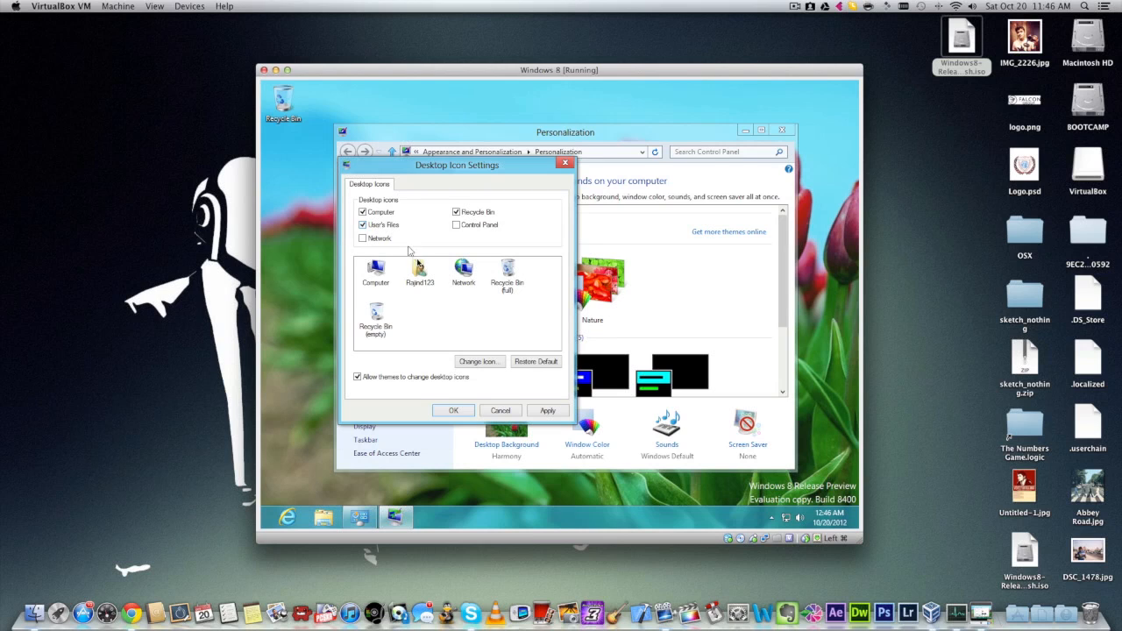
left_click(453, 411)
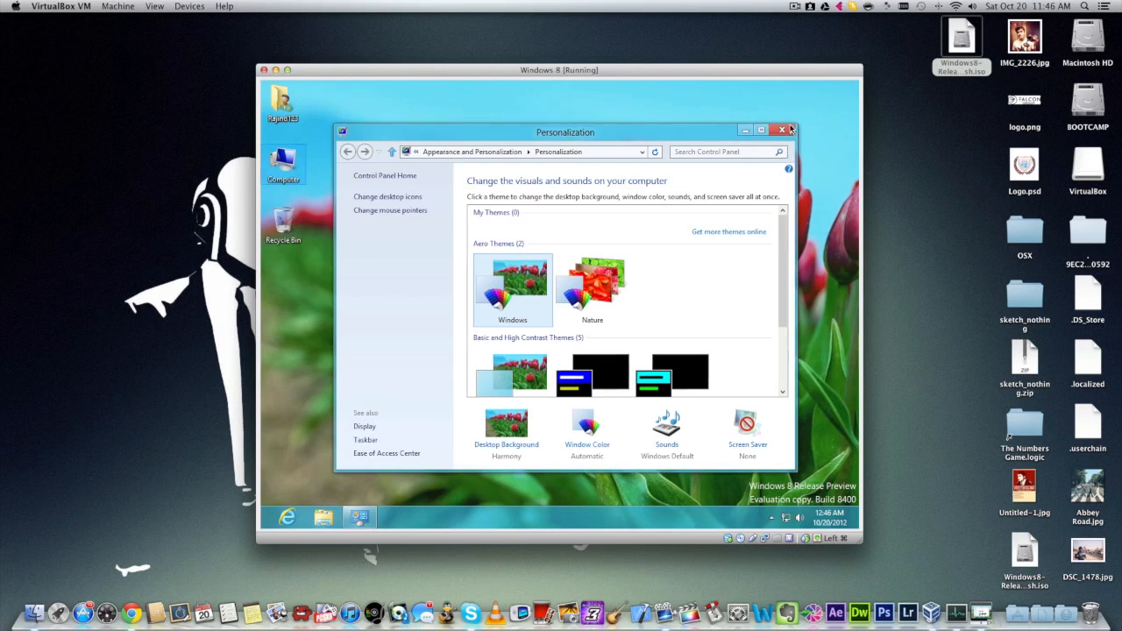
left_click(781, 130)
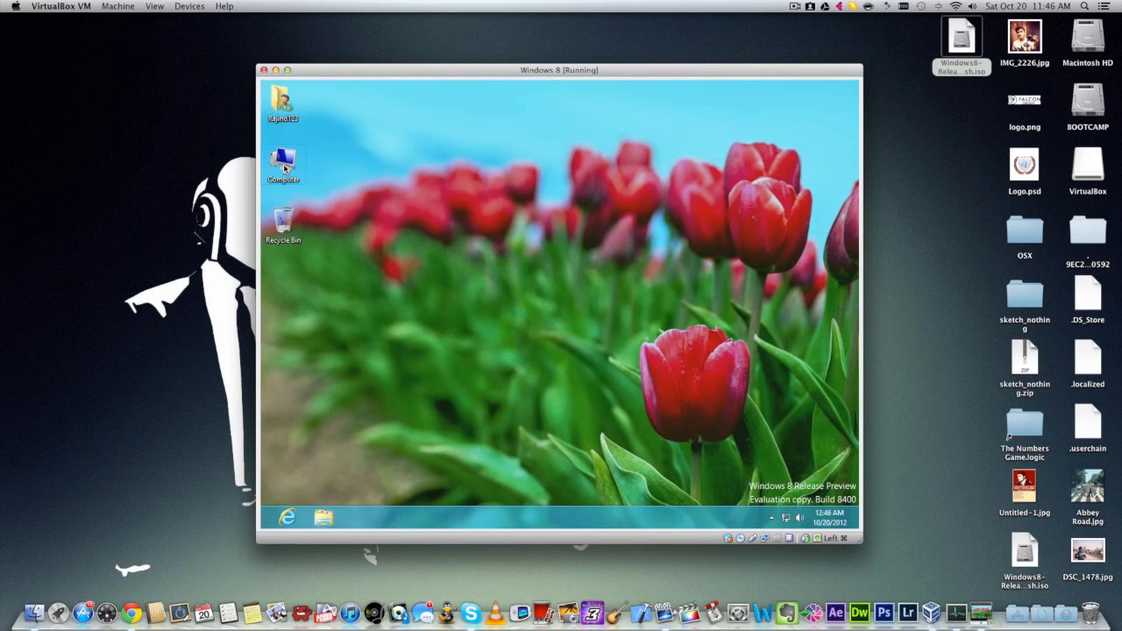
View the machine's drives in Computer and close the window
double_click(283, 164)
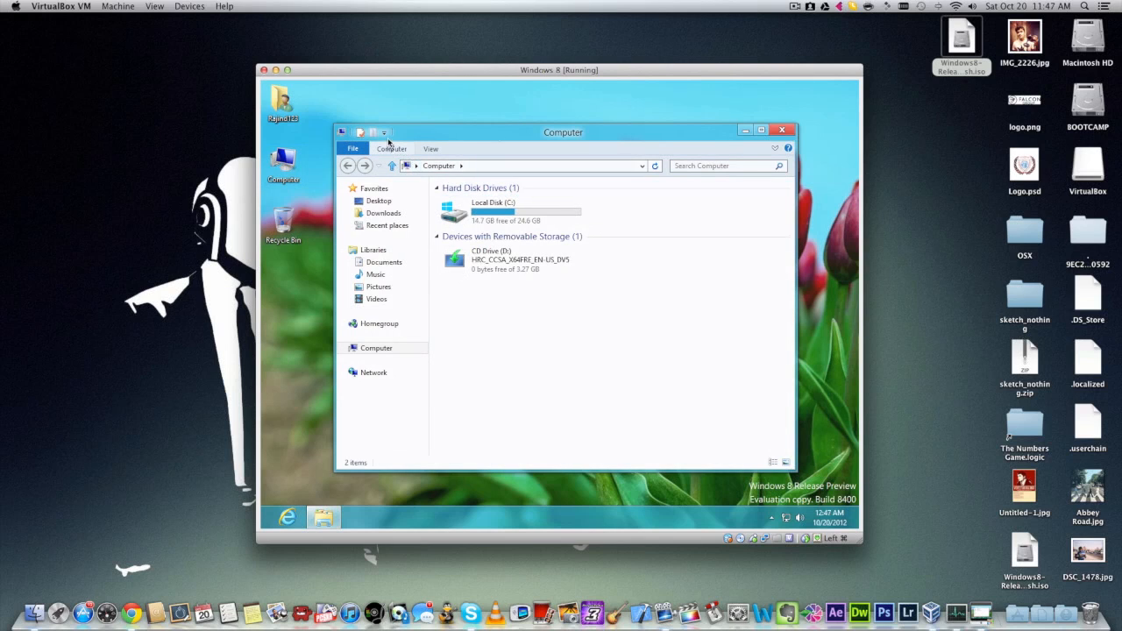
left_click(781, 129)
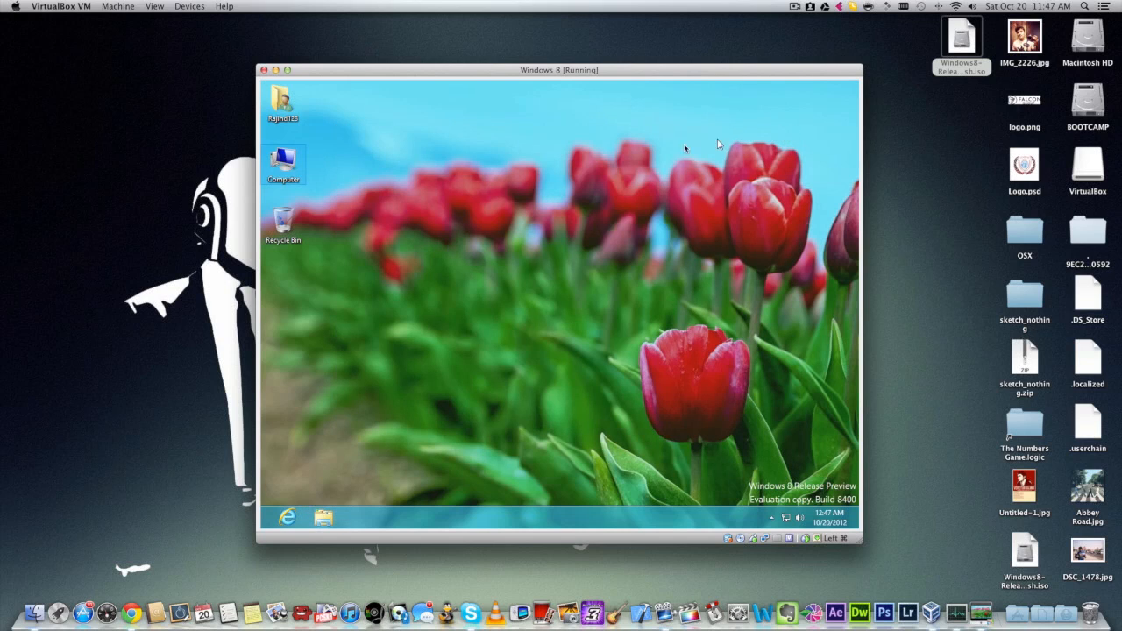
mouse_move(272, 513)
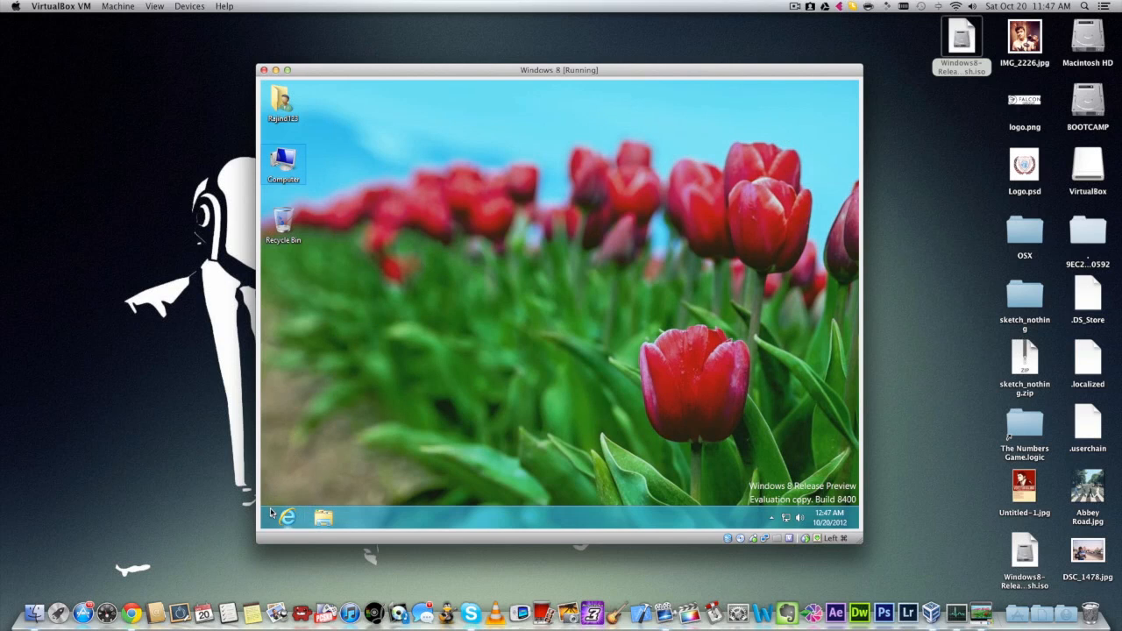
mouse_move(259, 530)
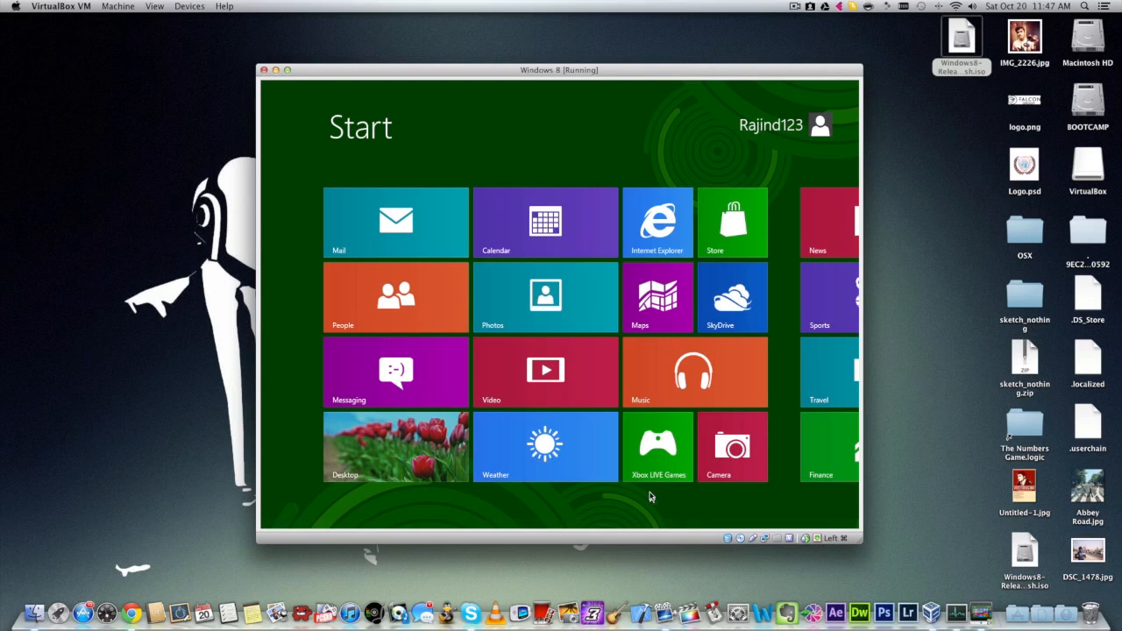
Launch the Weather app and block its location access
left_click(545, 447)
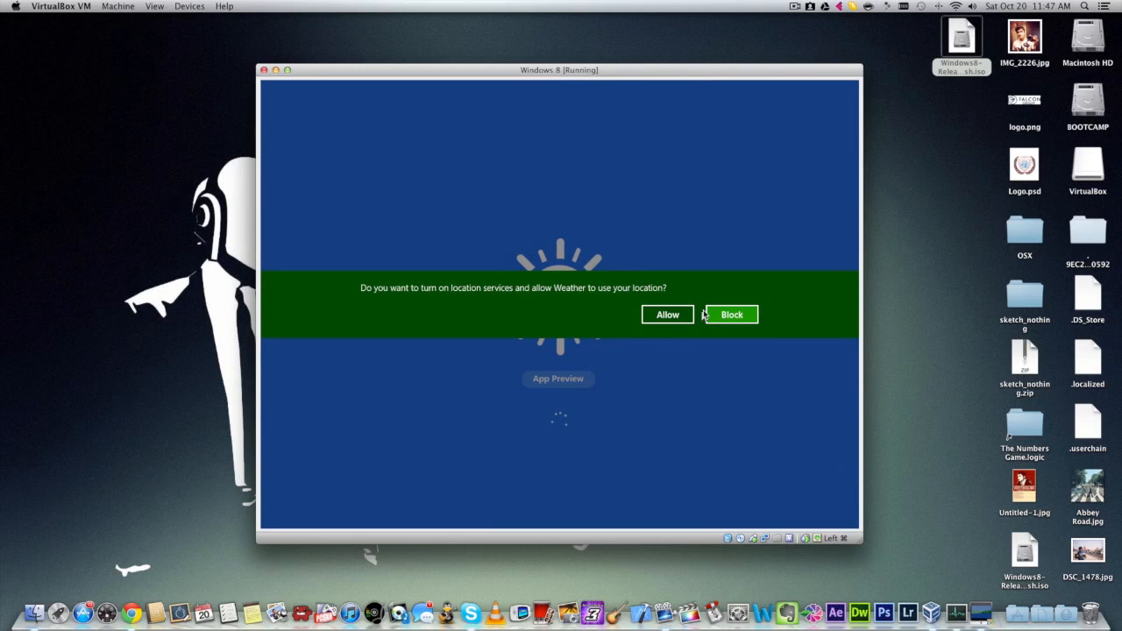
left_click(731, 314)
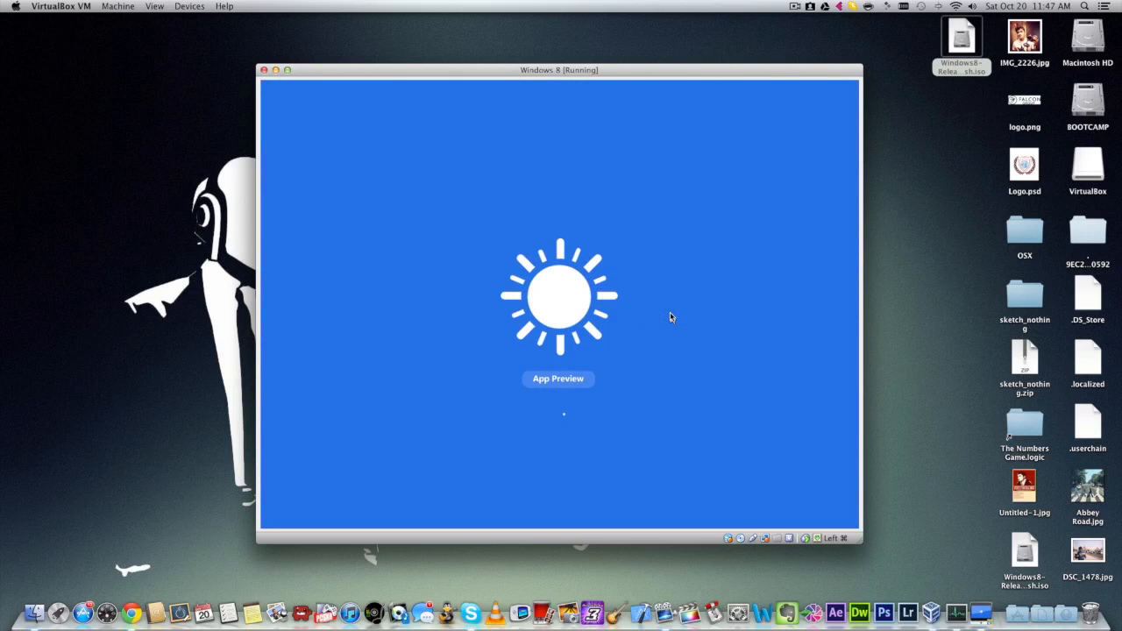